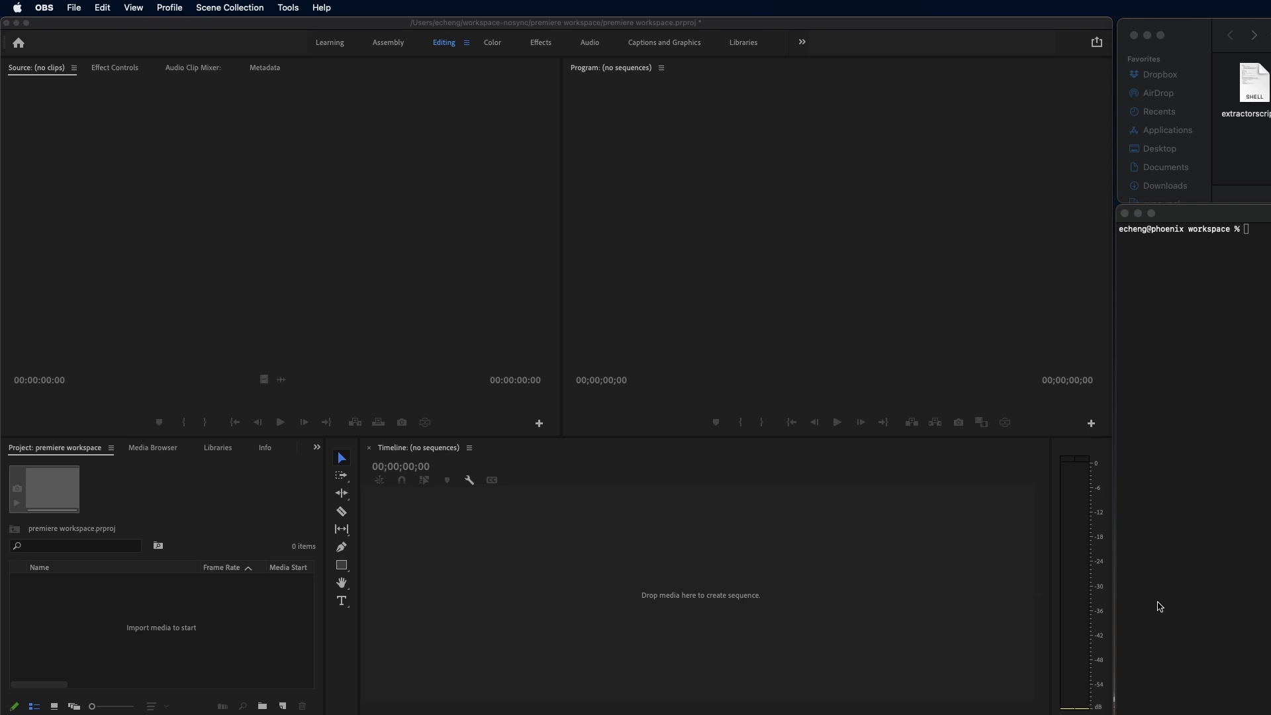
mouse_move(1232, 401)
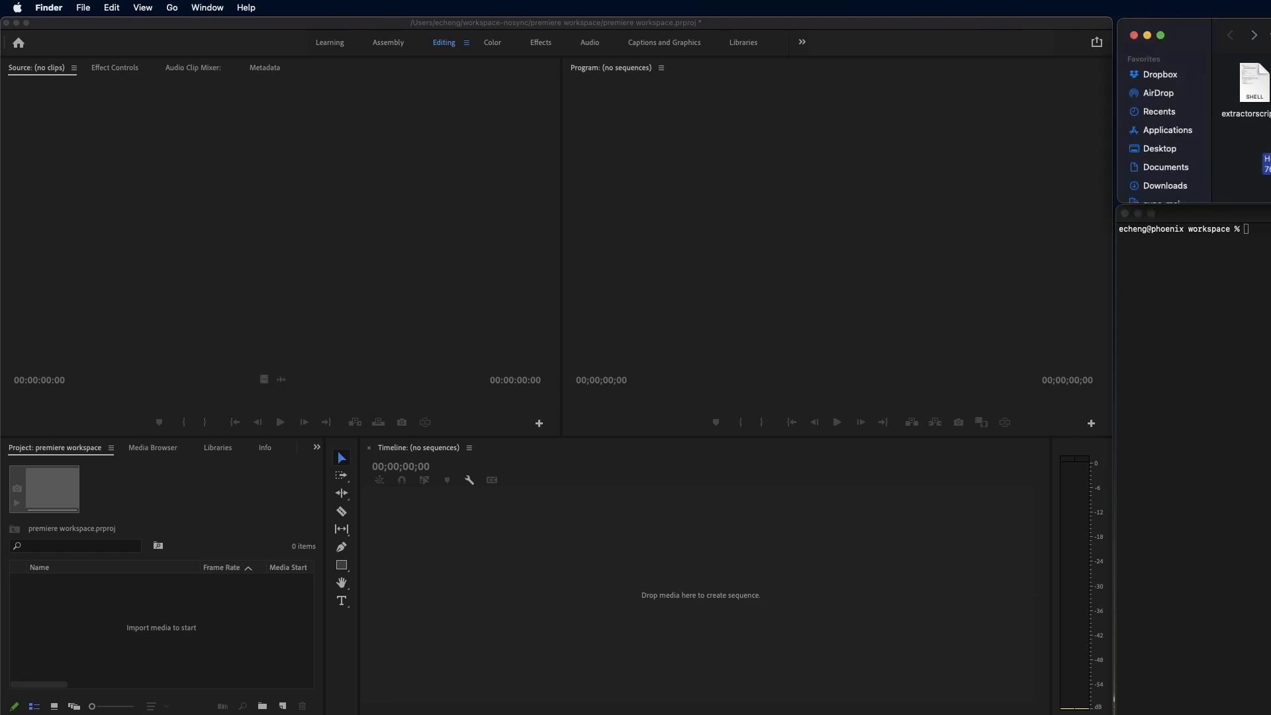
Step: Place the HON_2022 360 MP4 in the workspace folder beside extractorscript.sh
click(1250, 149)
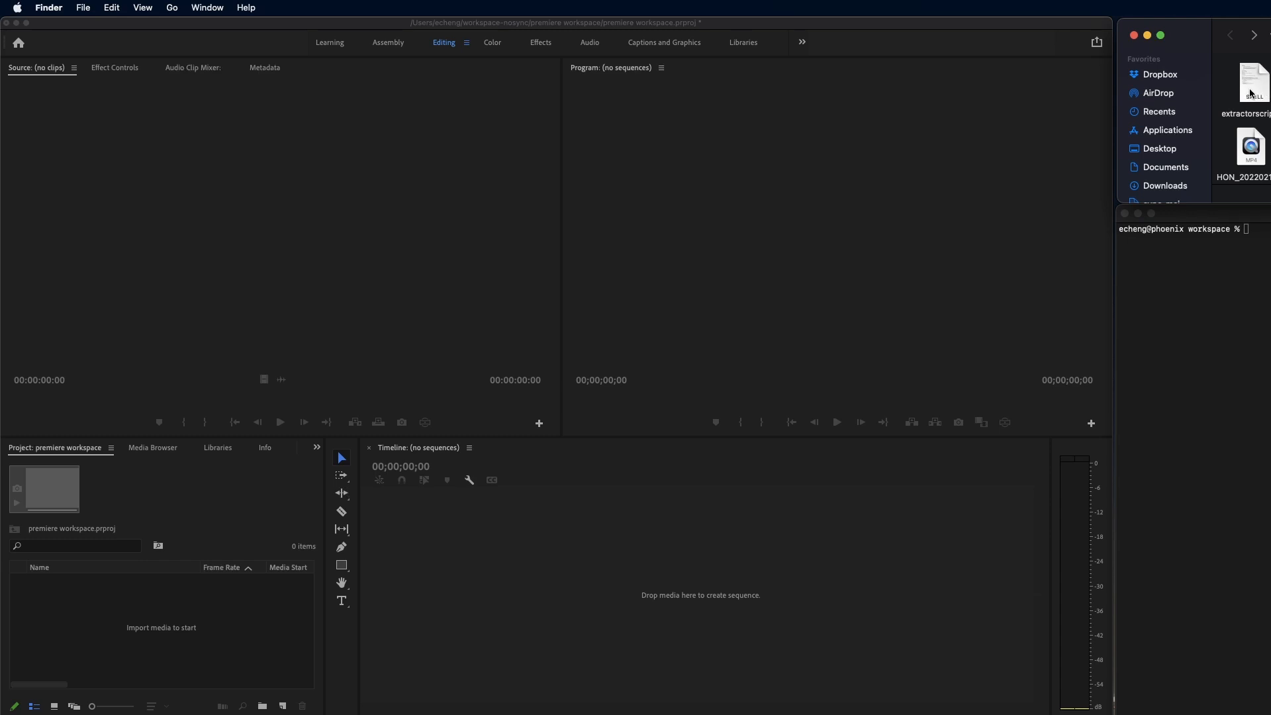
click(1251, 81)
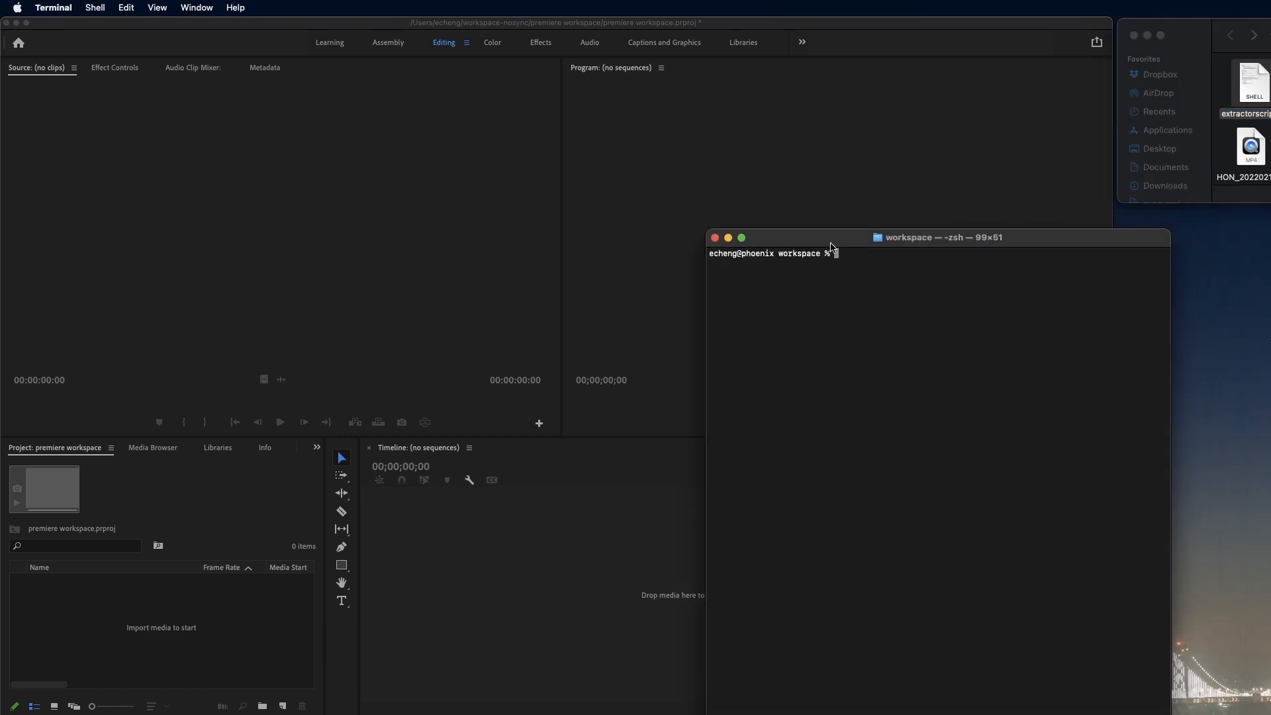
Step: Run ./extractorscript.sh on the MP4 to produce headlocked.wav, tbe_8.2.wav and tbe_8.wav
drag(831, 237, 903, 246)
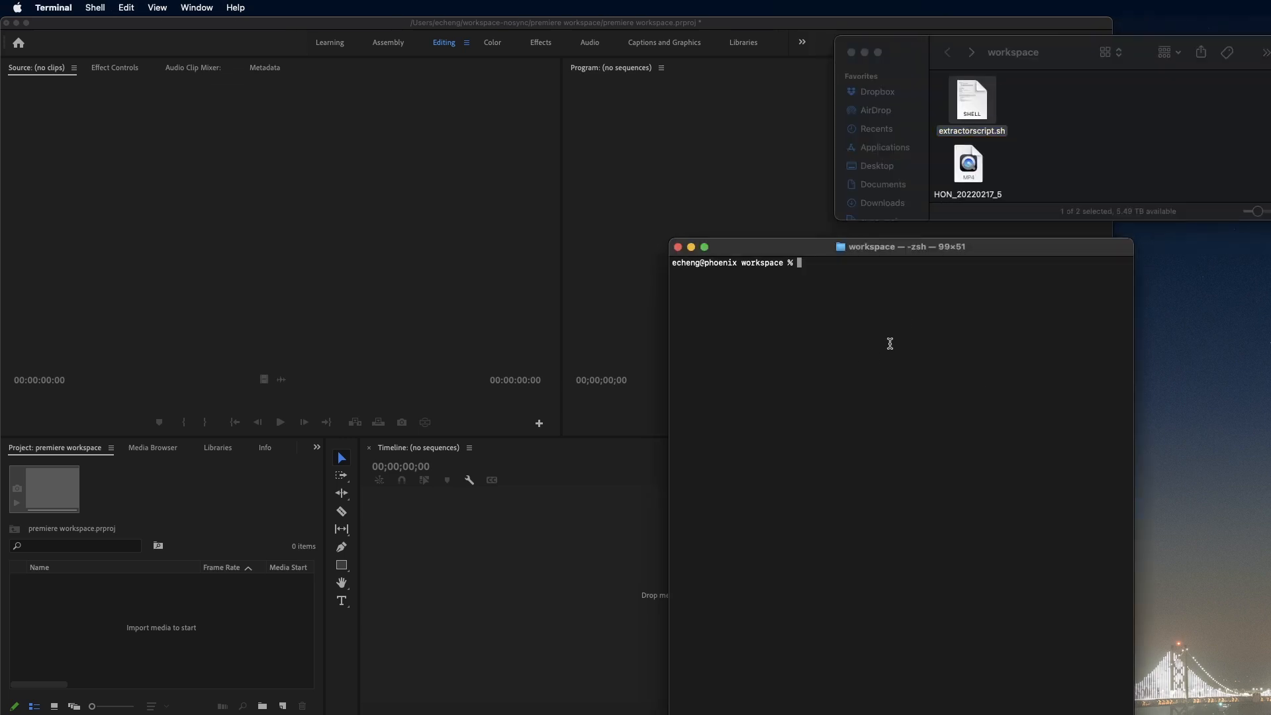
text(./extractorscript.sh HON_20220217_5760_29p97_Ep1_100MBps_Ambi_360_TB.mp4)
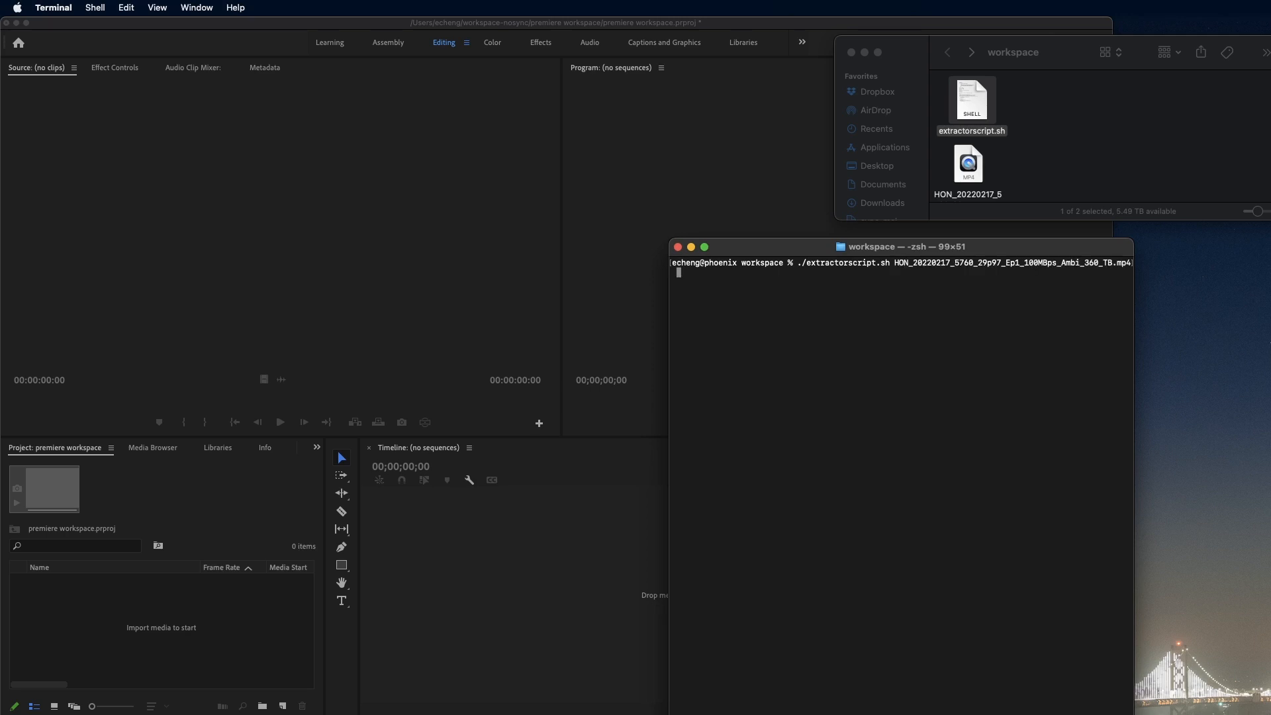
key(Return)
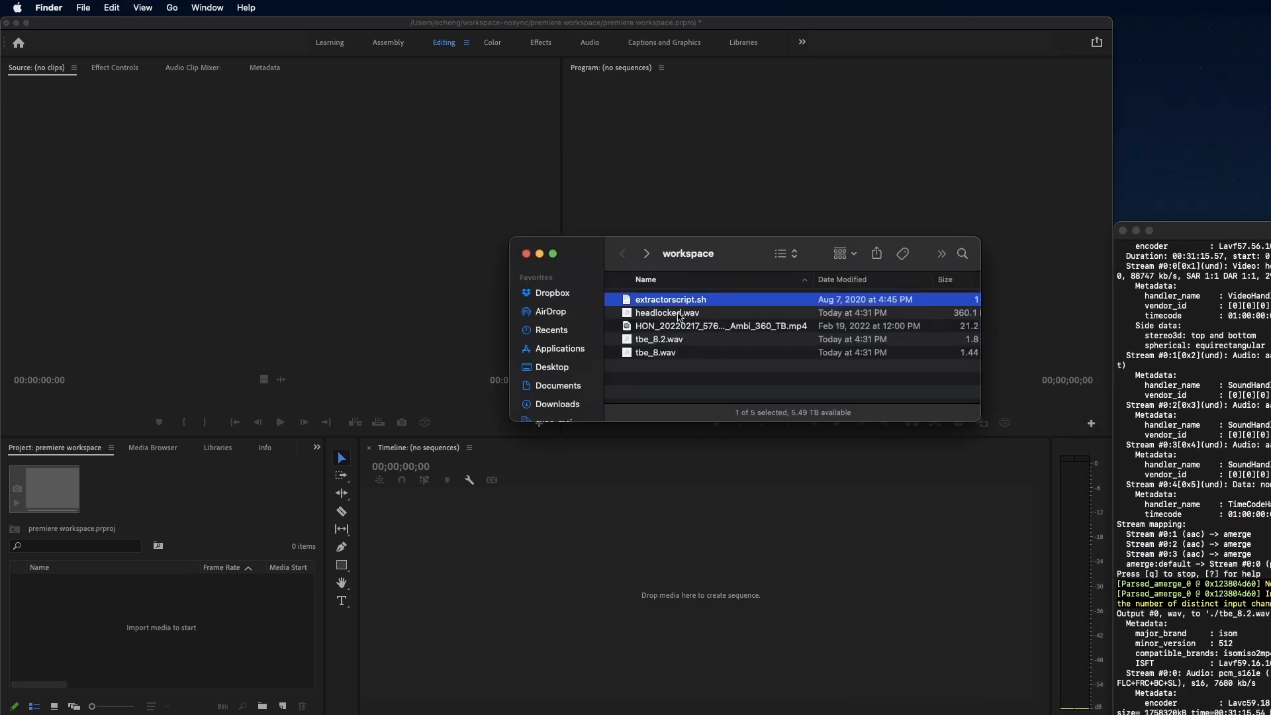
Step: Select headlocked.wav and tbe_8.wav from the extracted WAVs for import into Premiere
click(666, 312)
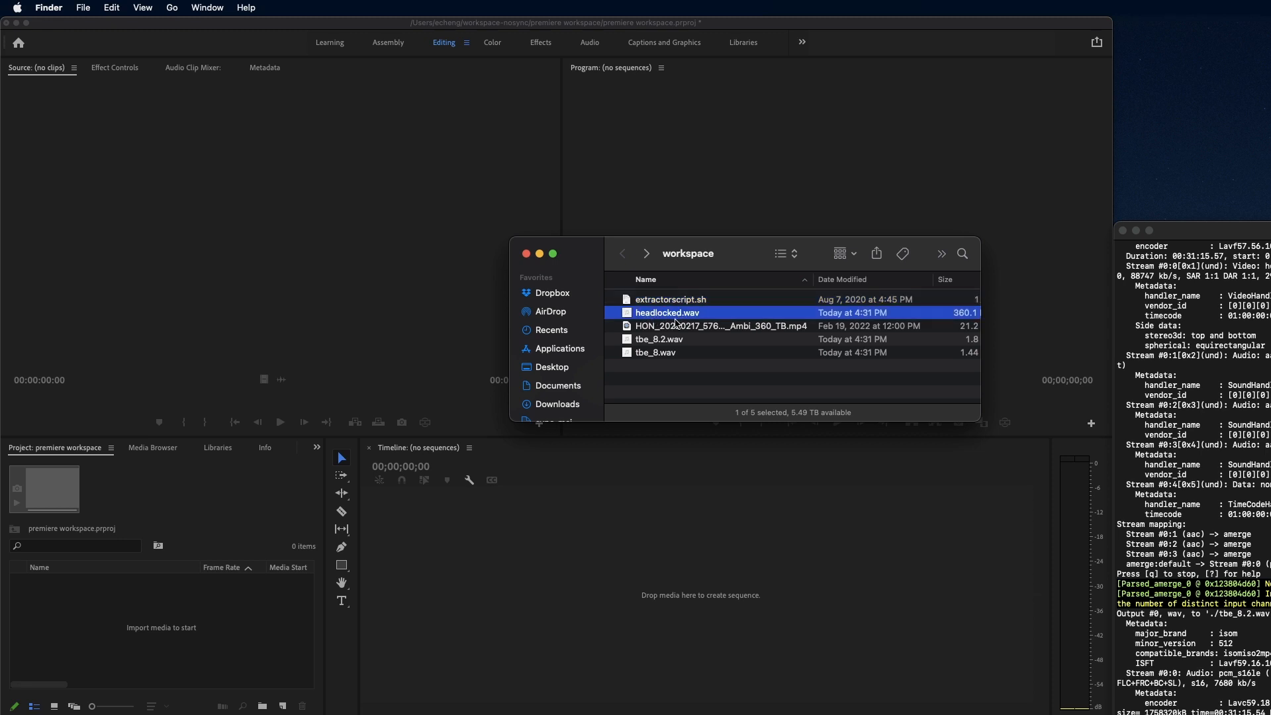
click(660, 339)
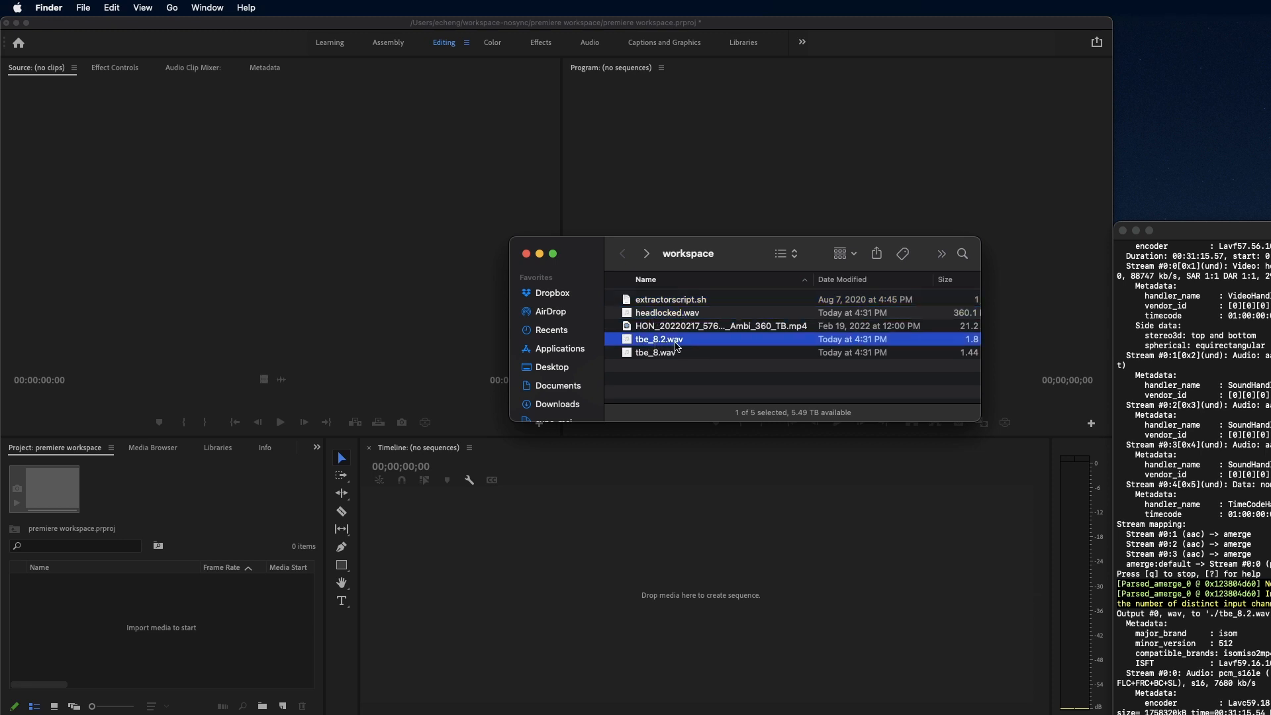
click(655, 352)
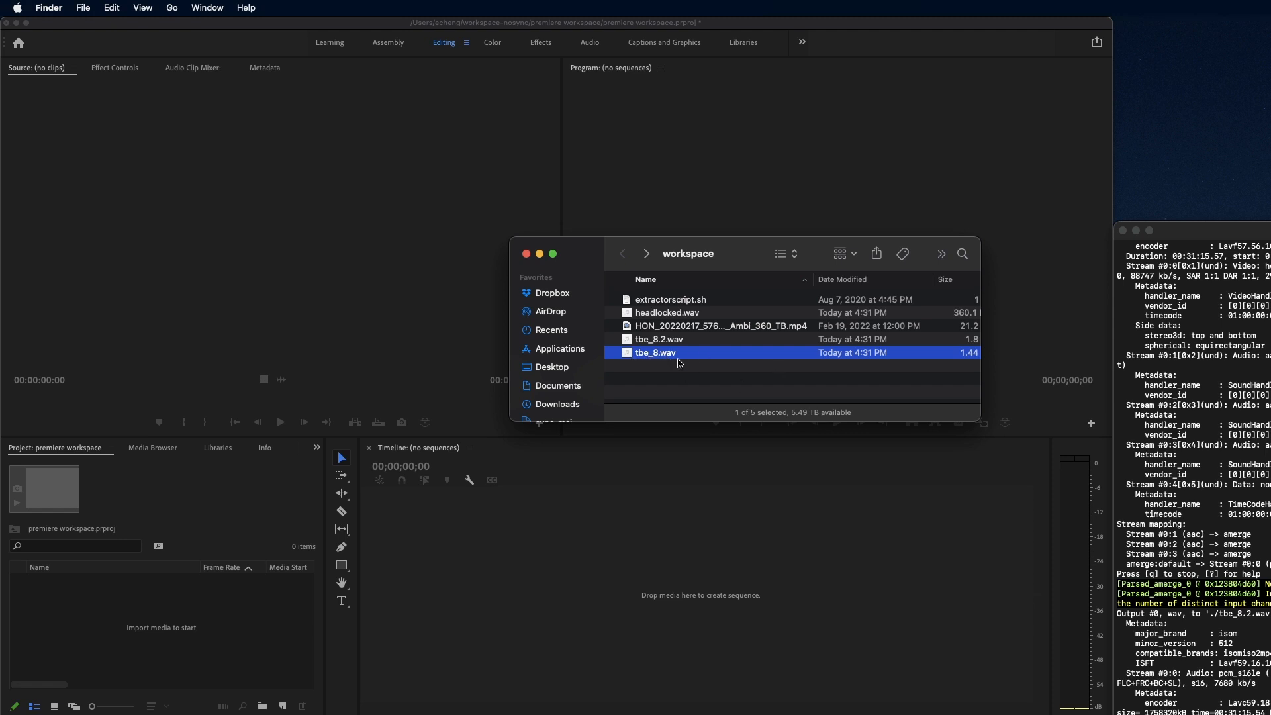
click(666, 312)
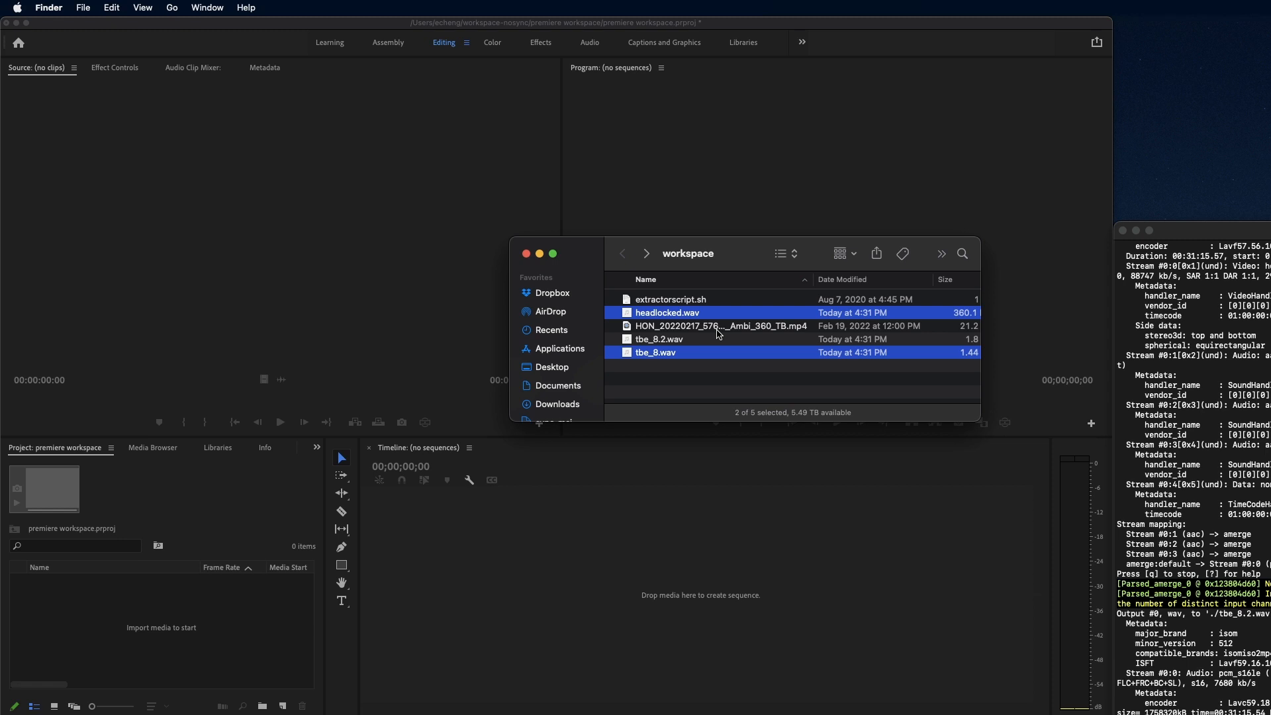
click(718, 326)
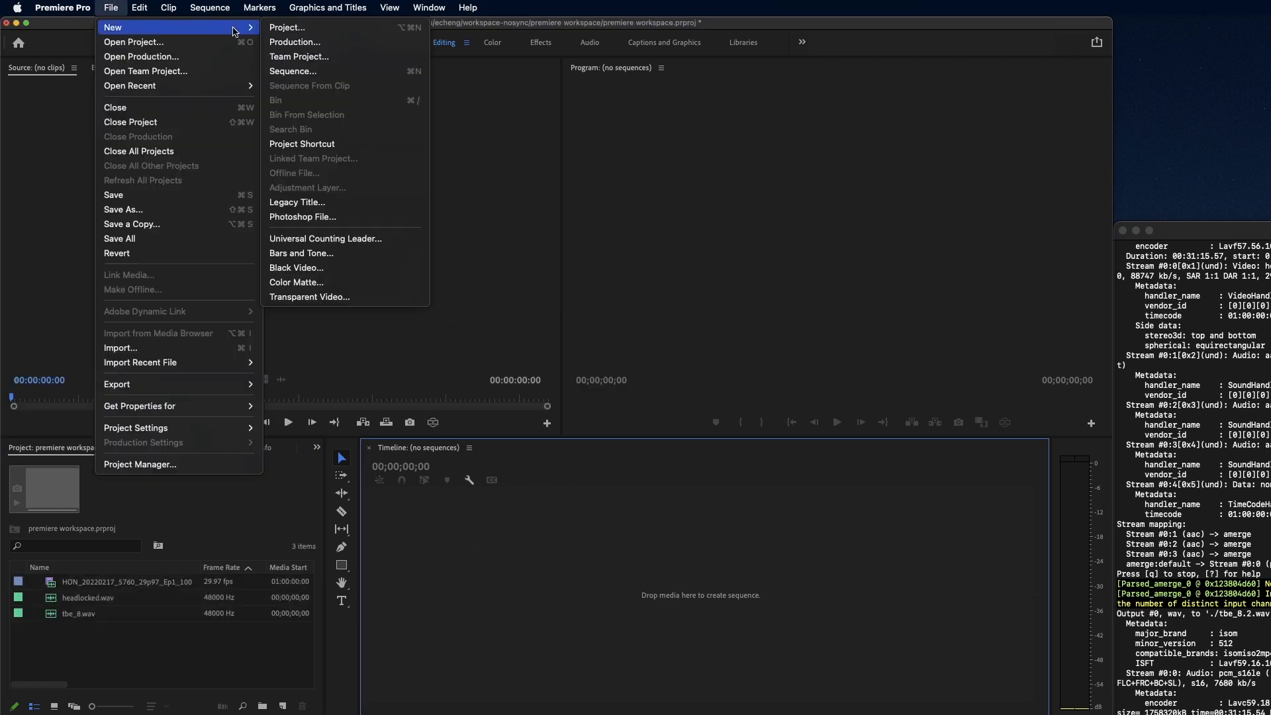
Step: Start a VR stereoscopic Ambisonics sequence with 5760 frame size, naming it 'soloist'
click(293, 72)
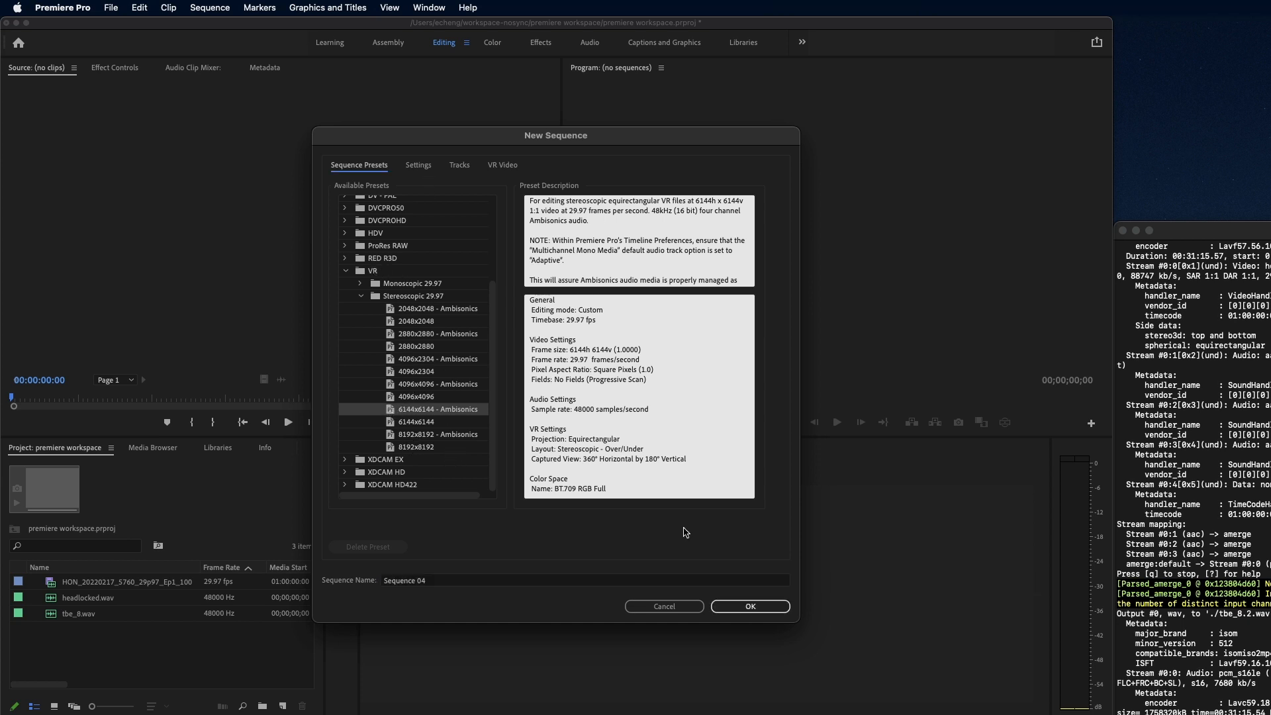
click(419, 165)
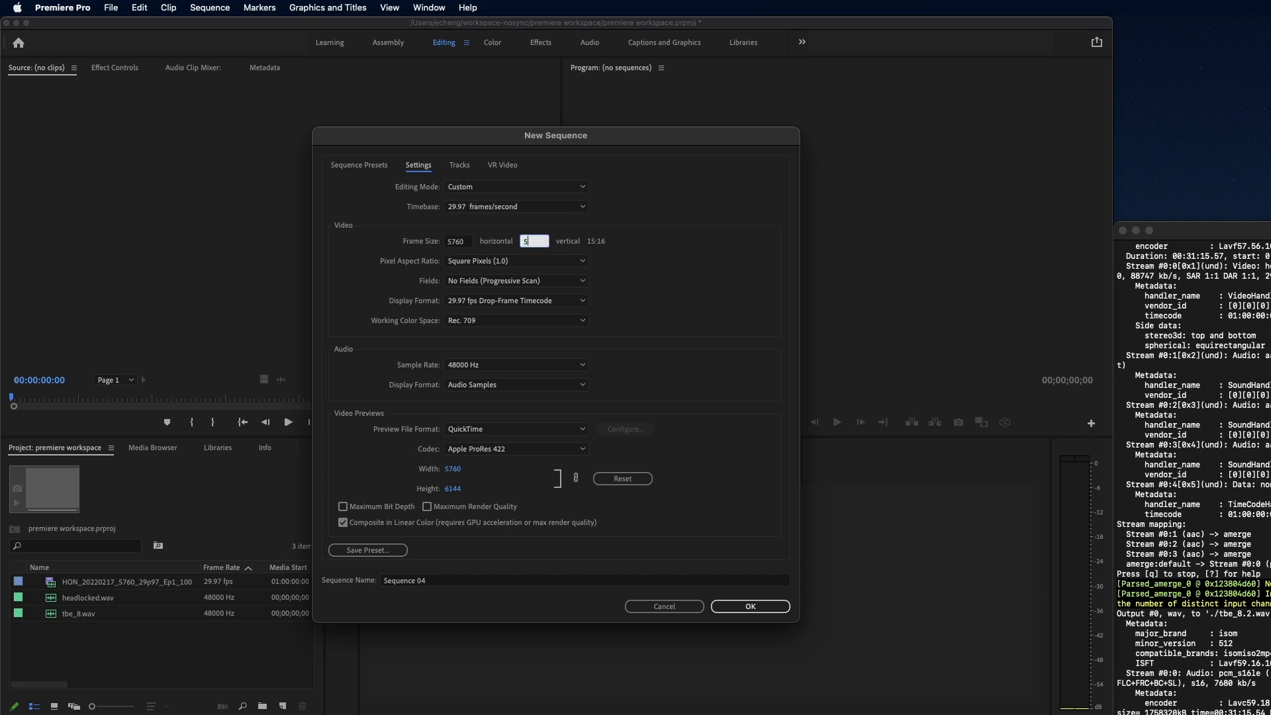
text(5760)
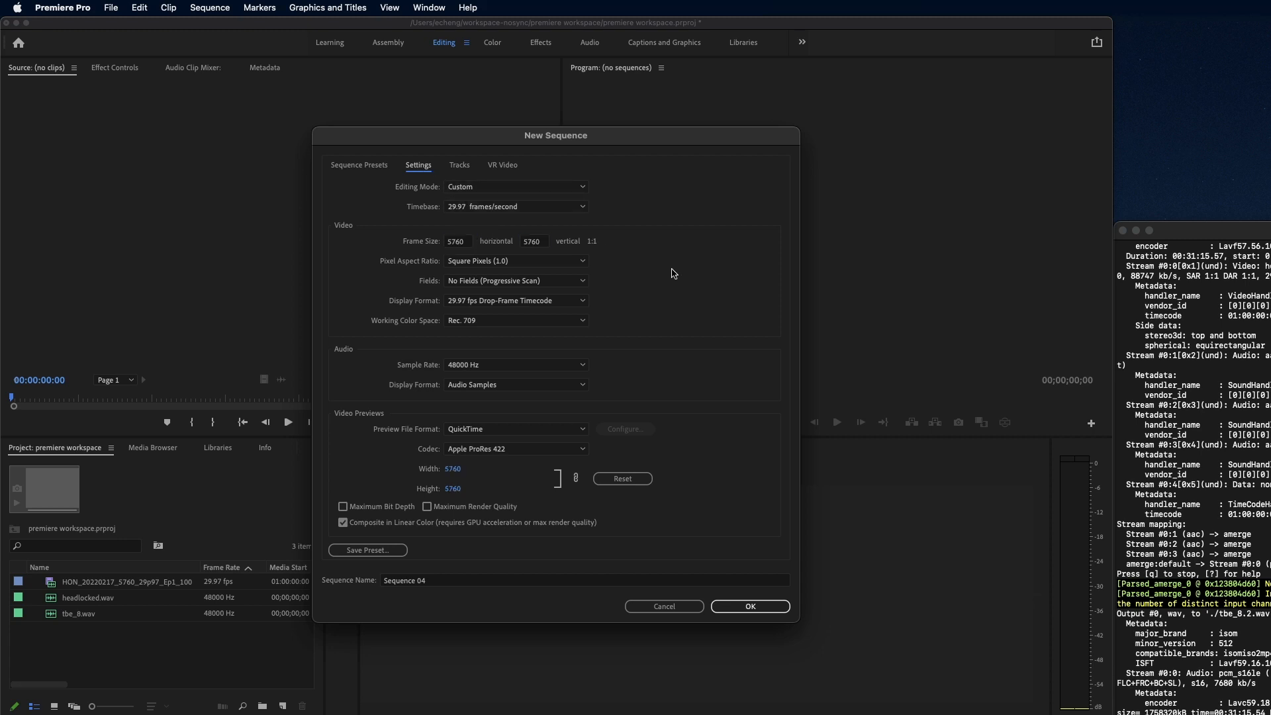
mouse_move(532, 249)
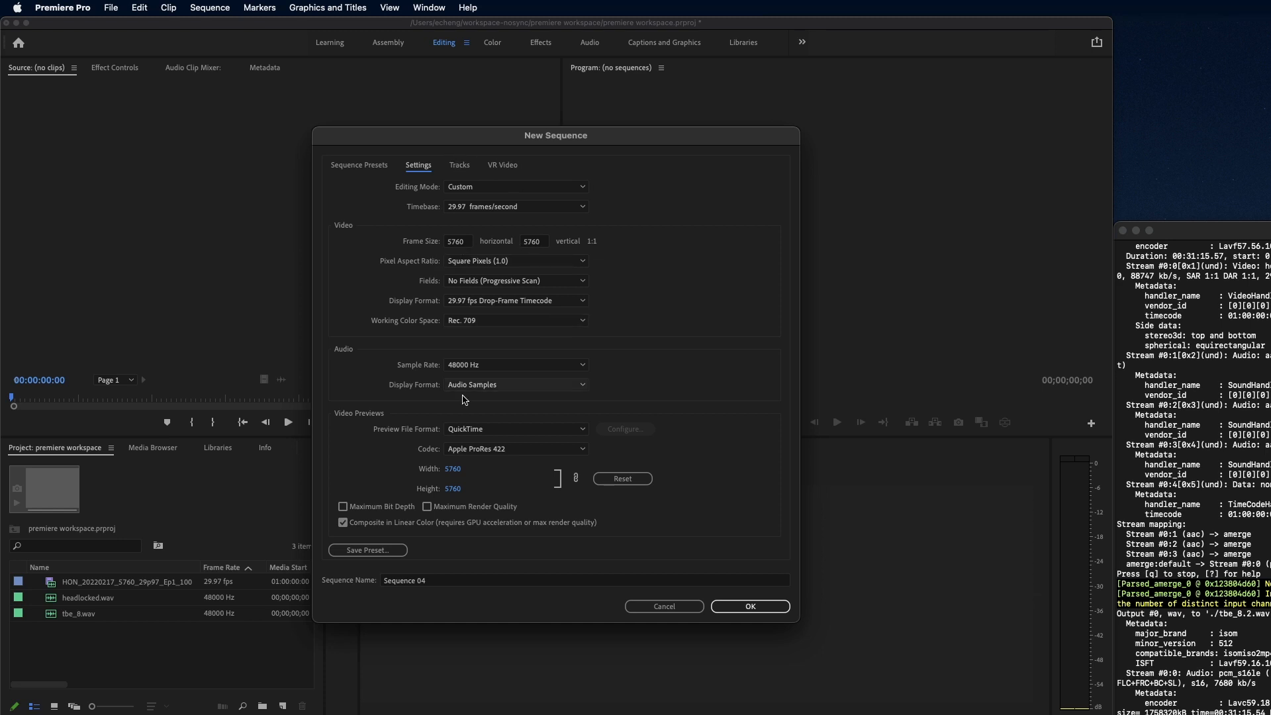
text(soloist)
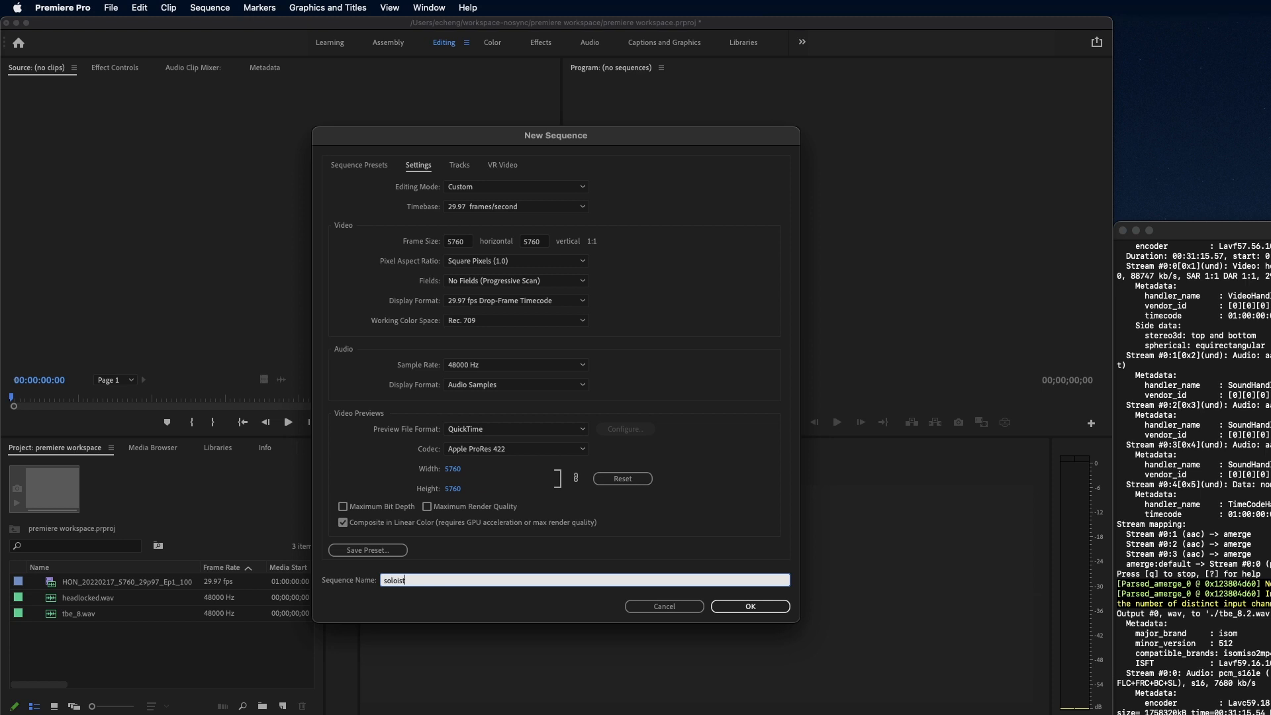
Step: Complete the name 'soloist cut down', use 8 audio channels, and make Audio 2 Standard
text(cut down)
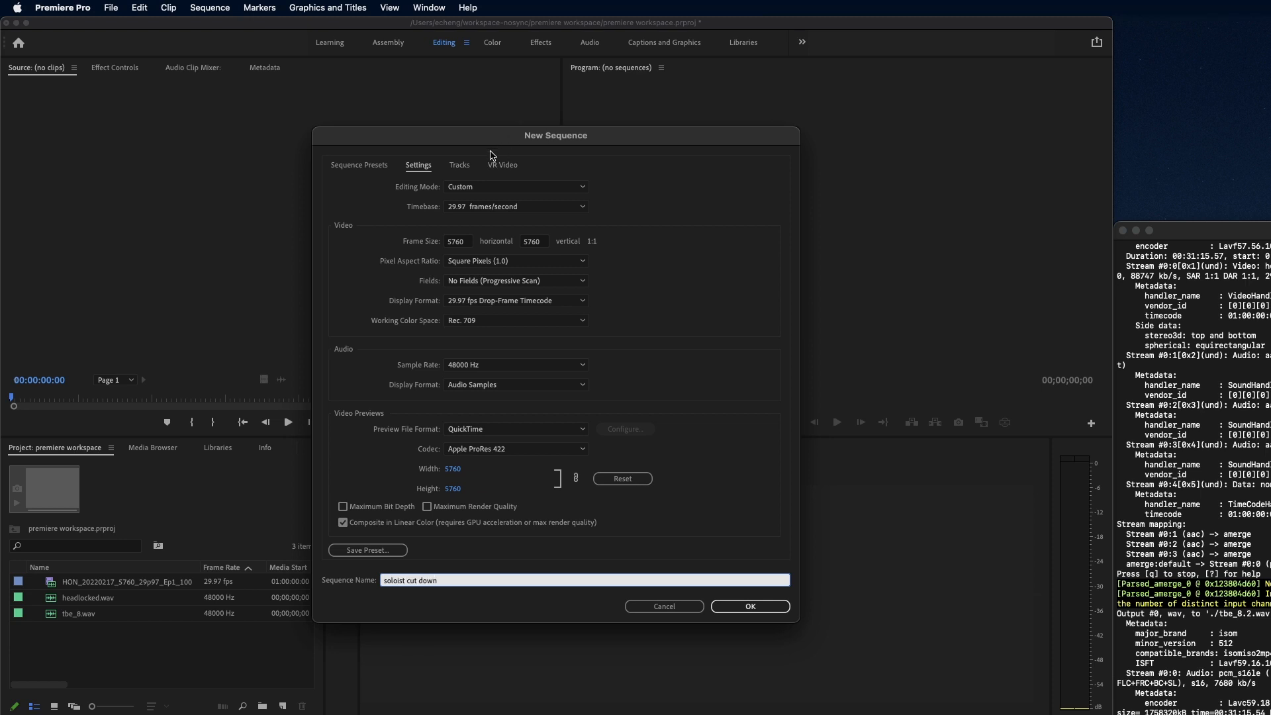
click(459, 165)
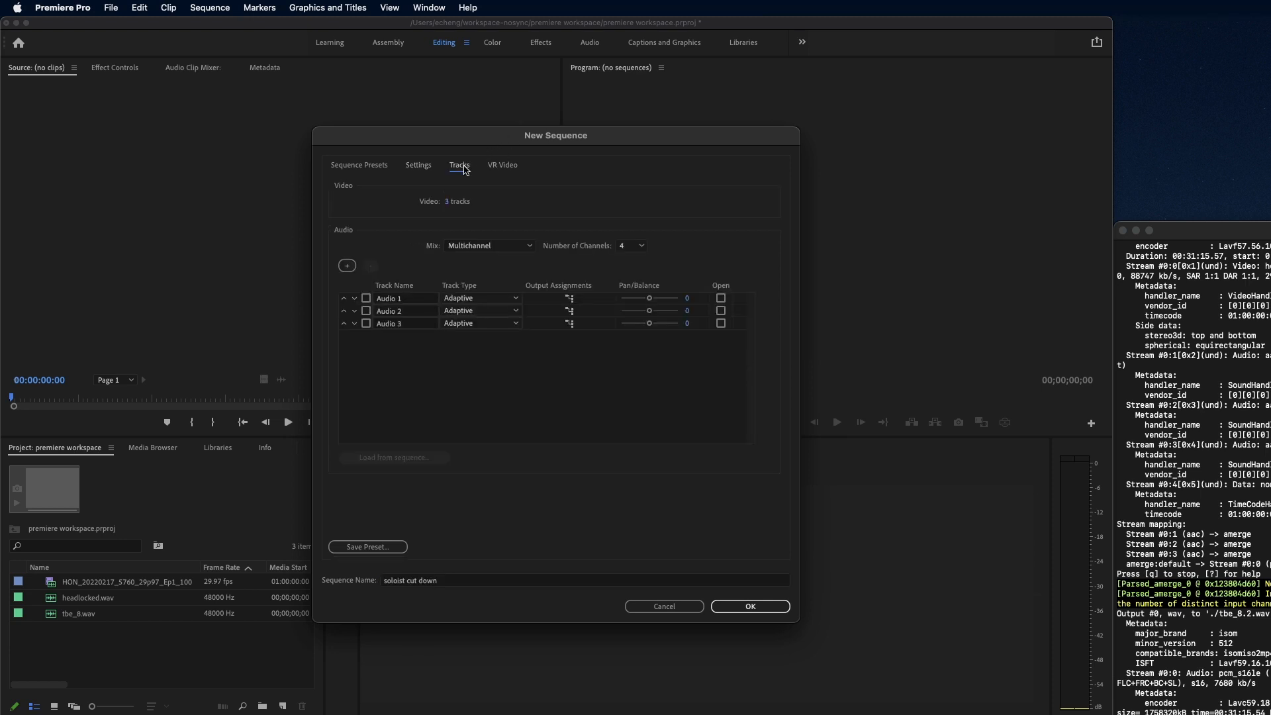
click(632, 245)
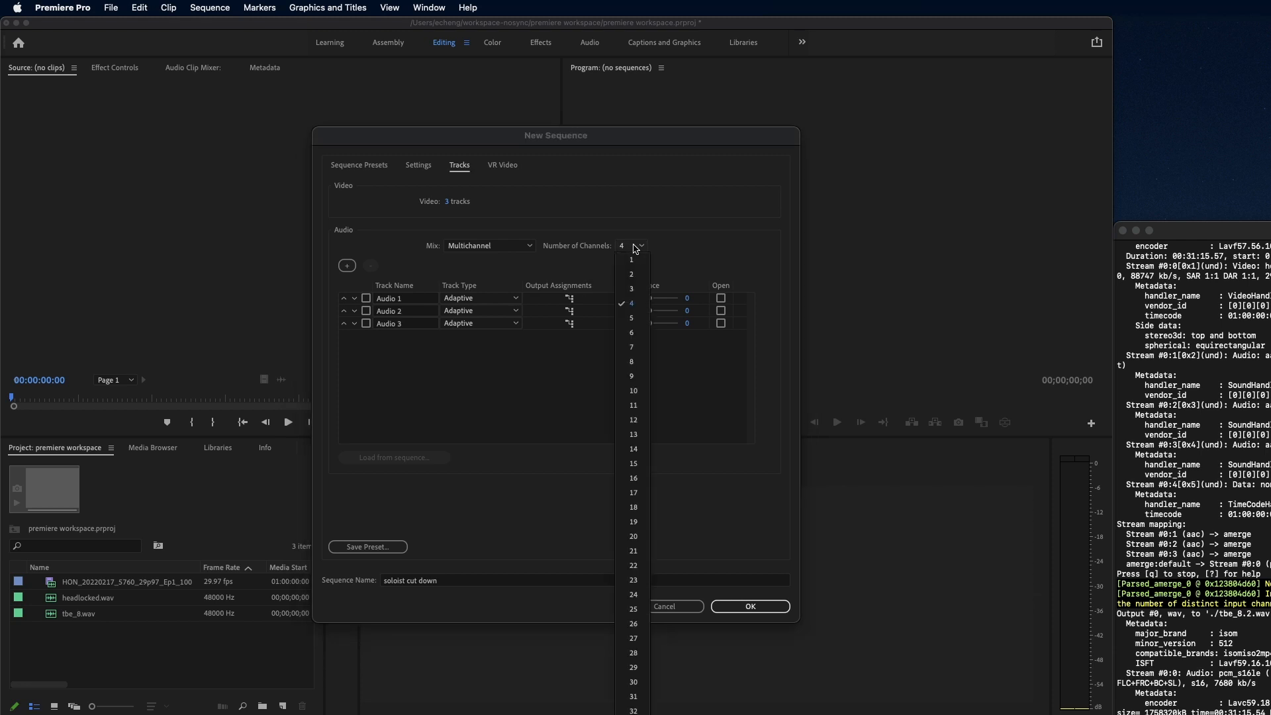
click(632, 361)
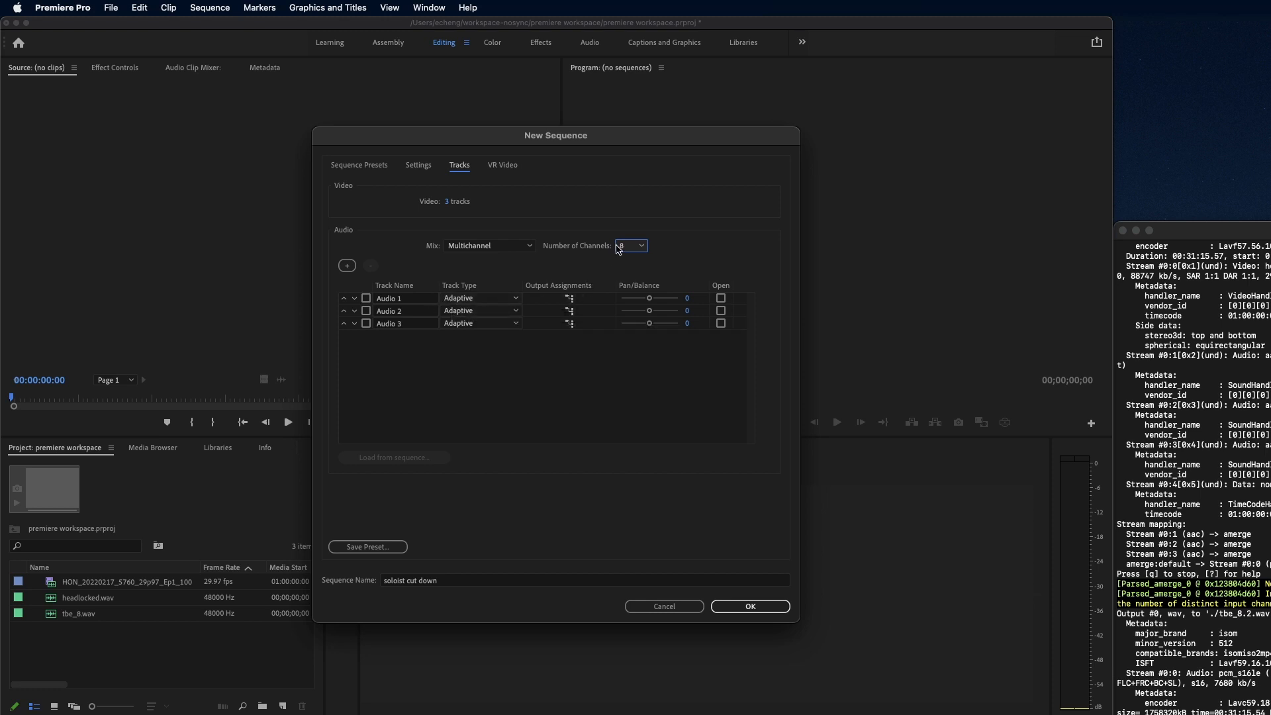
click(480, 311)
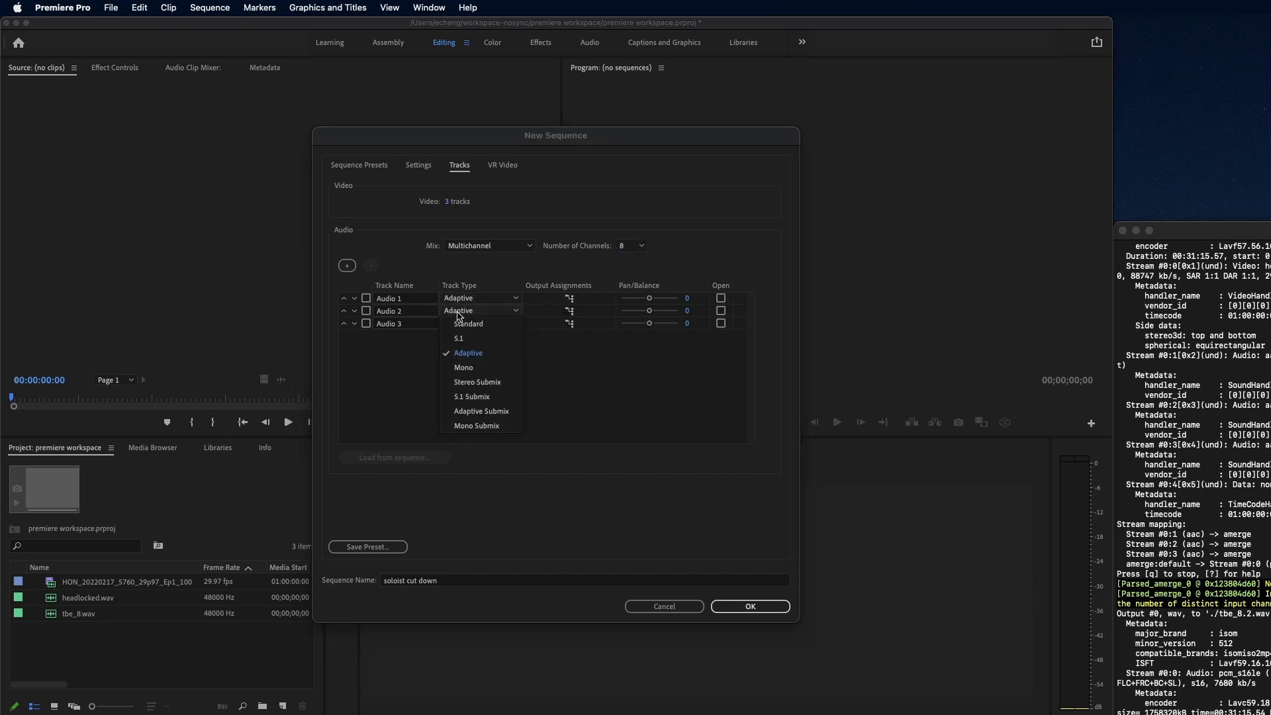
click(468, 324)
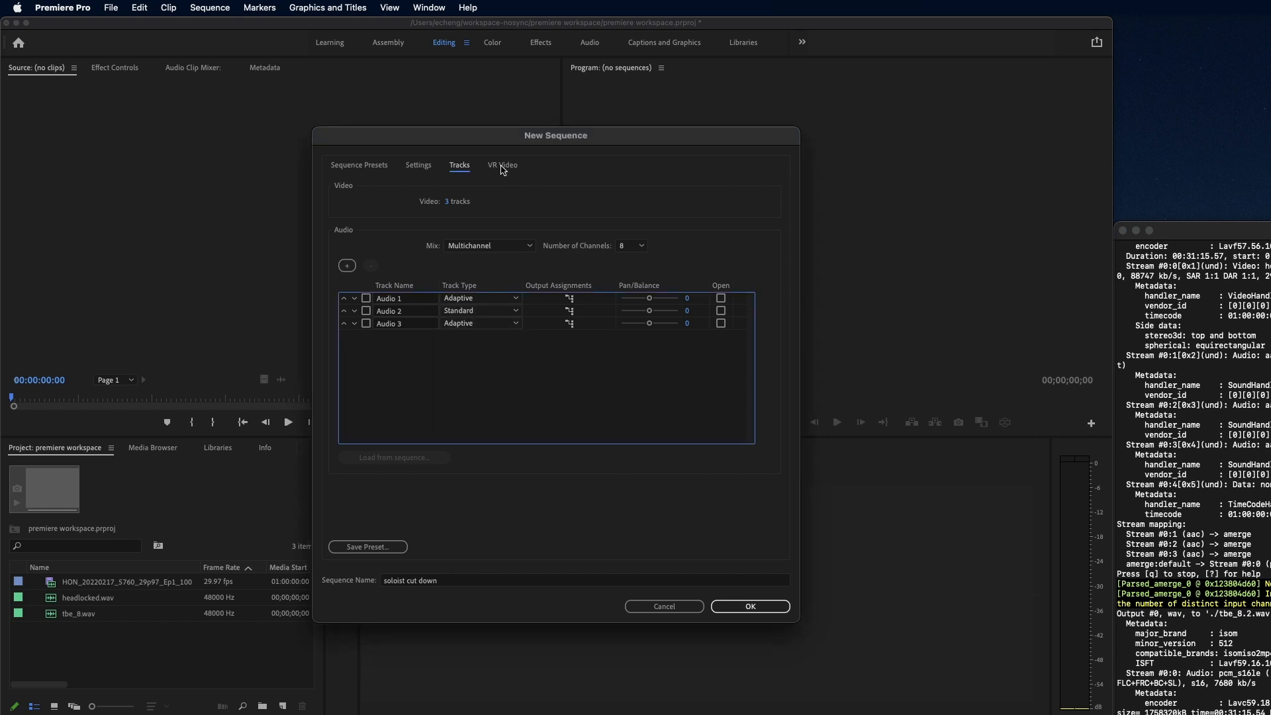
click(502, 165)
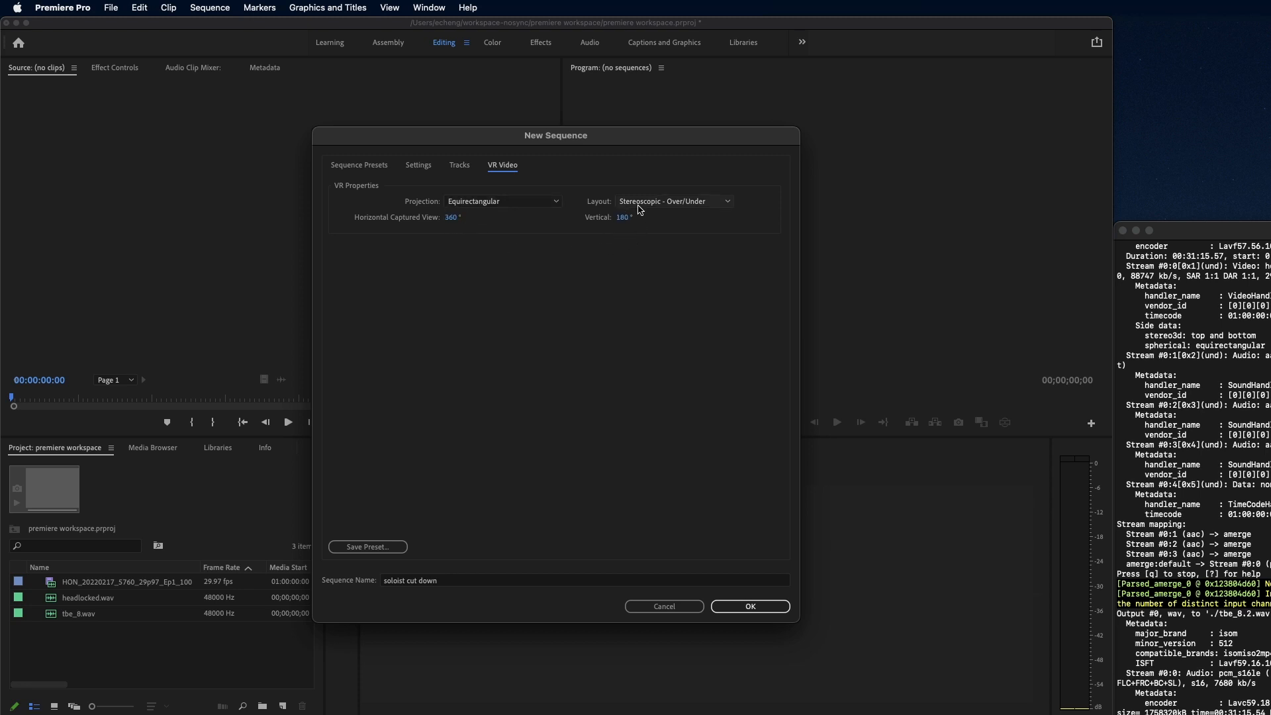
mouse_move(542, 282)
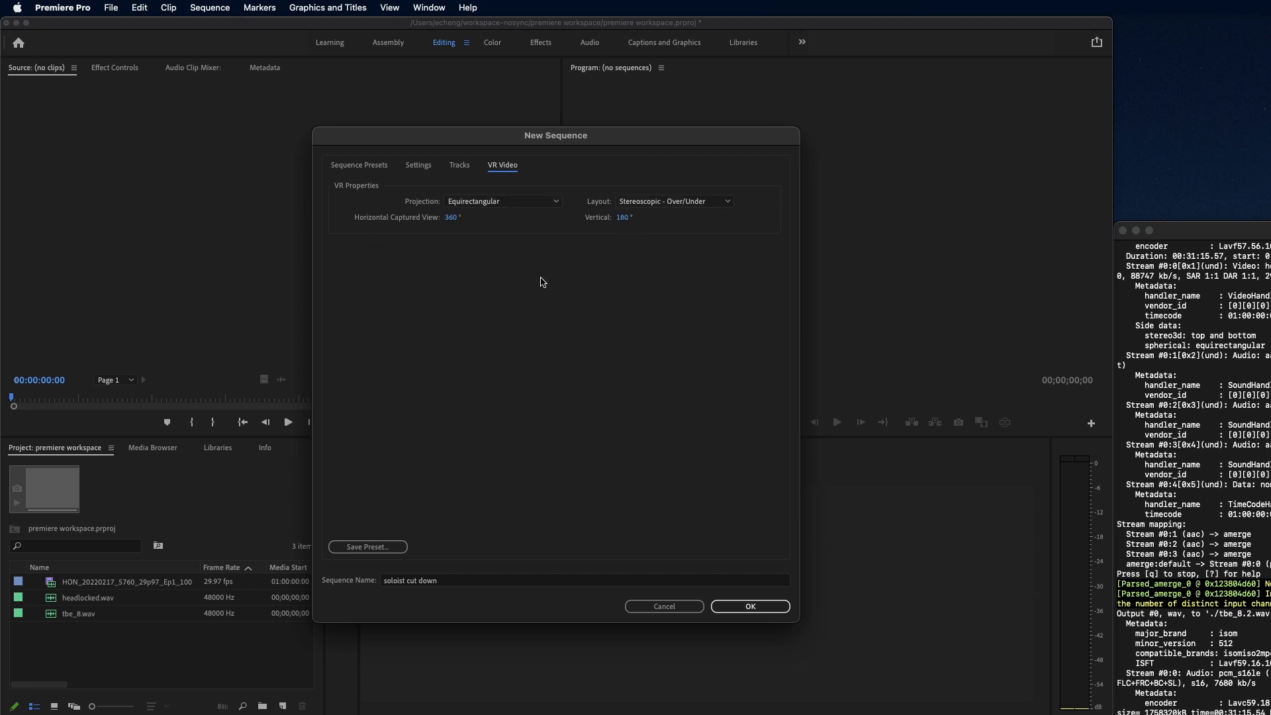
mouse_move(510, 354)
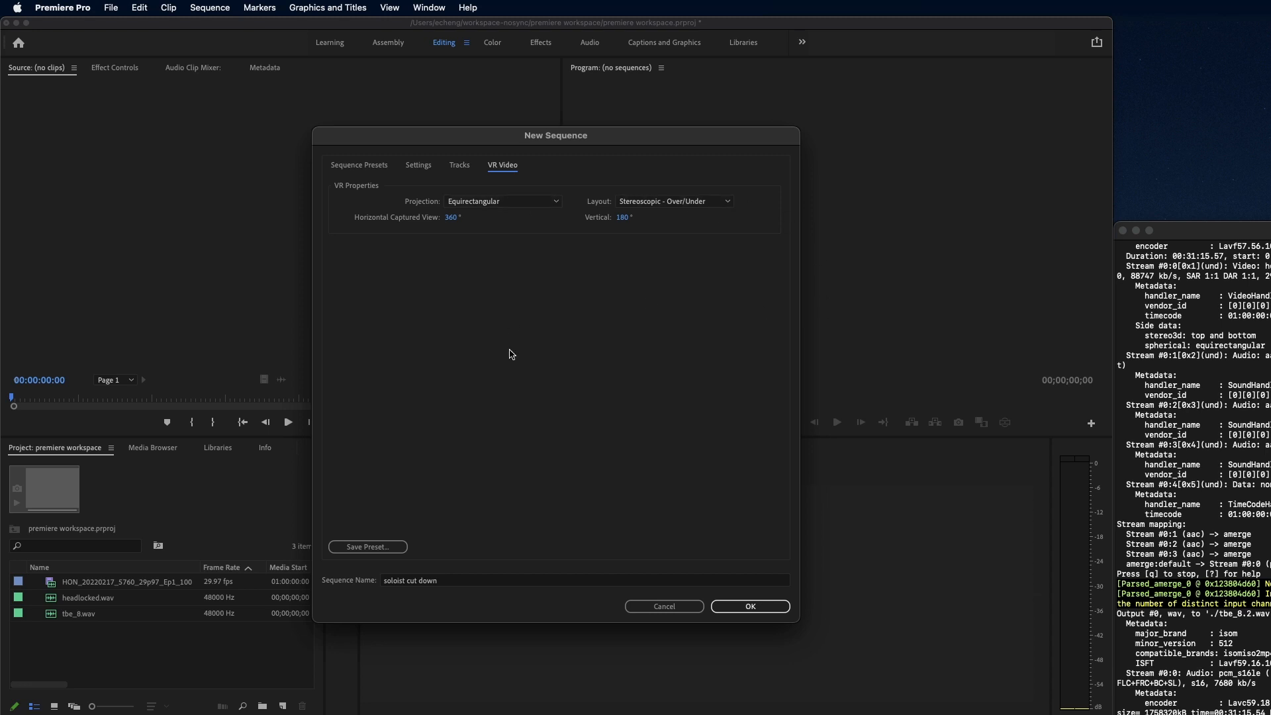
mouse_move(467, 233)
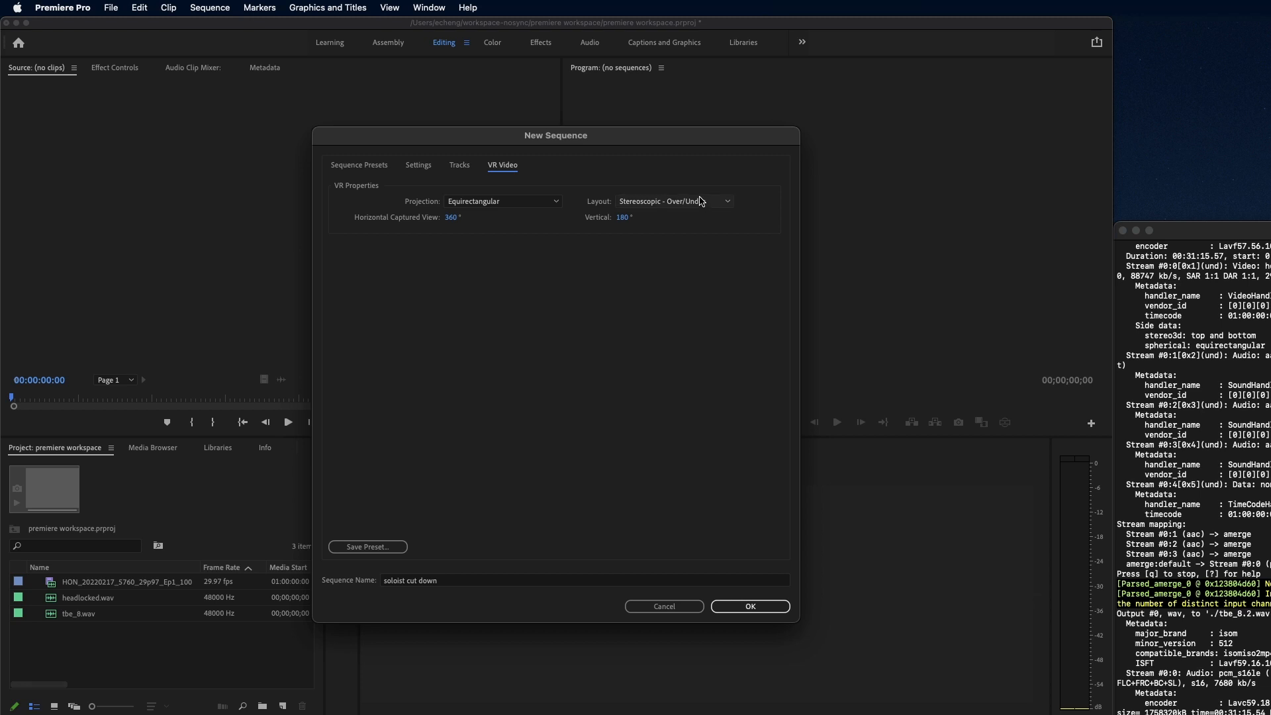
mouse_move(625, 449)
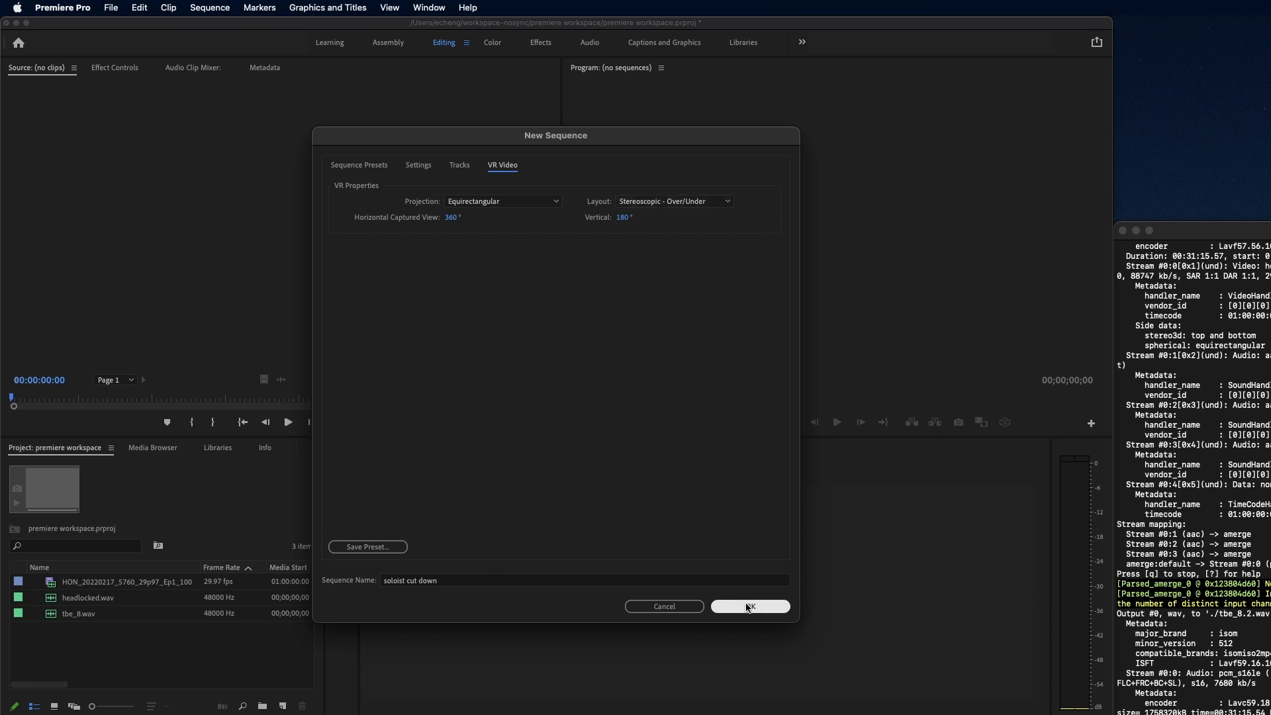
Step: Remap the HON clip as one 10-channel Adaptive clip and keep only its video on the timeline
click(748, 606)
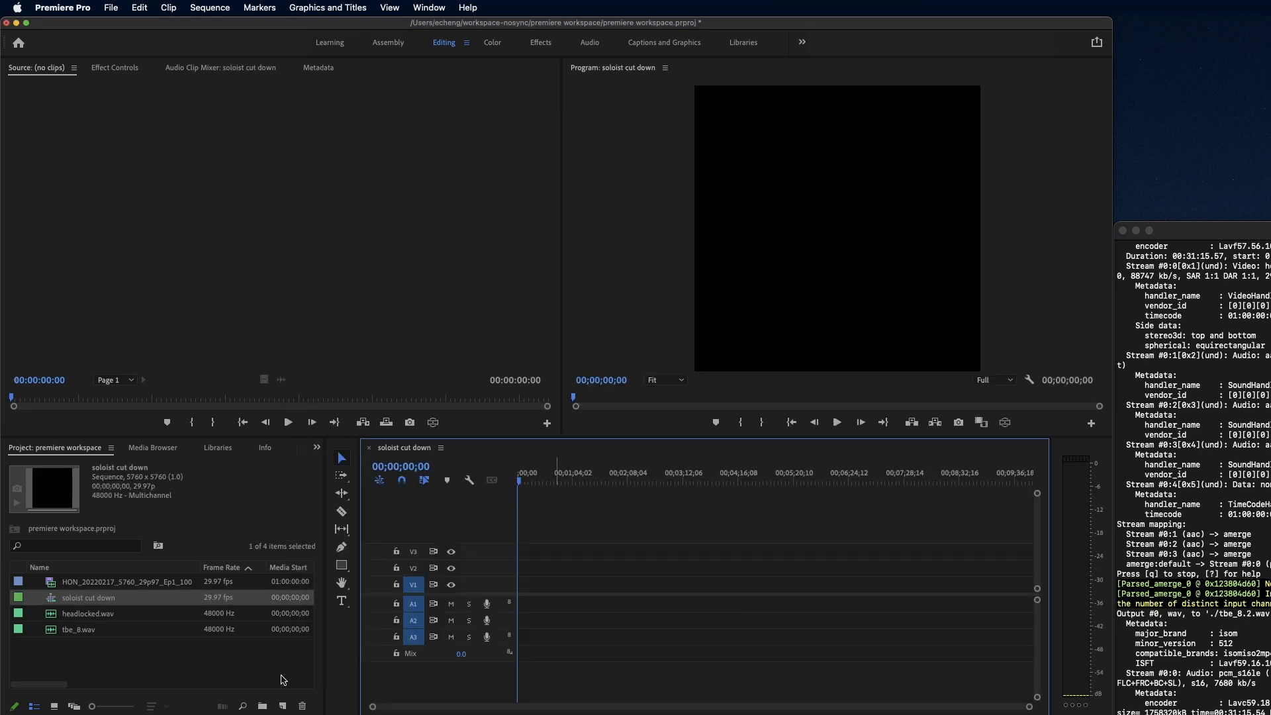
click(126, 581)
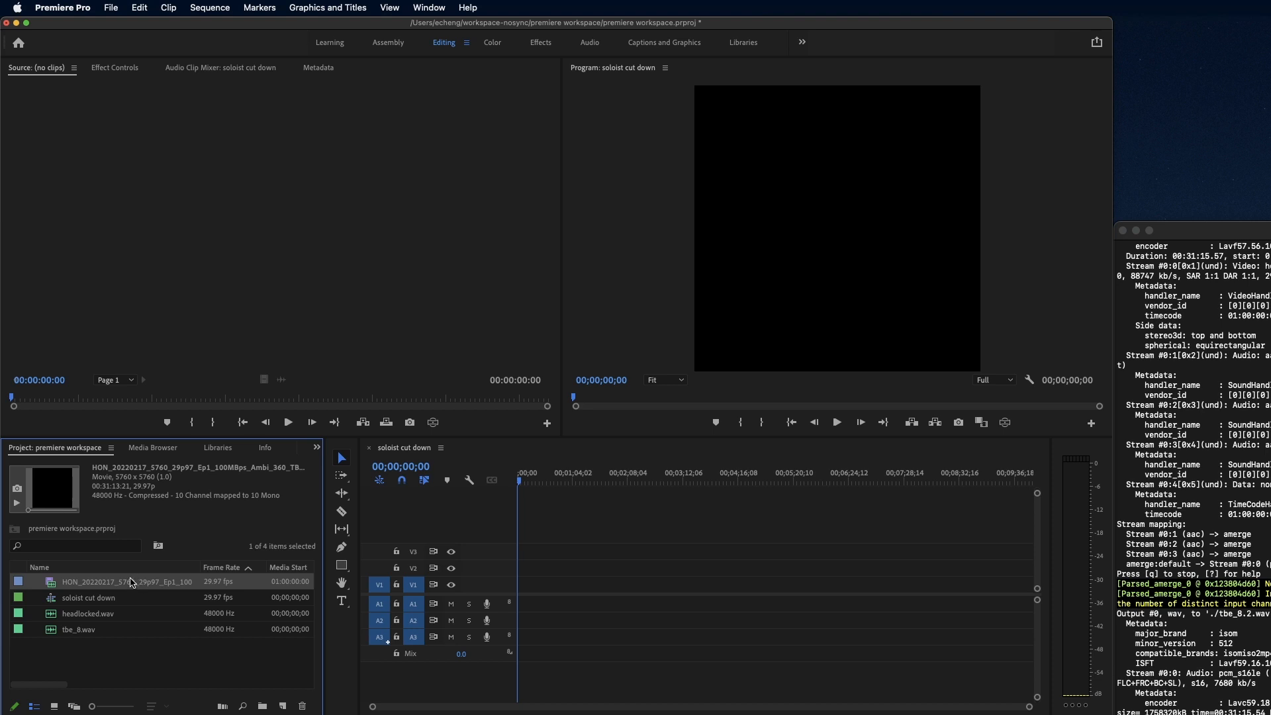
right_click(125, 581)
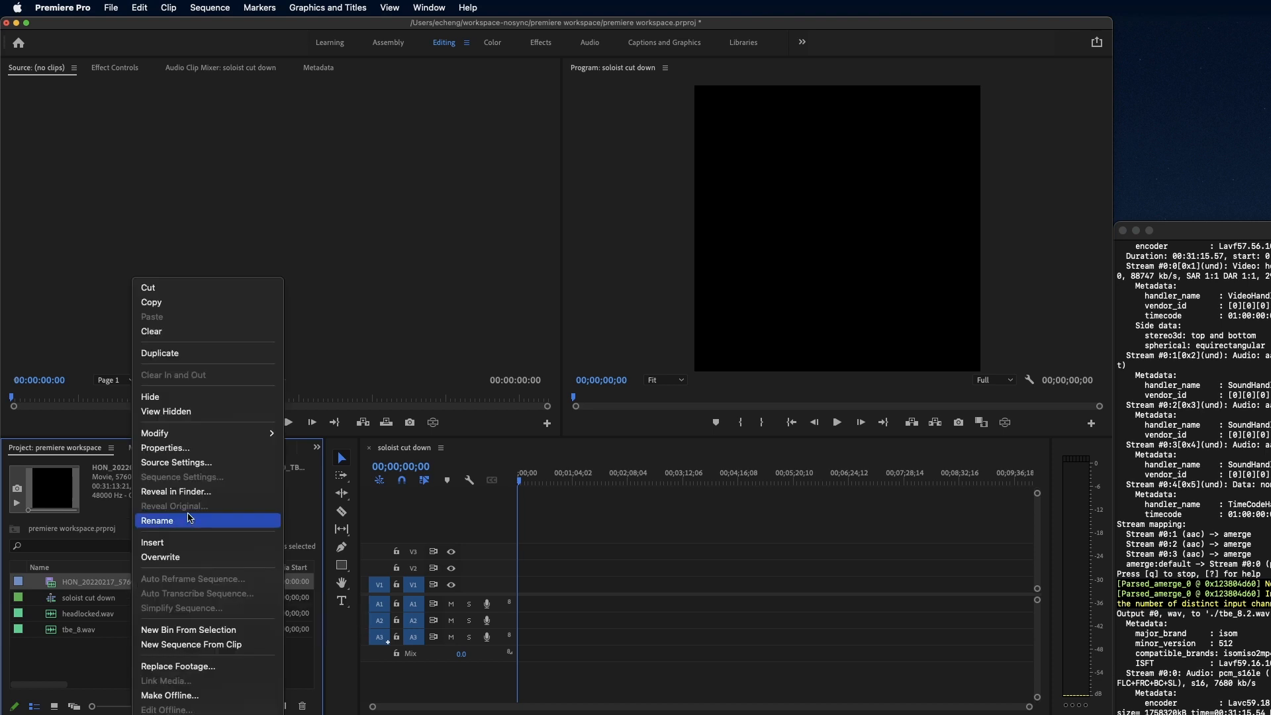
mouse_move(155, 433)
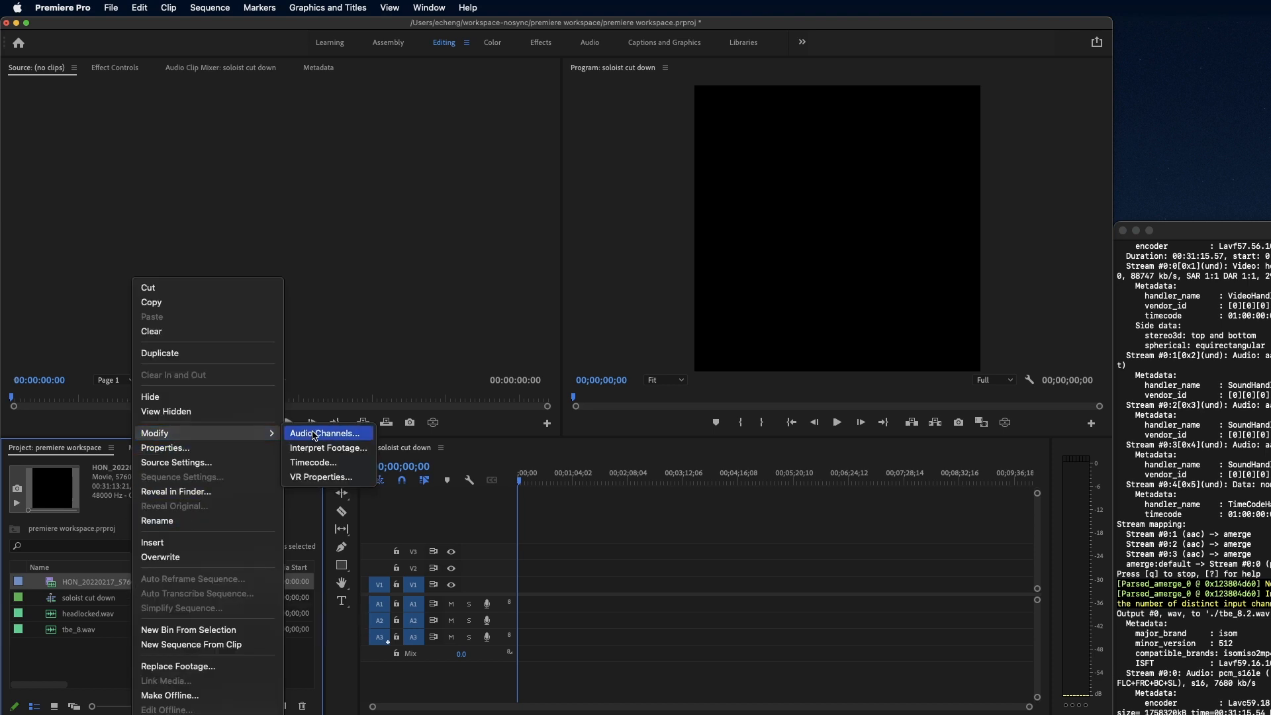
click(325, 433)
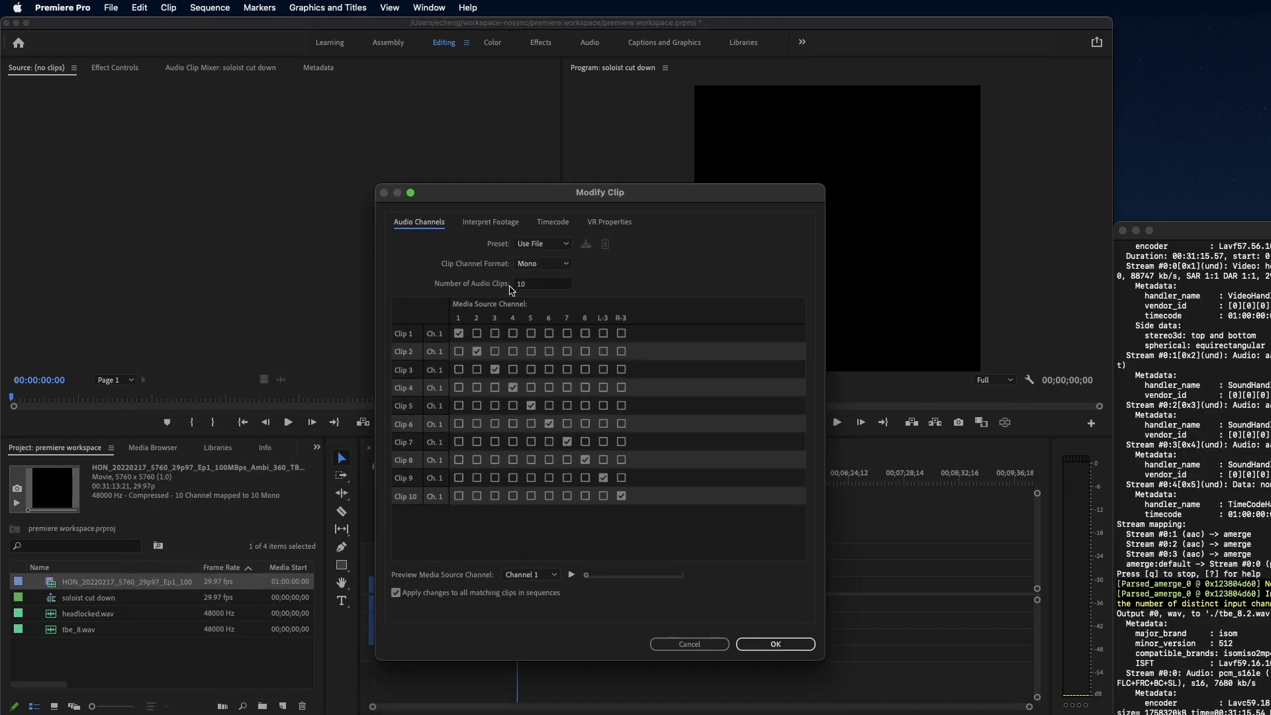
click(541, 263)
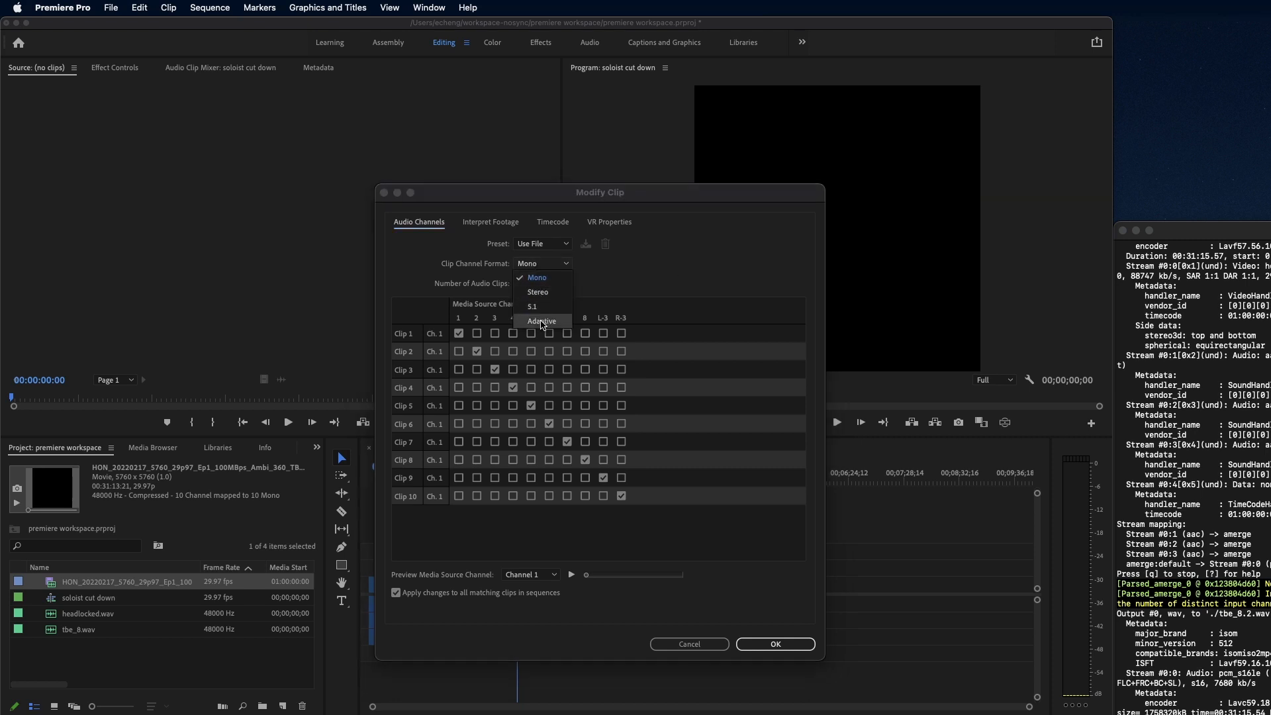
click(541, 322)
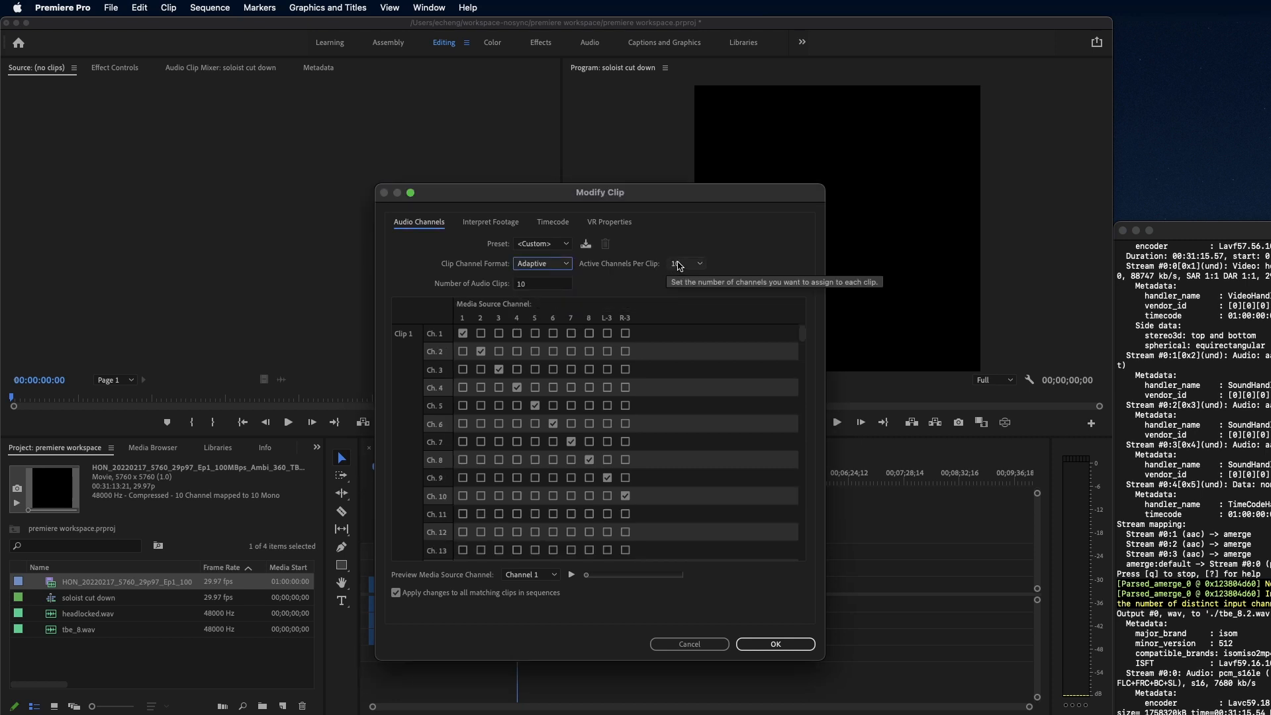
click(542, 283)
text(1)
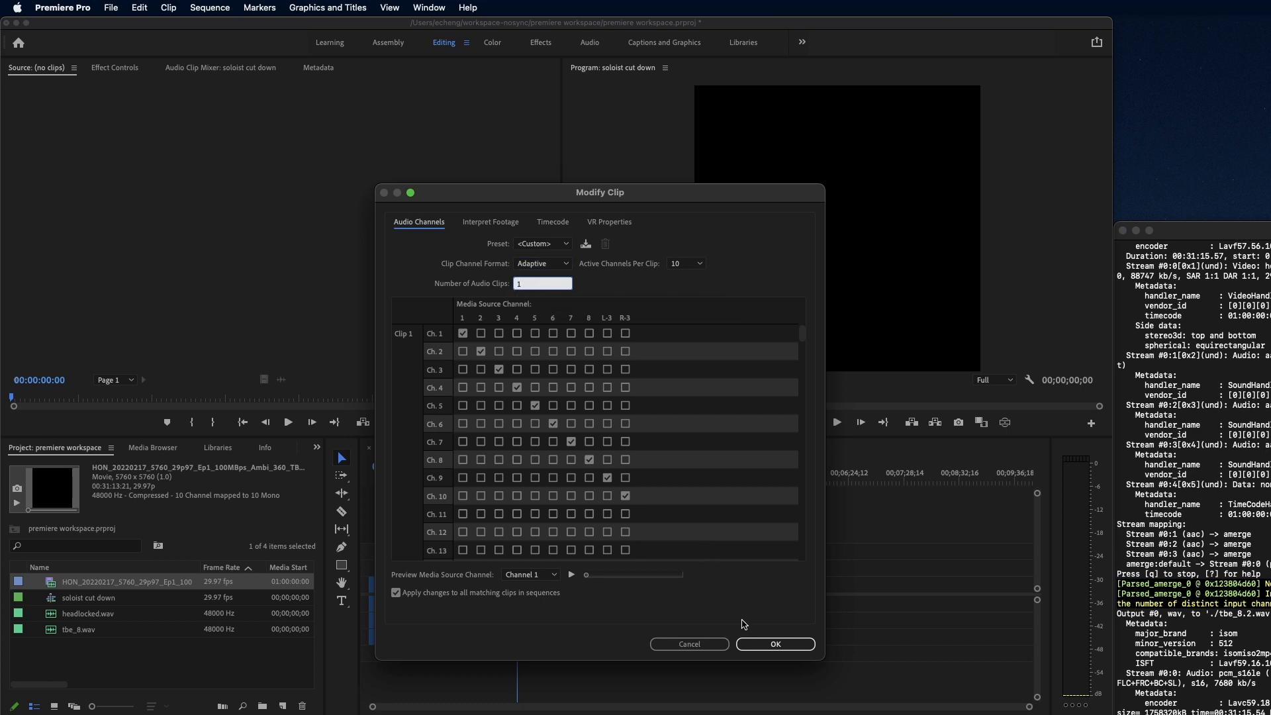
click(774, 644)
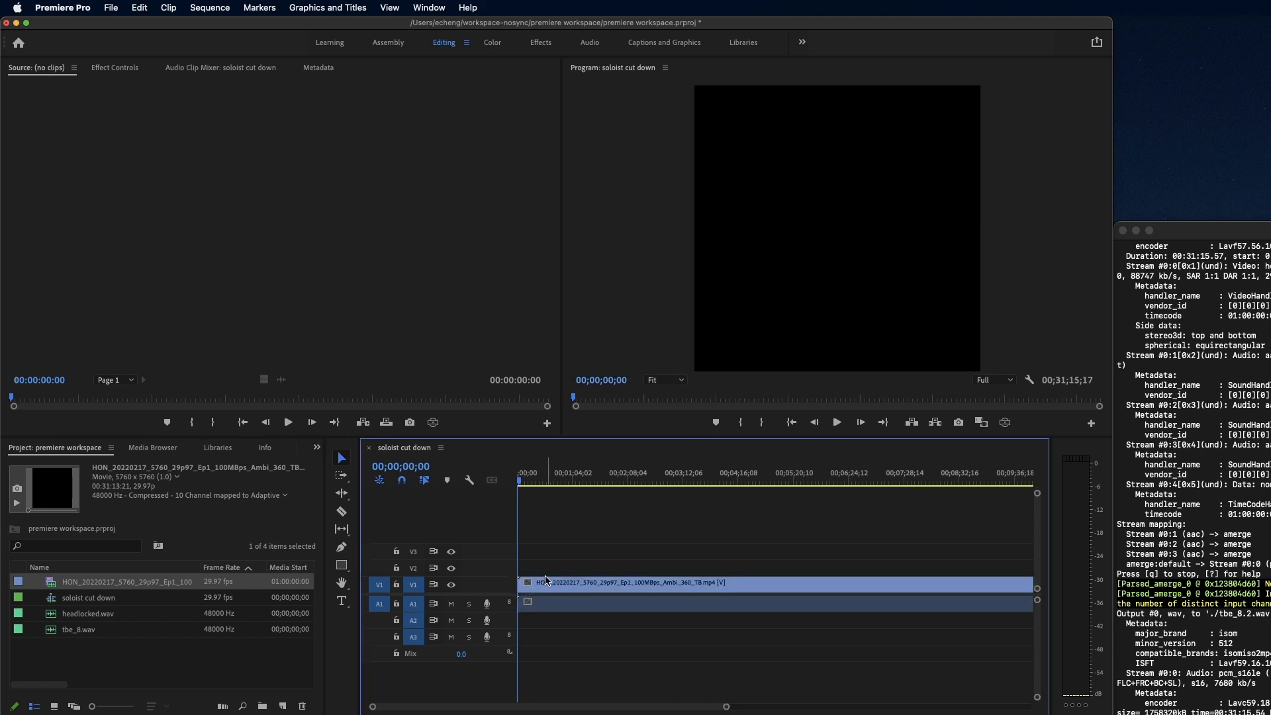
click(560, 583)
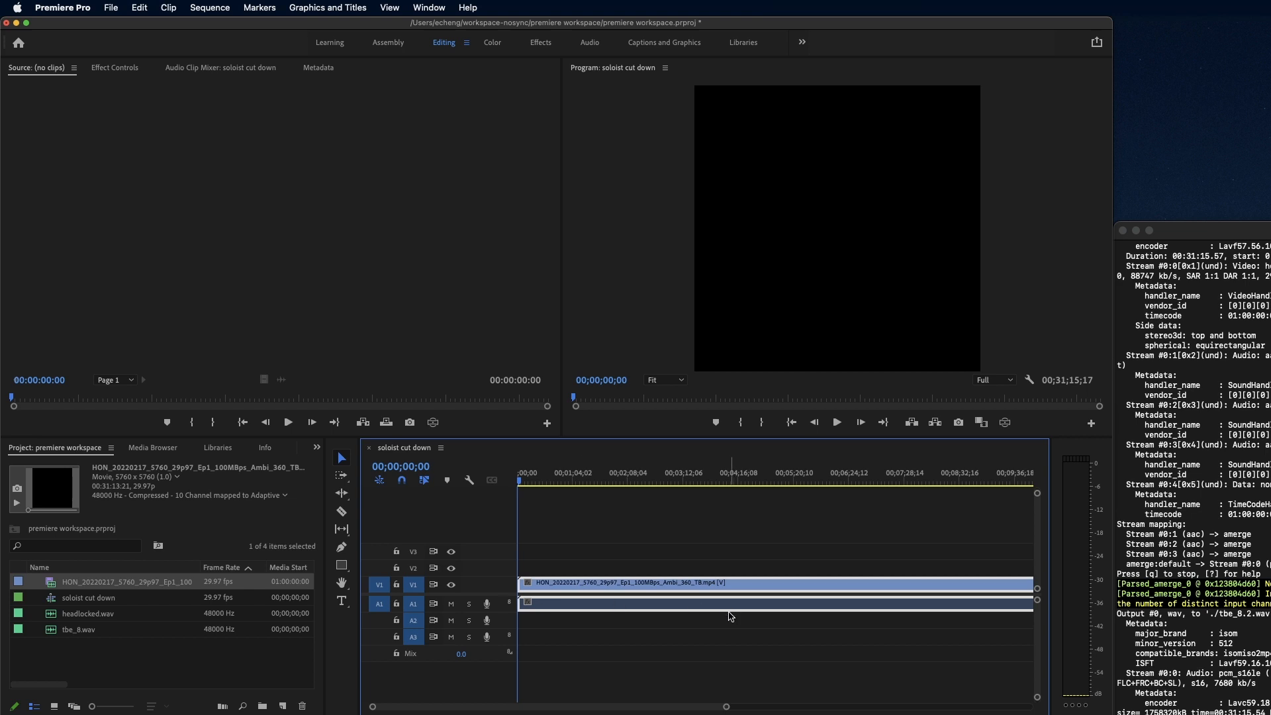
mouse_move(606, 619)
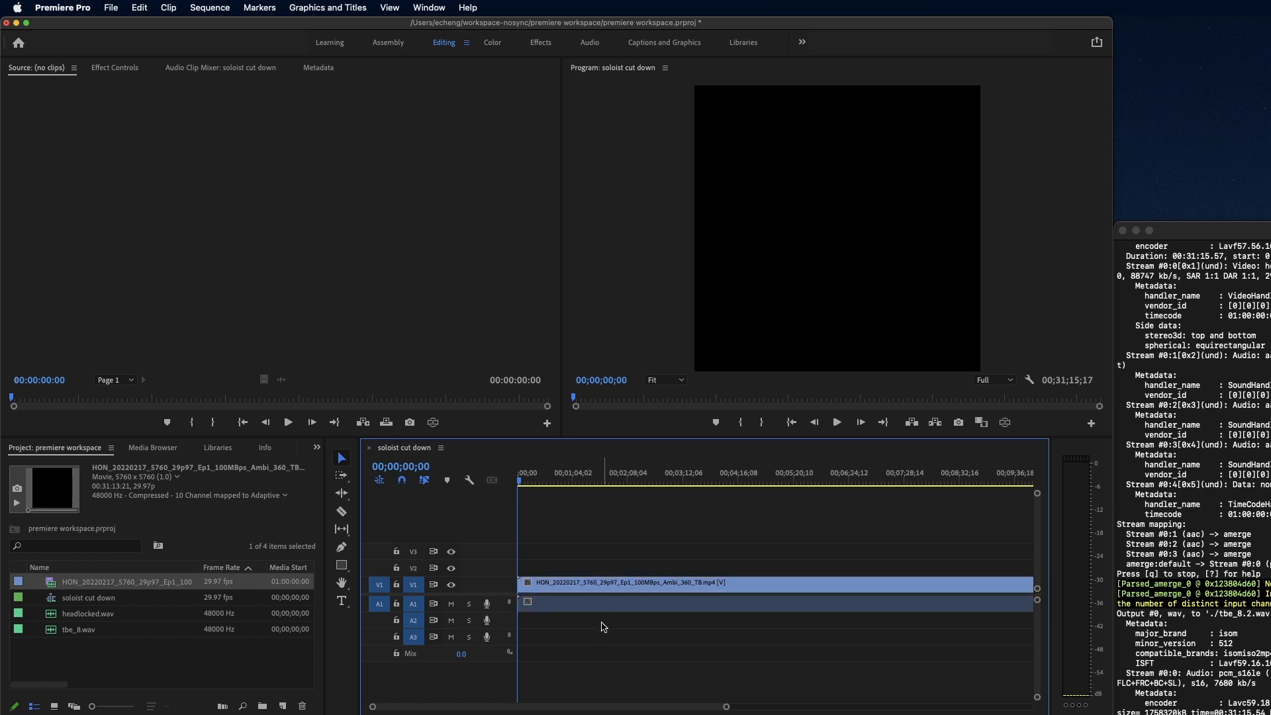
mouse_move(576, 584)
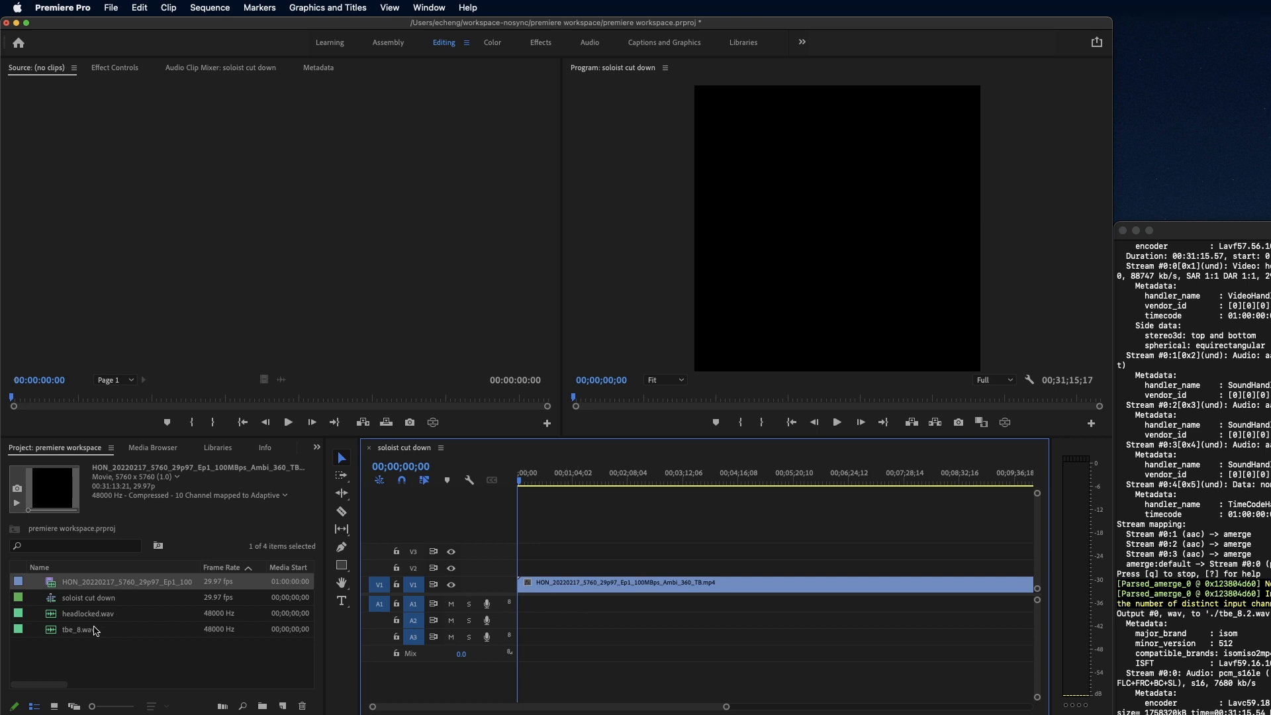
click(79, 629)
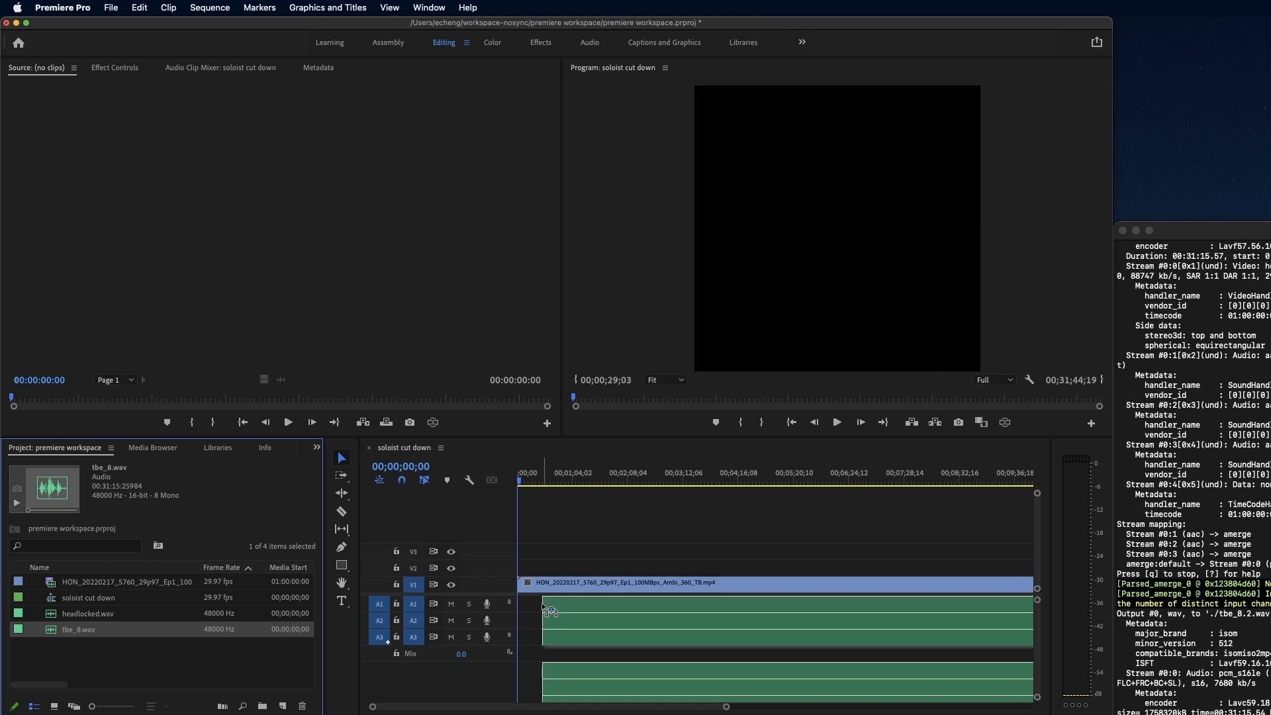
Step: Remap tbe_8.wav as a single 8-channel Adaptive clip and place it on Audio 1
right_click(79, 630)
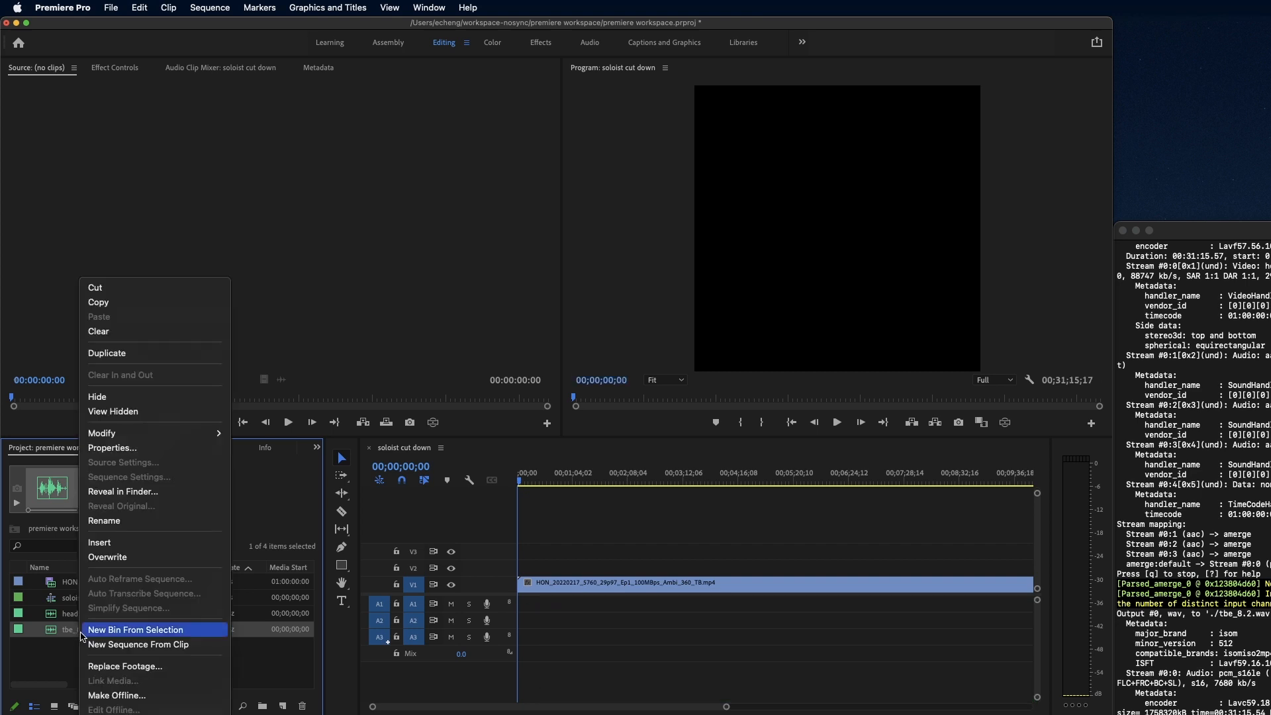
click(101, 432)
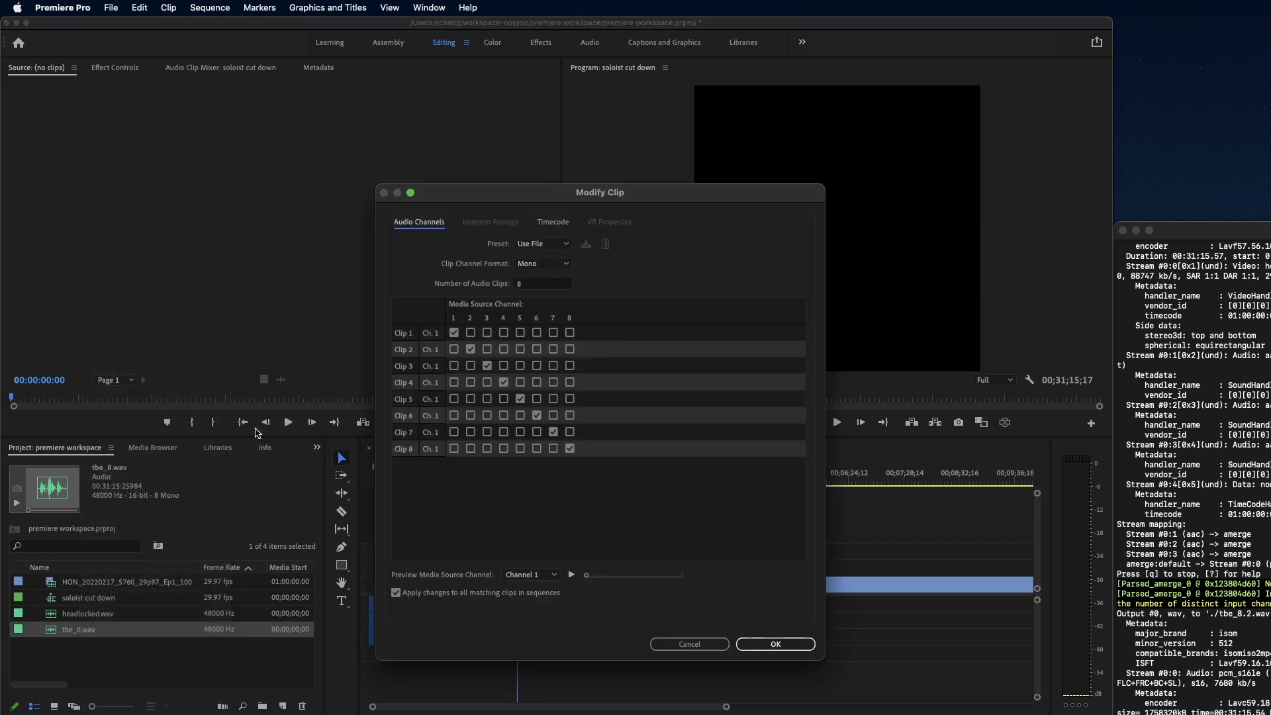
click(542, 263)
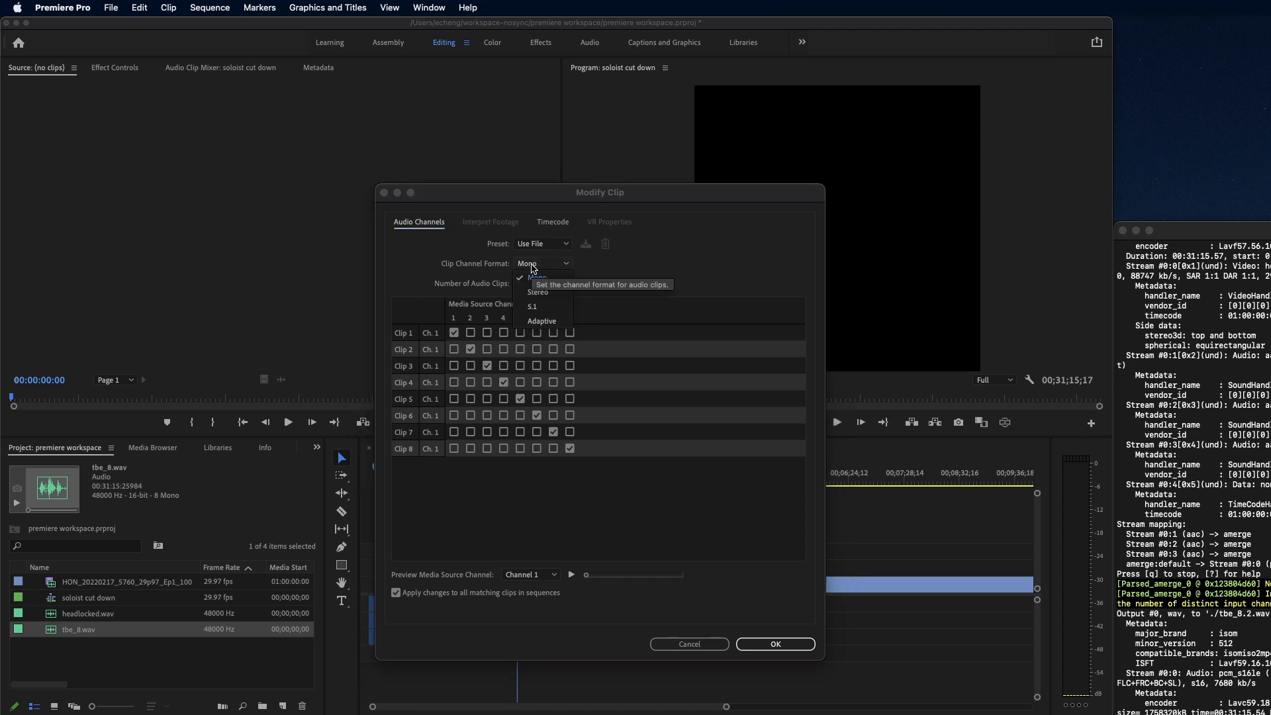
click(542, 320)
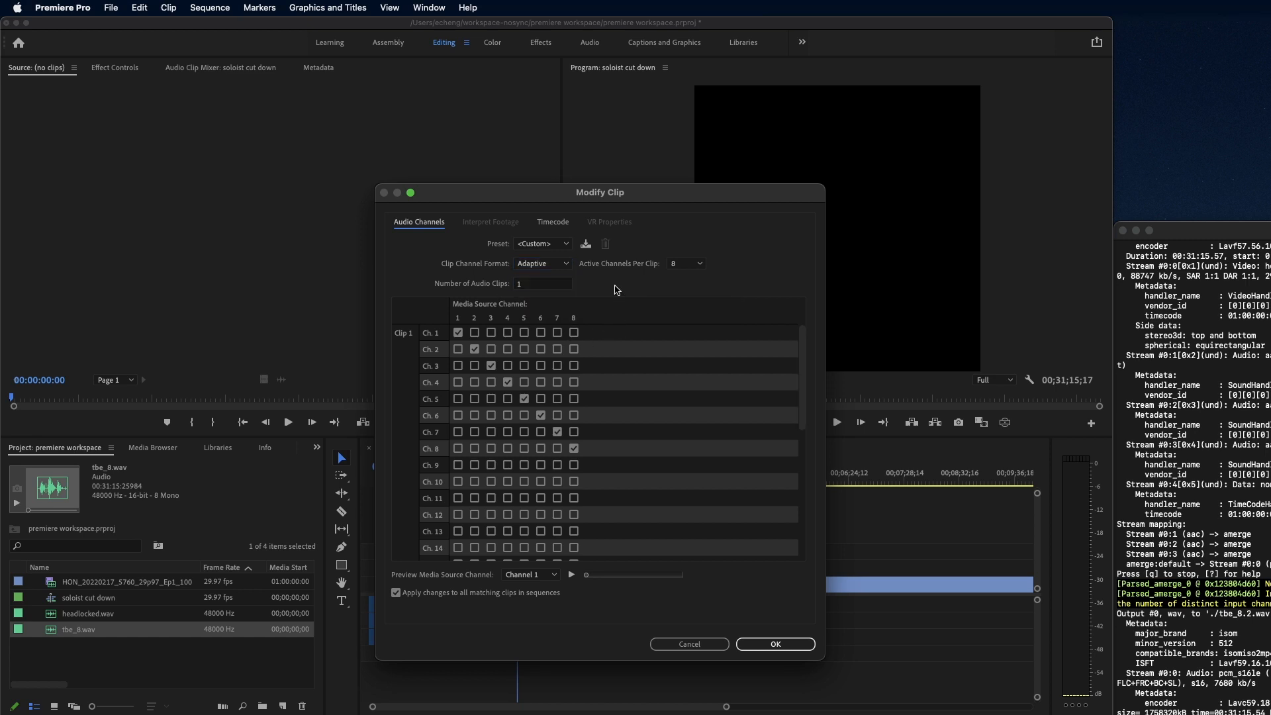
click(773, 644)
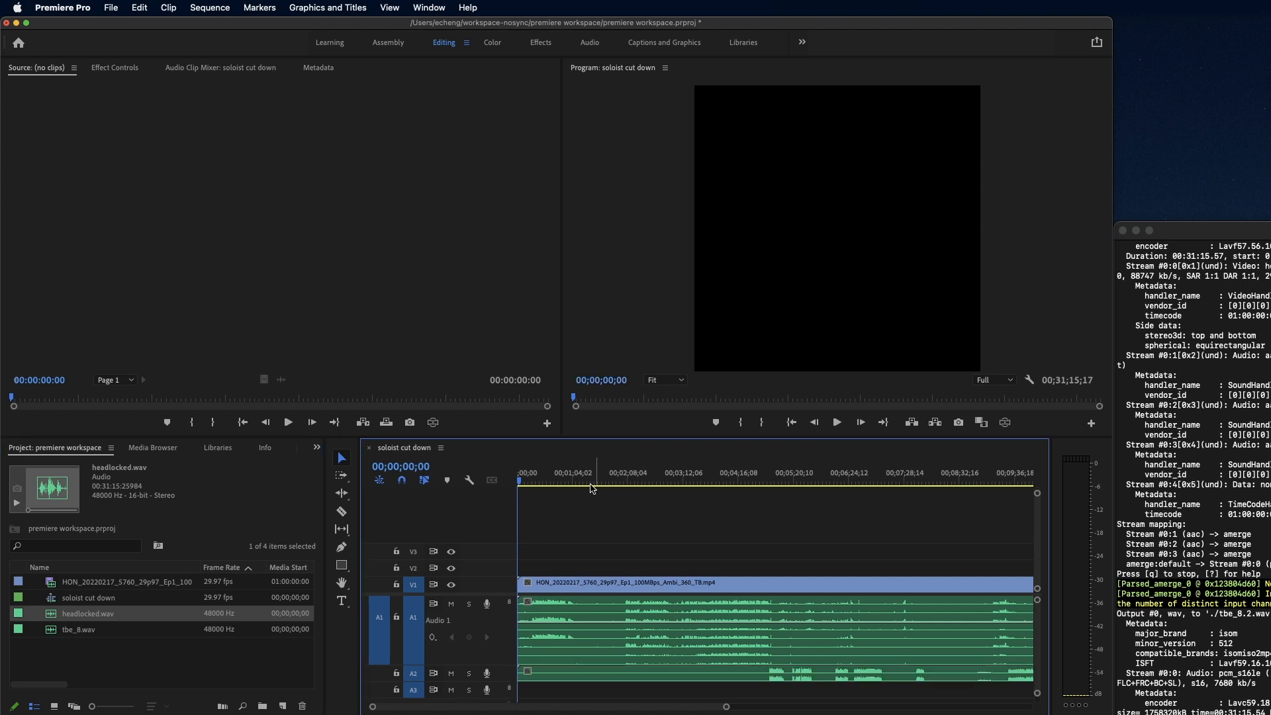
Step: Put headlocked.wav on Audio 2 and scrub the playhead to preview the 360 footage
click(612, 480)
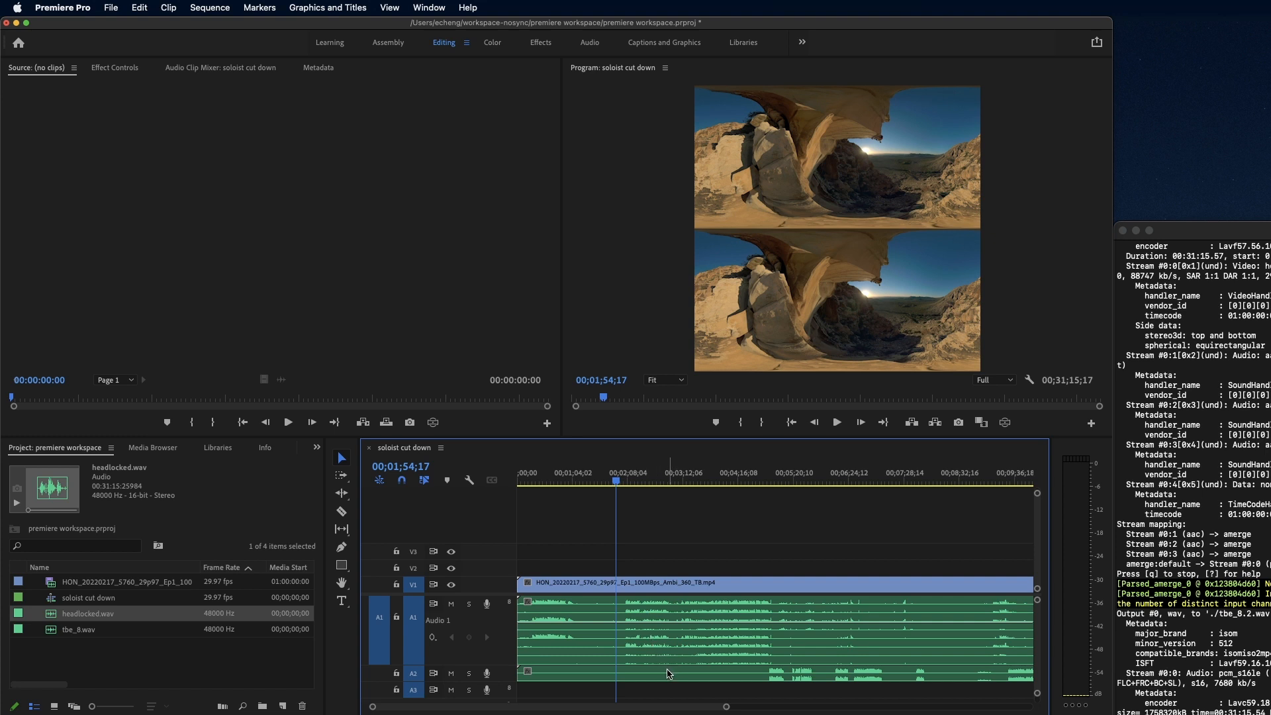
click(616, 482)
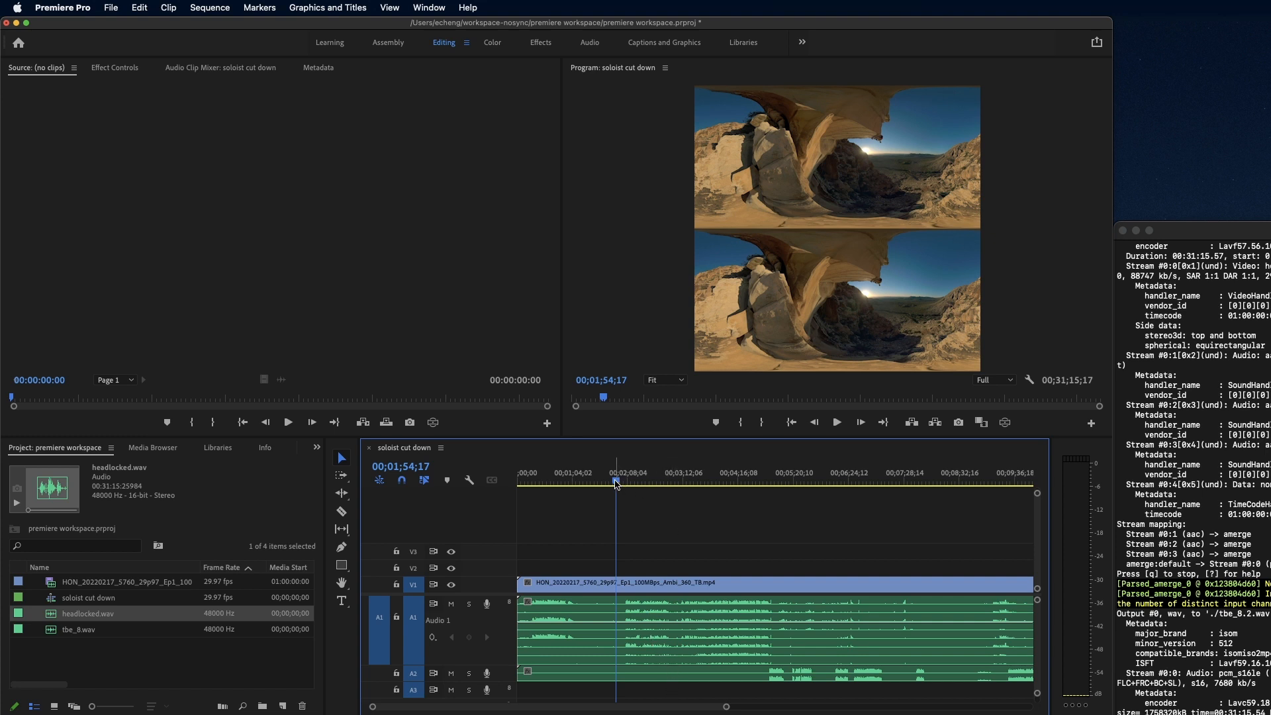
click(576, 480)
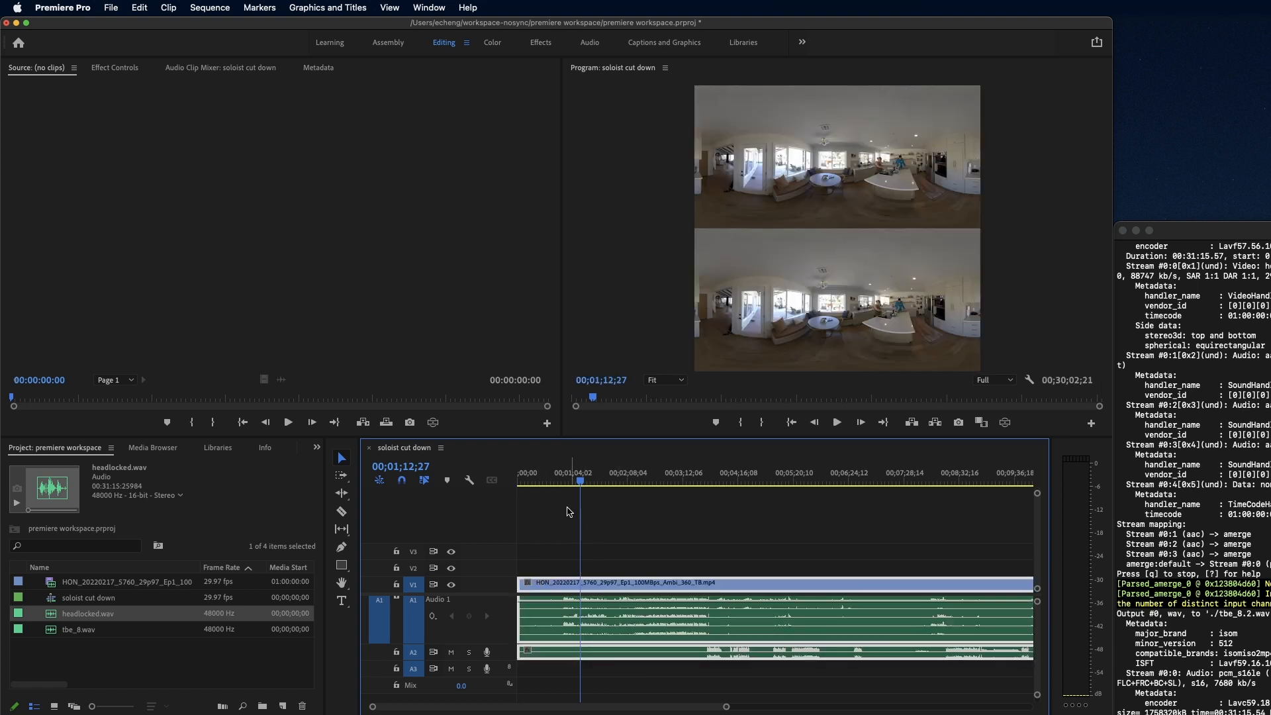
Step: Razor all tracks at 00;01;00;02 and delete everything after, ending clips near 00;00;59;29
click(403, 463)
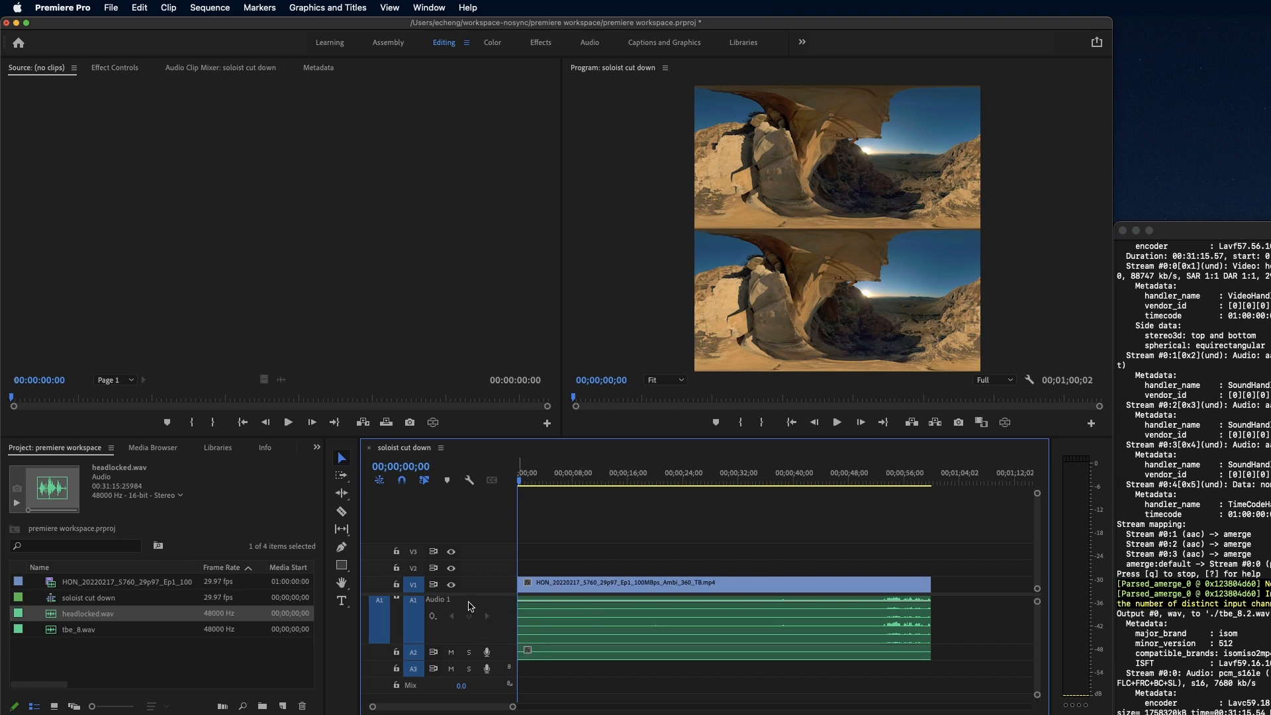
mouse_move(534, 621)
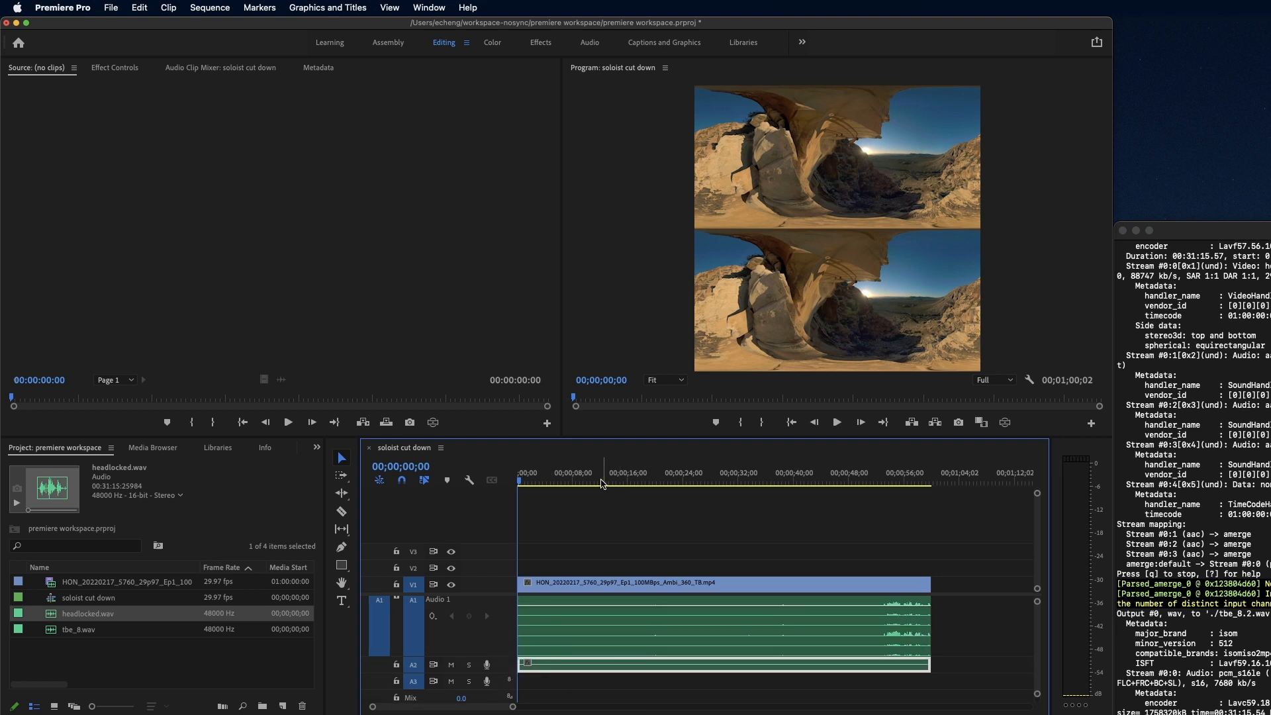
click(596, 479)
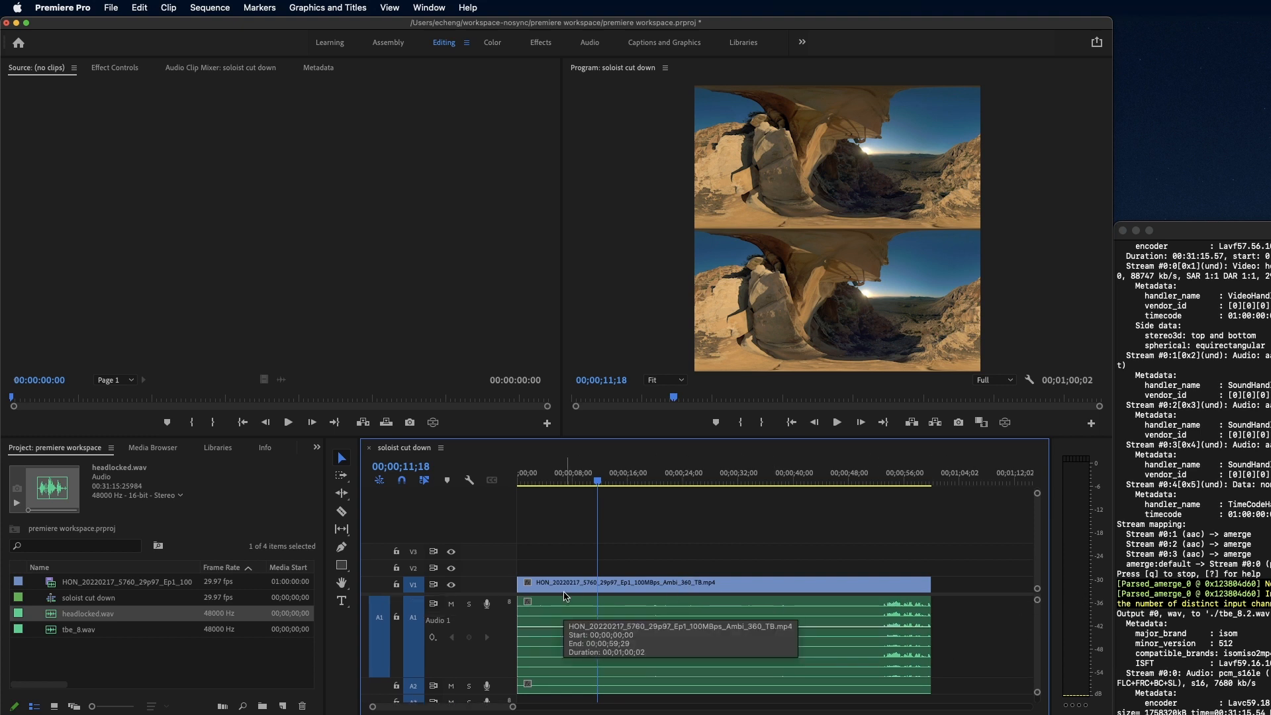
mouse_move(80, 653)
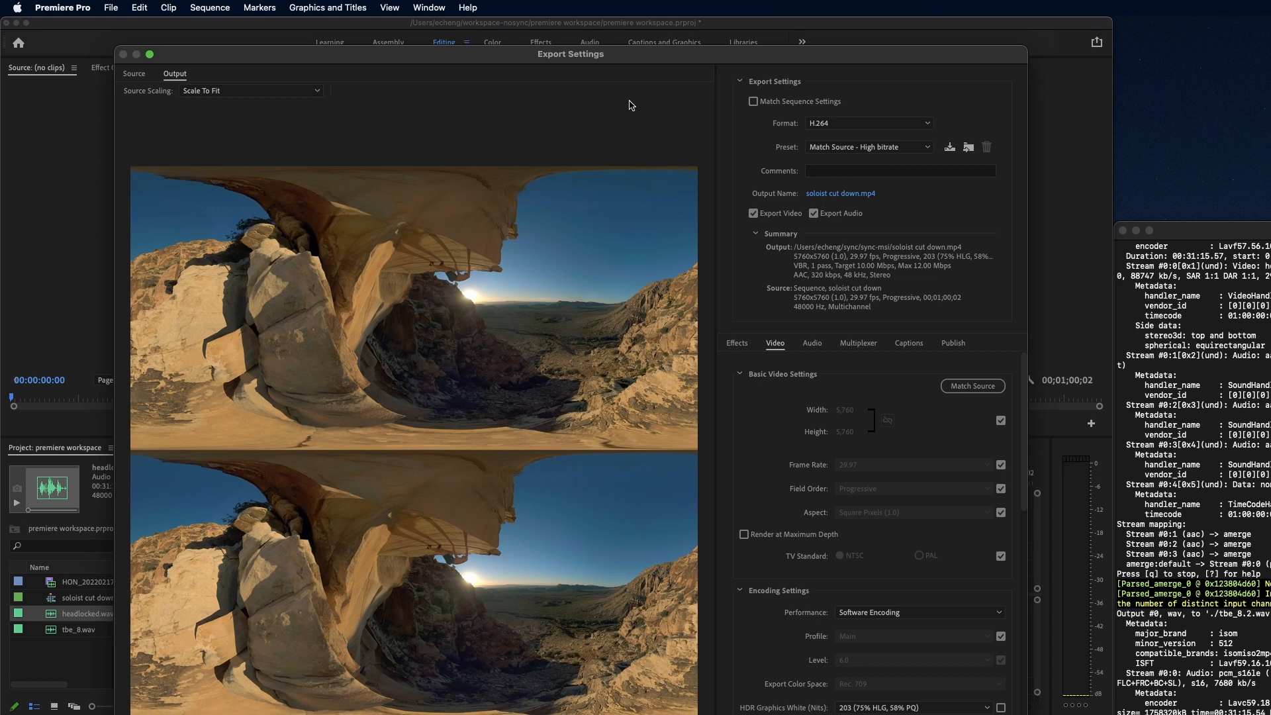
Step: Export soloist cut down.mp4 as HEVC (H.265) with software encoding and no audio
drag(570, 53, 550, 25)
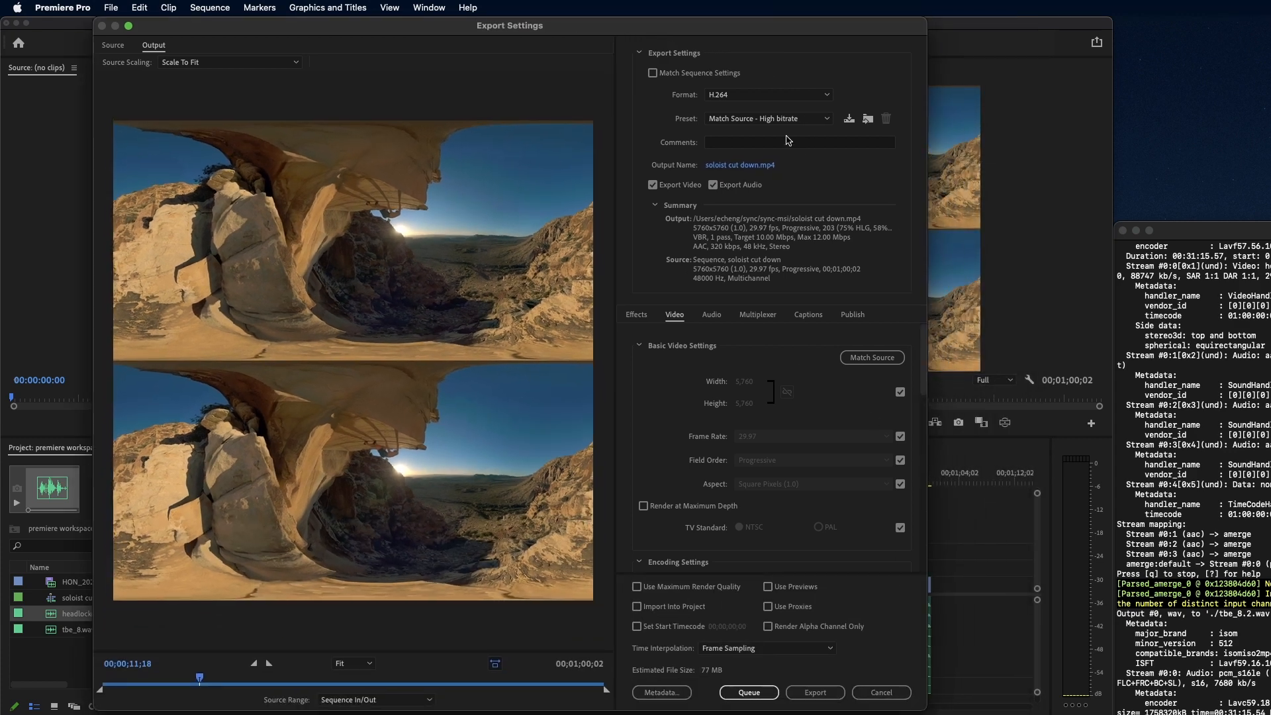
mouse_move(740, 94)
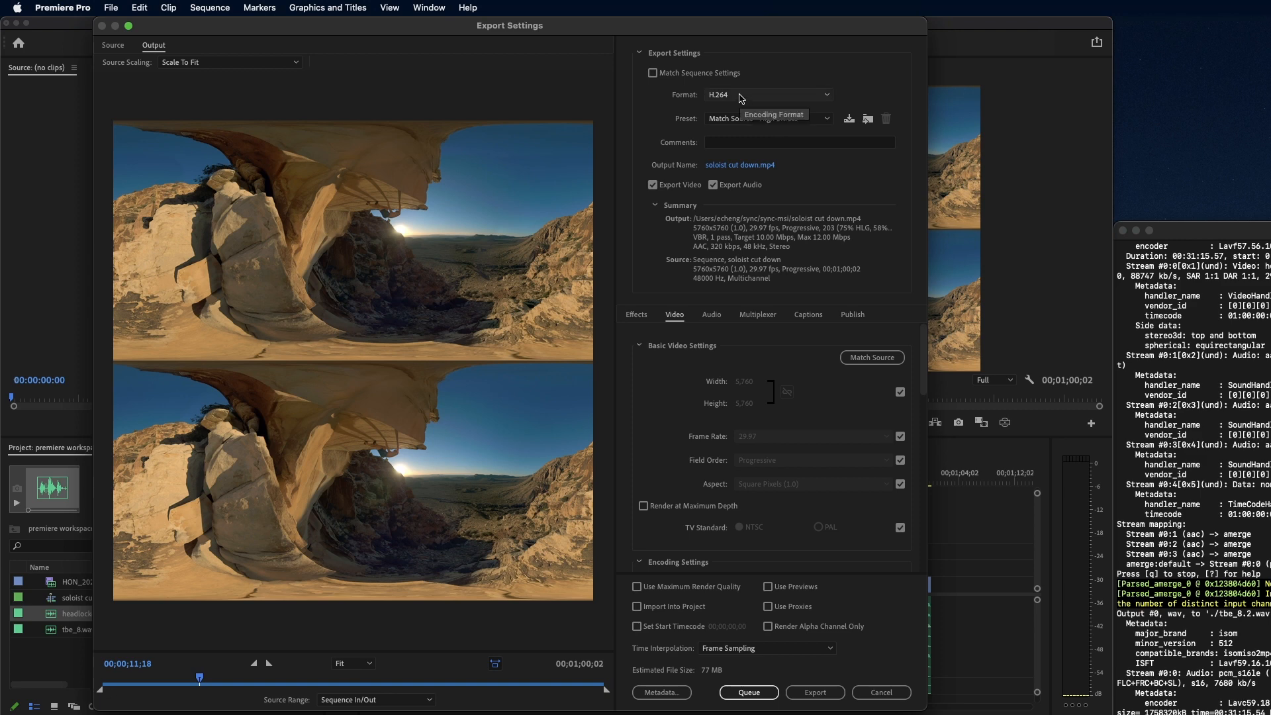
click(769, 95)
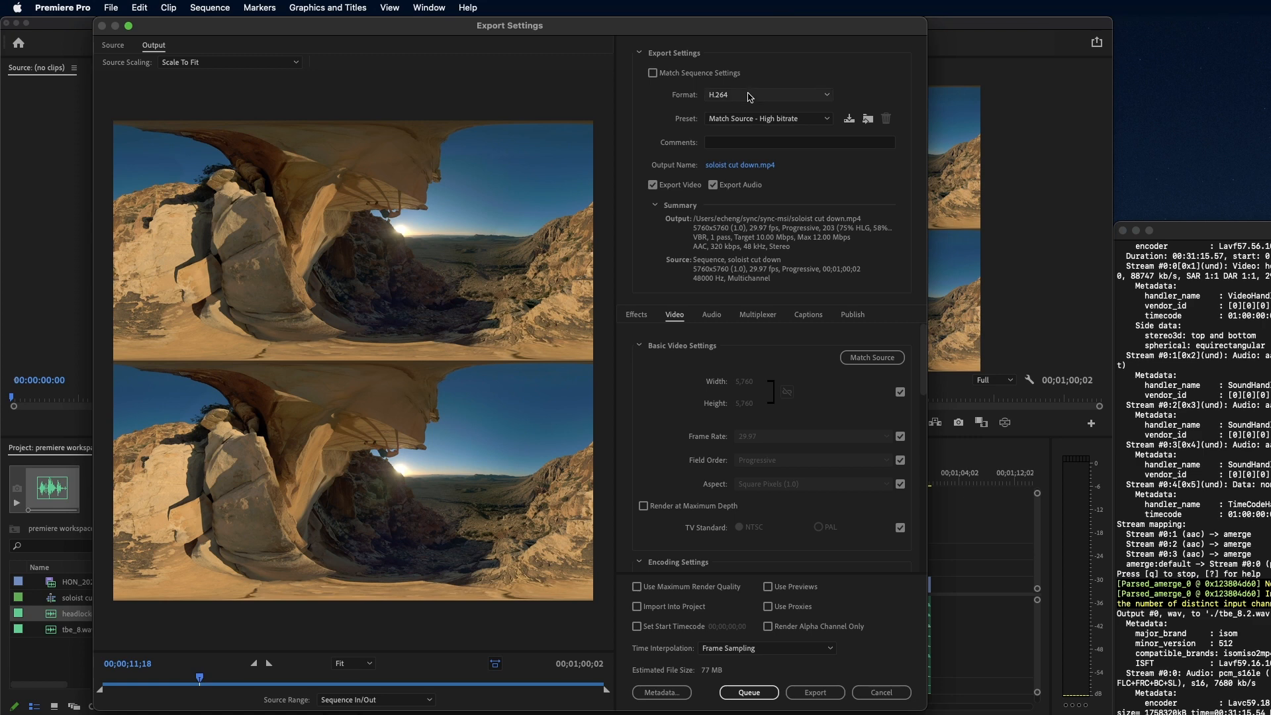
click(767, 94)
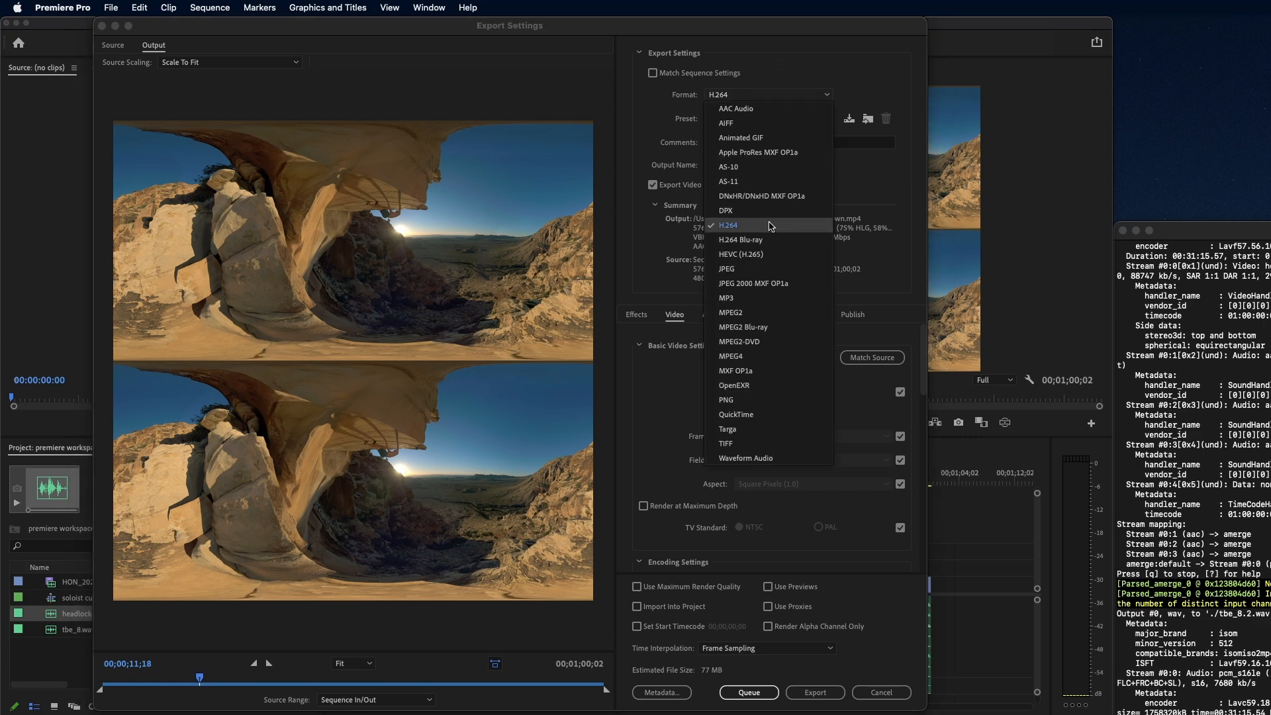
click(740, 254)
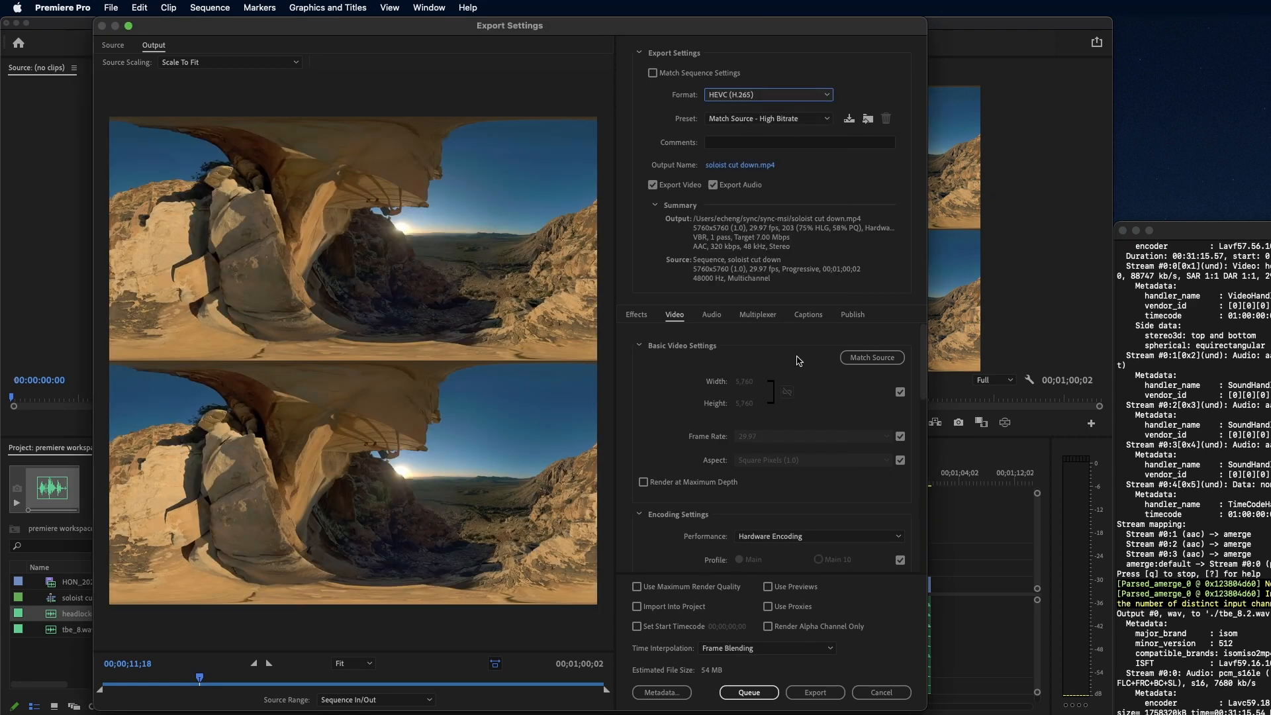
click(817, 536)
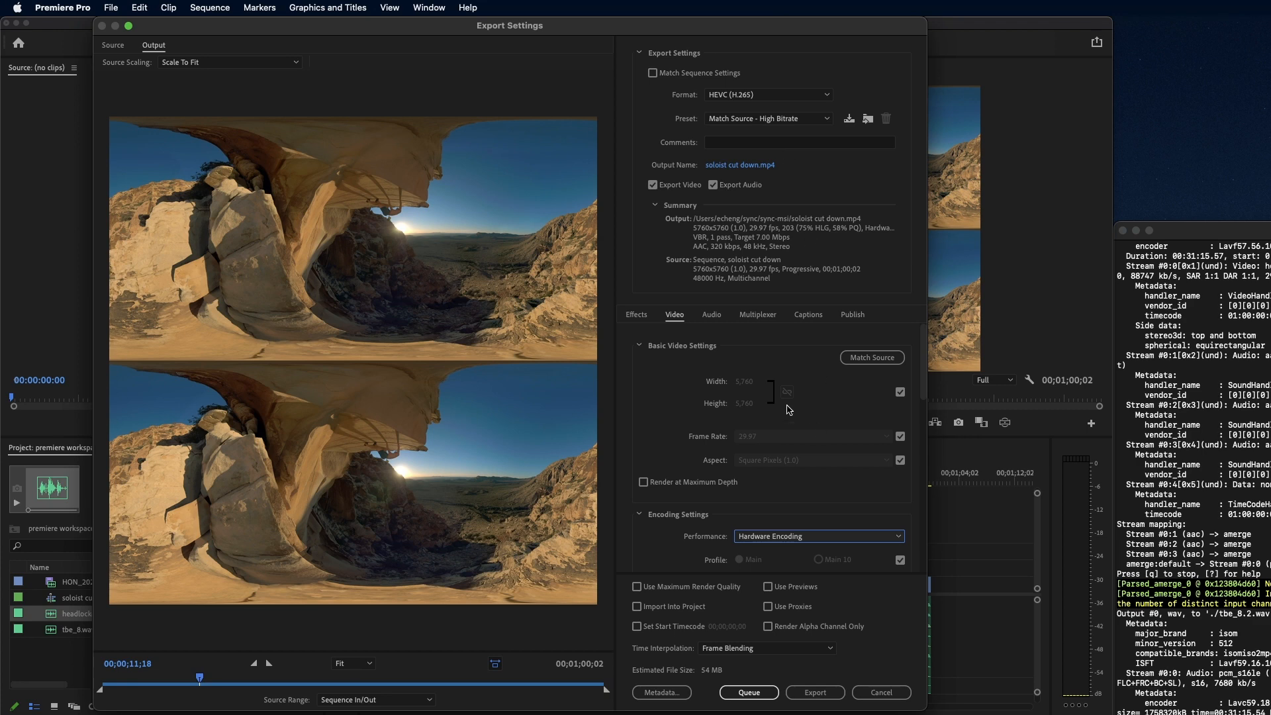
click(713, 185)
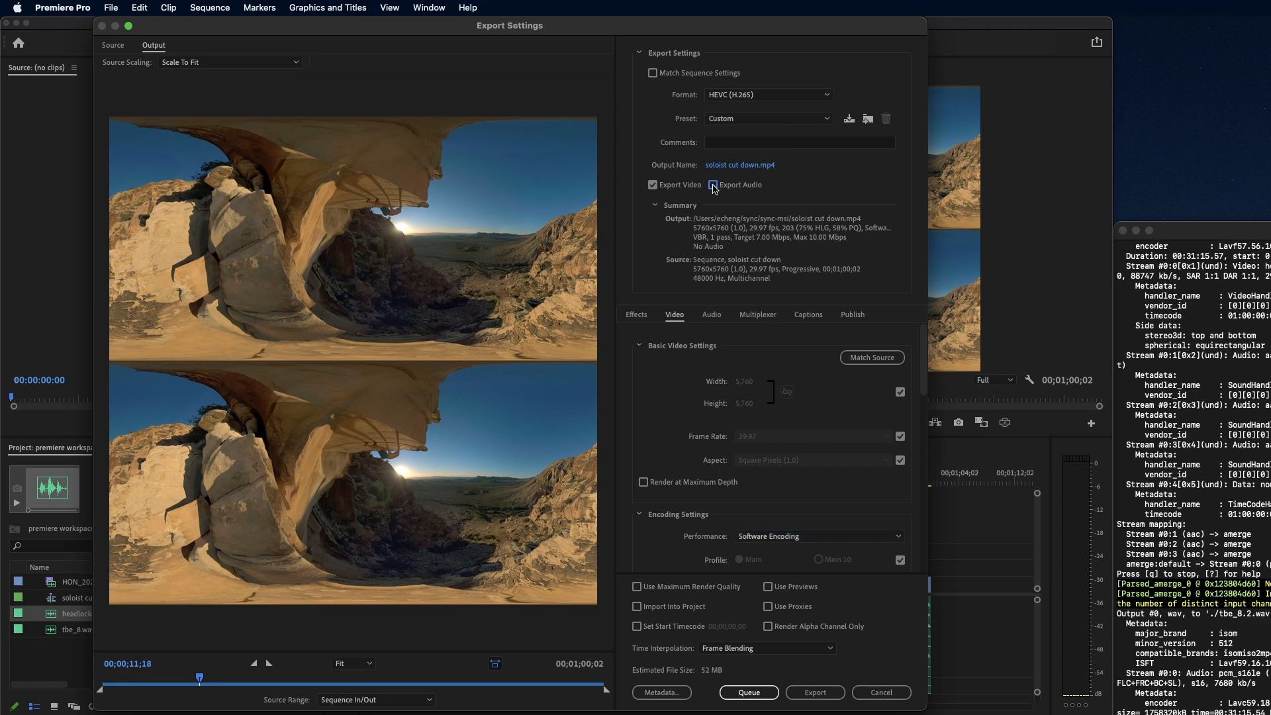
click(713, 184)
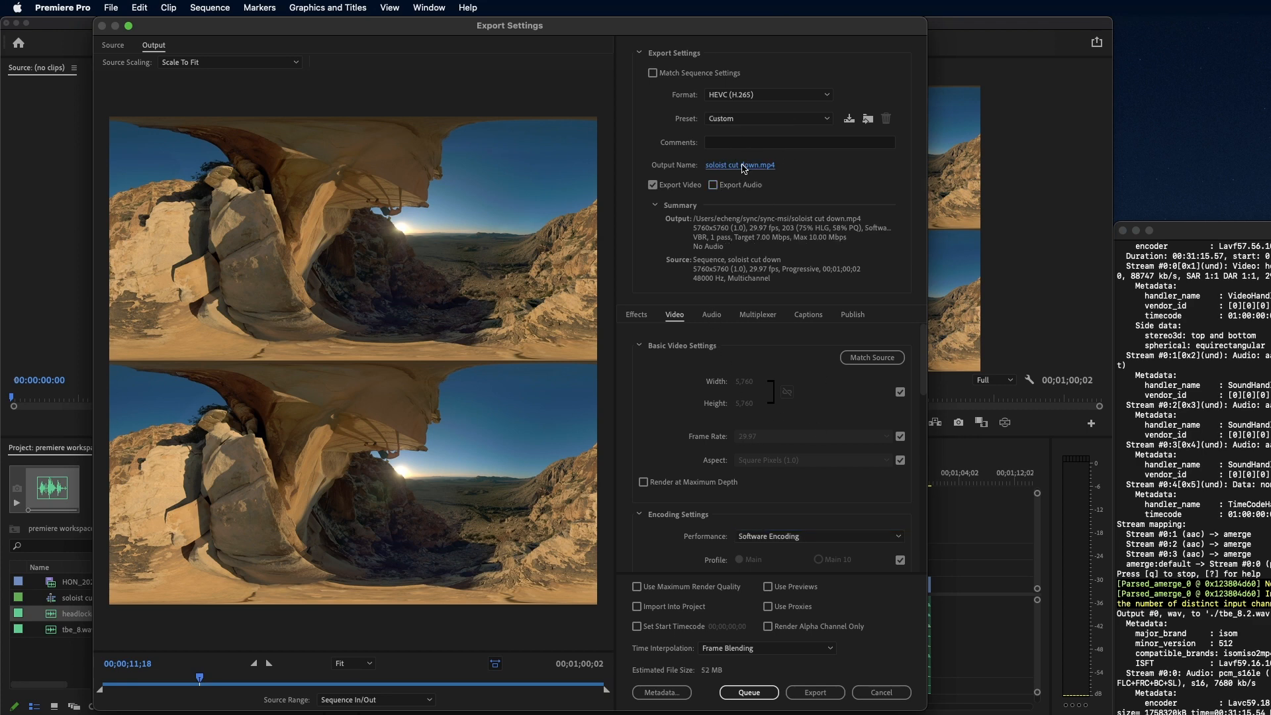
Step: Save the soloist cut down HEVC export to the exports folder and queue it
click(739, 165)
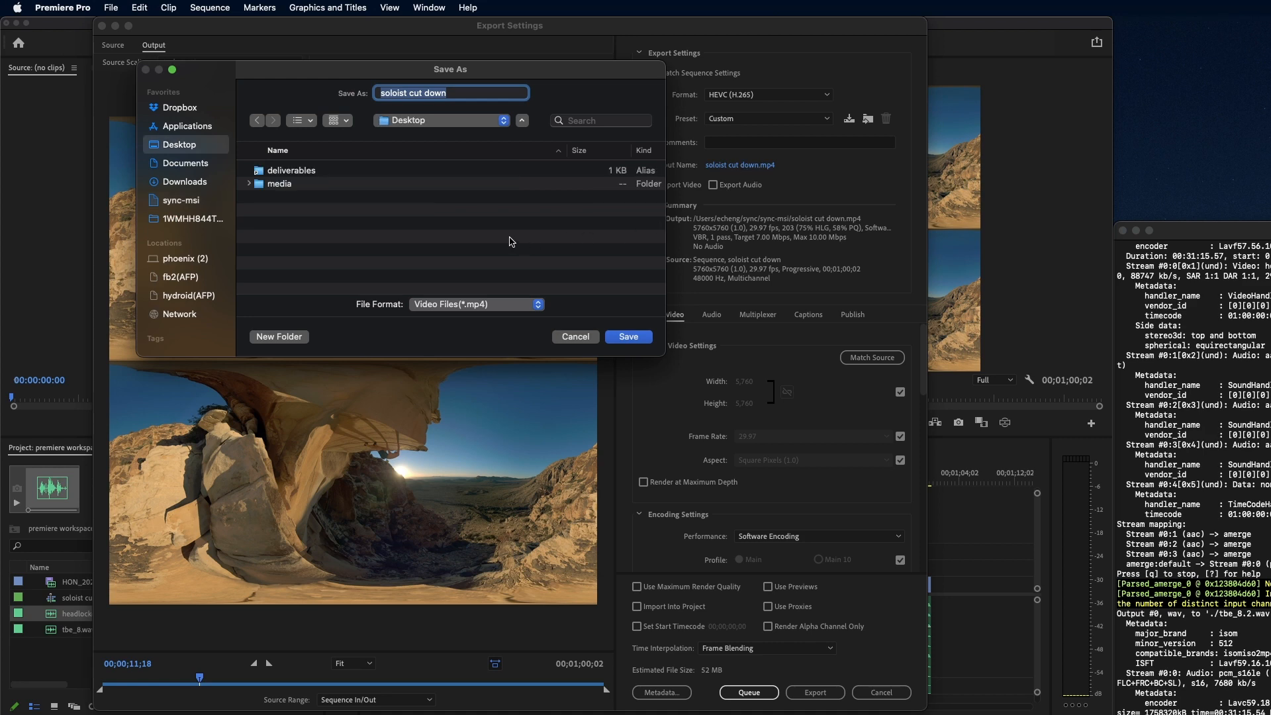
key(cmd+tab)
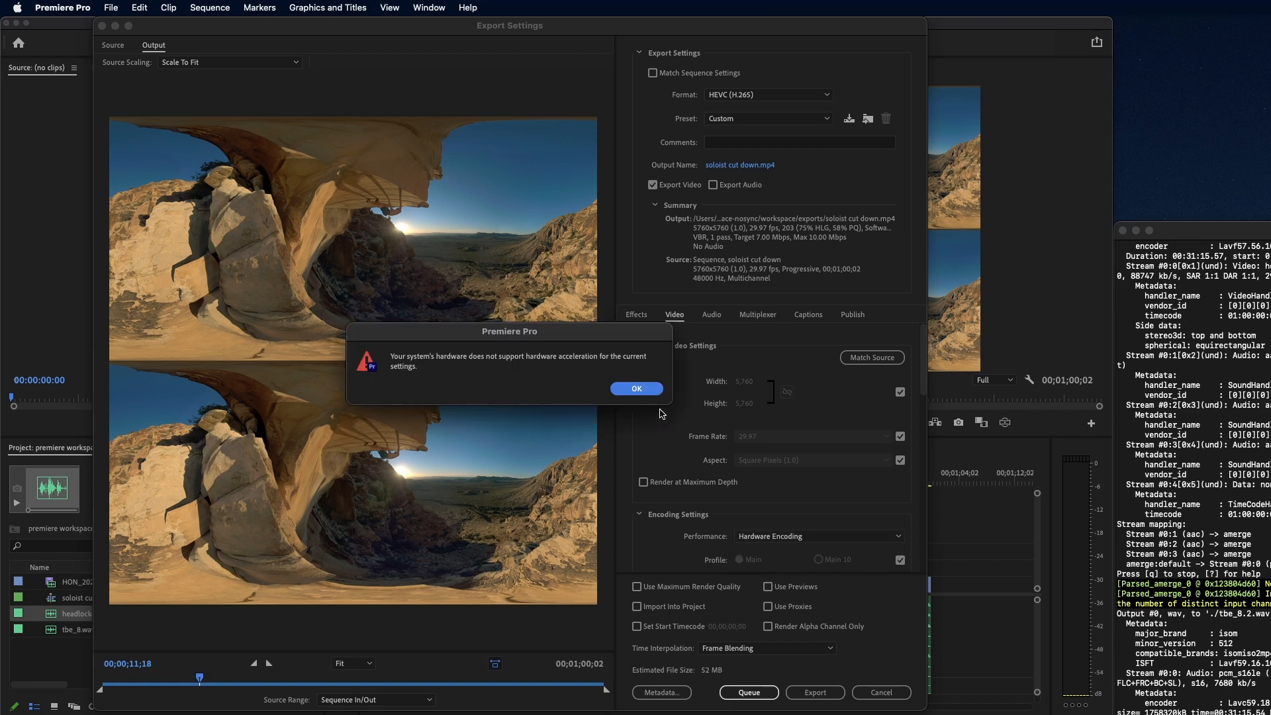
click(636, 389)
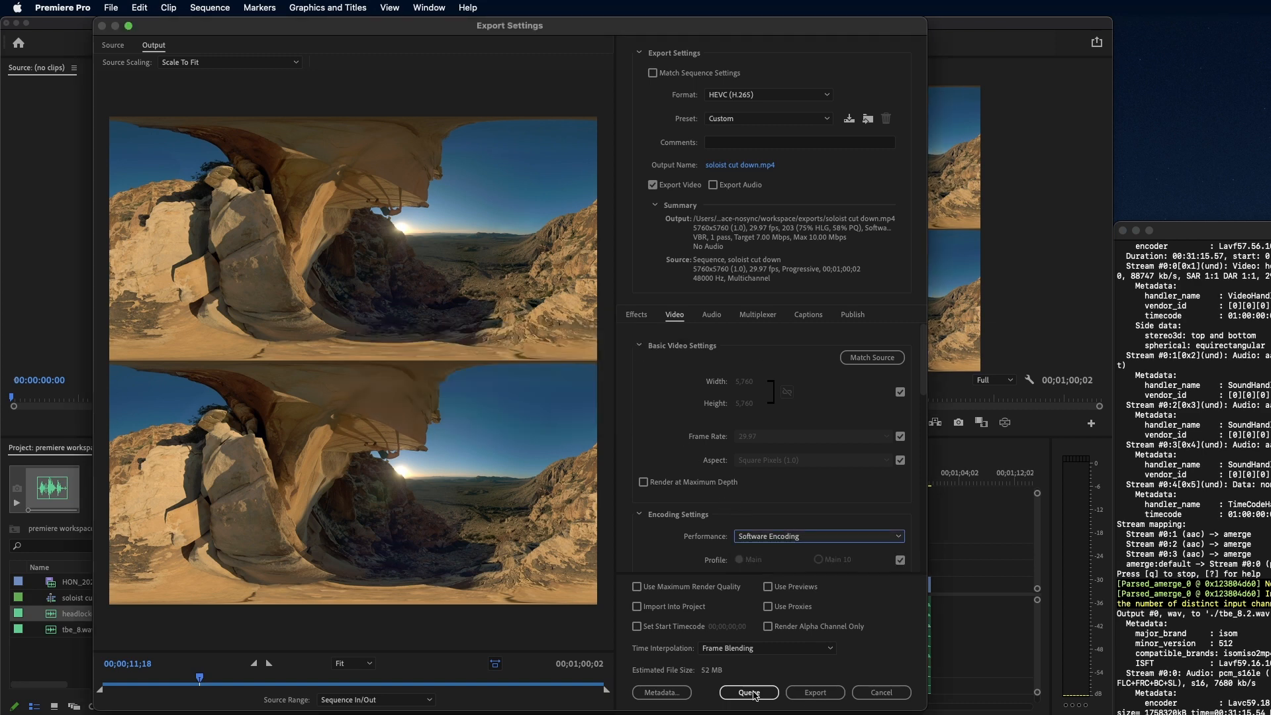
click(747, 693)
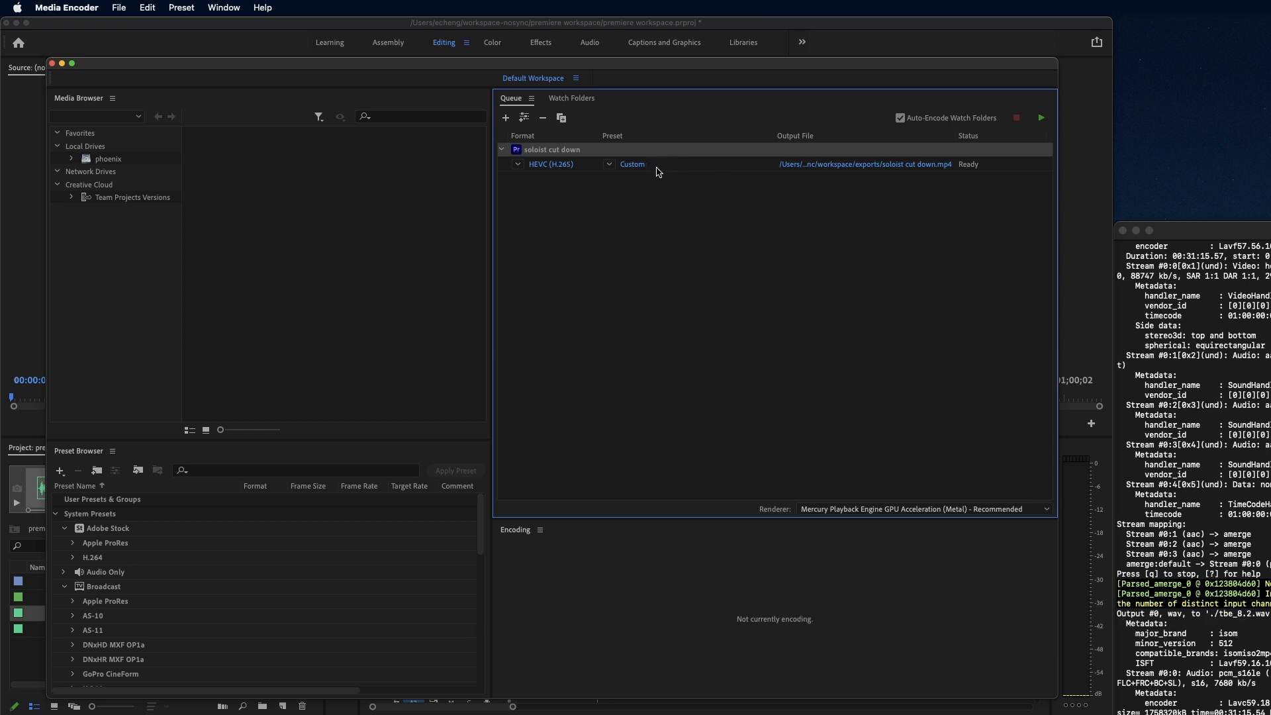
mouse_move(600, 65)
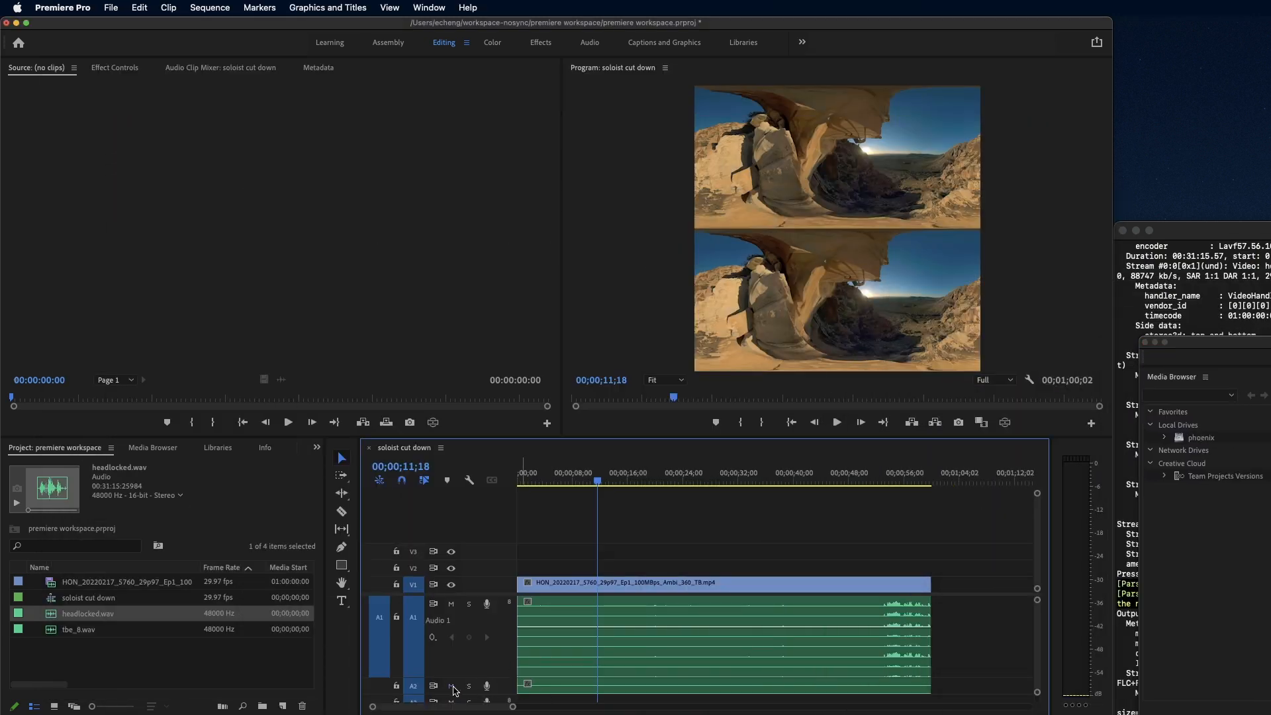
Step: Return to Premiere Pro to reopen the soloist cut down export settings
click(451, 686)
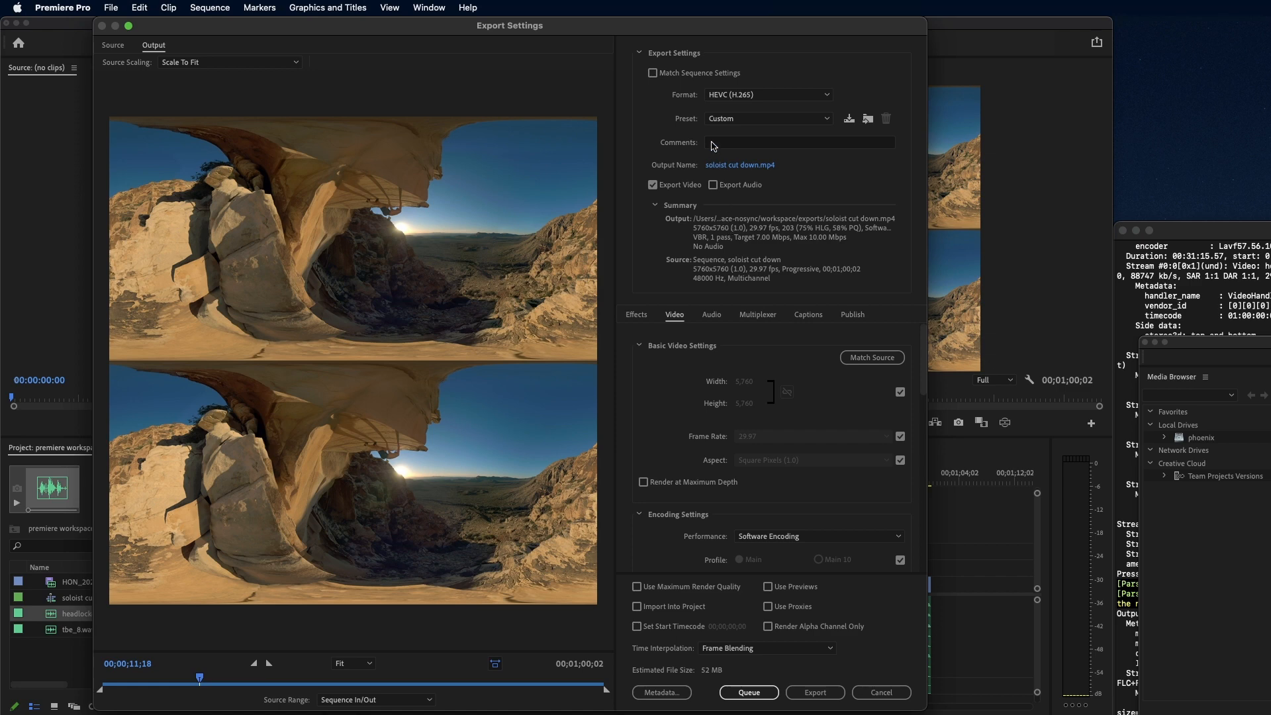
Step: Set the export to an 8-channel Waveform Audio WAV named soloist cut down tbe8
click(766, 94)
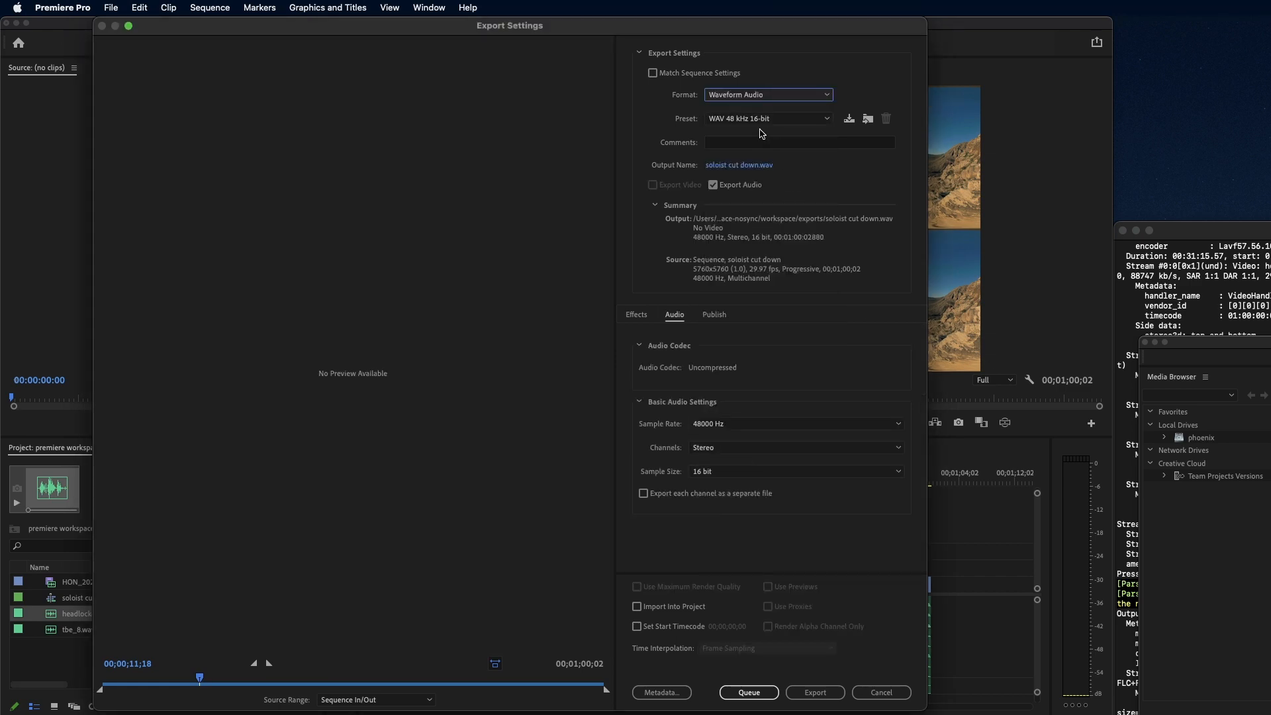
click(767, 119)
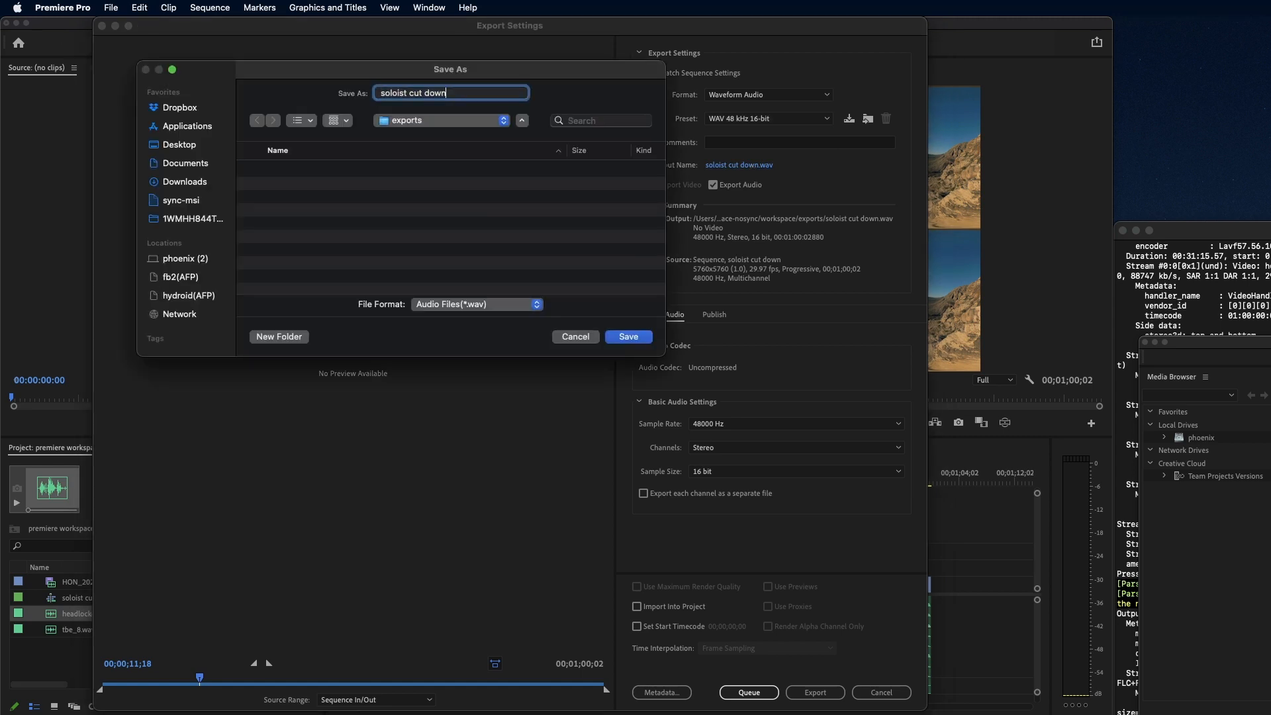
text(tbe8)
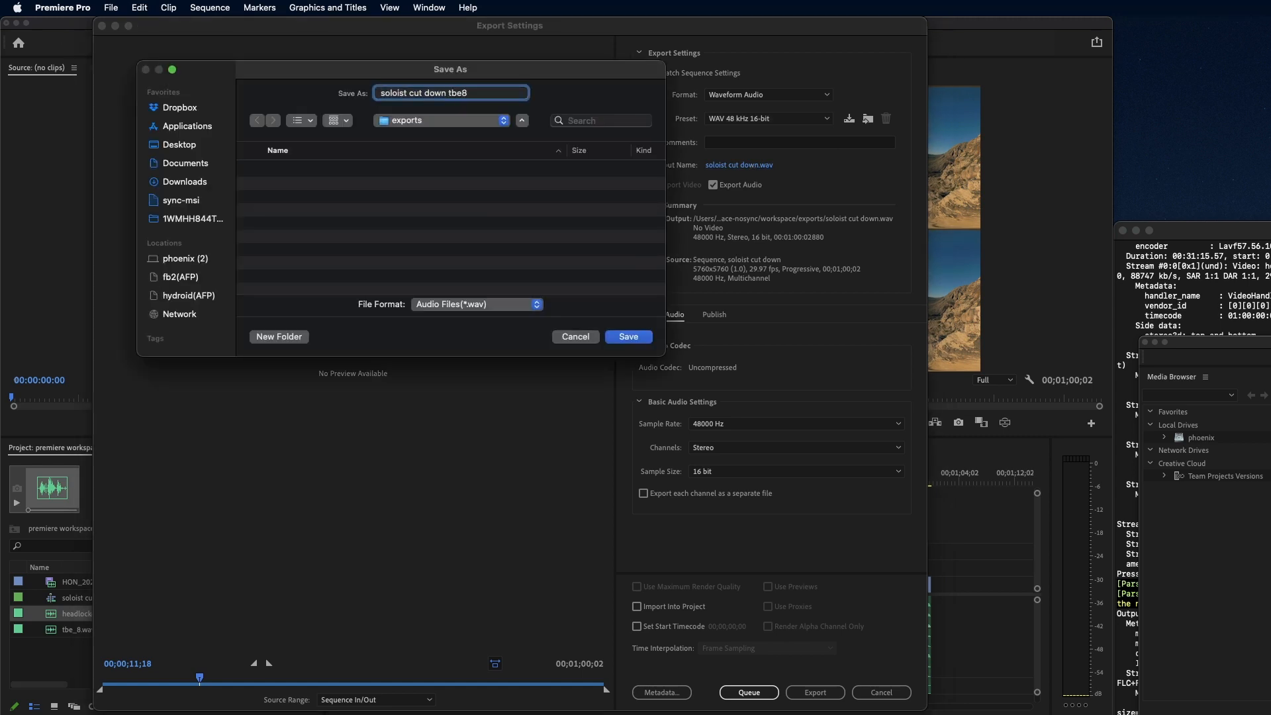
click(628, 337)
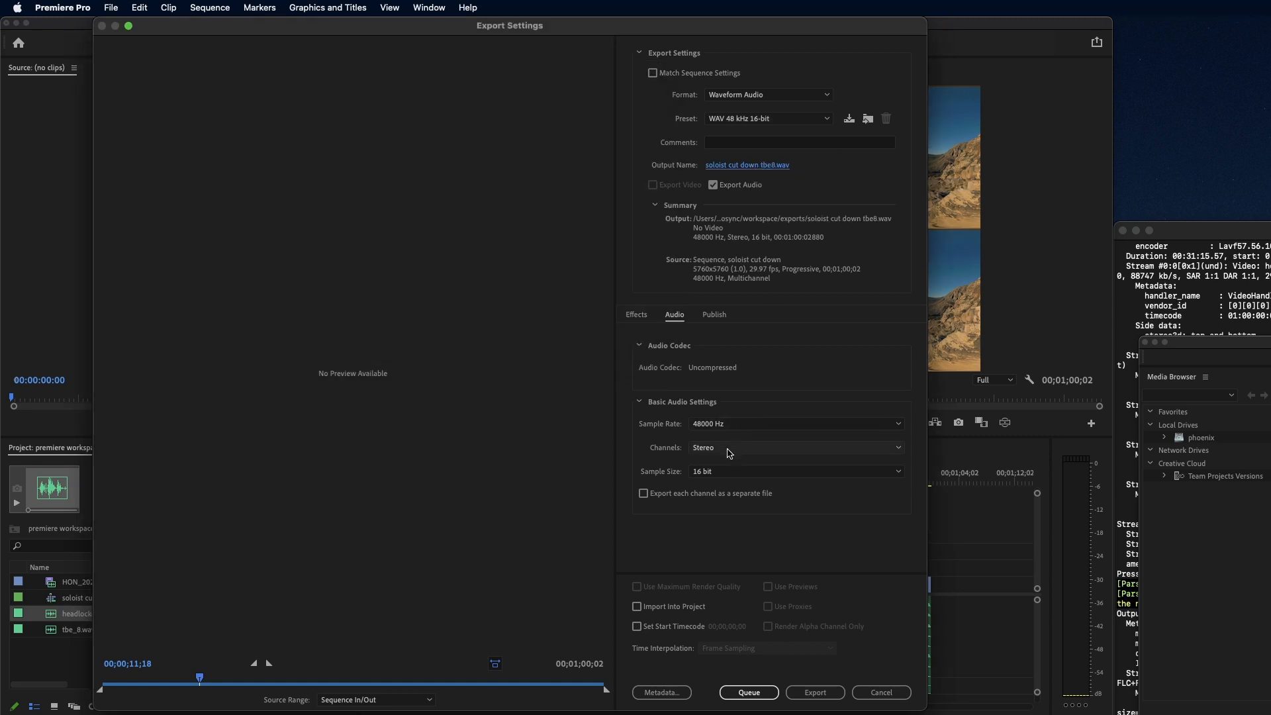
click(796, 447)
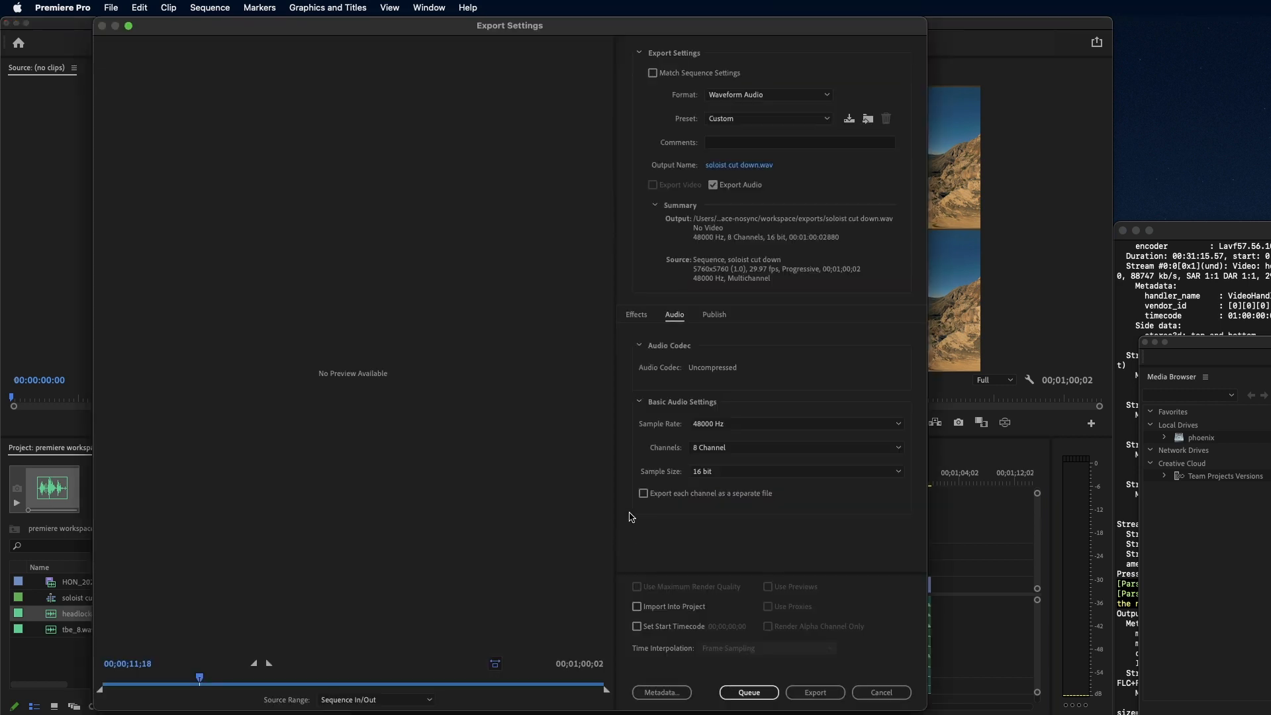
Step: Rename the audio export to soloist cut down headlocked, set Stereo, and queue it
click(739, 165)
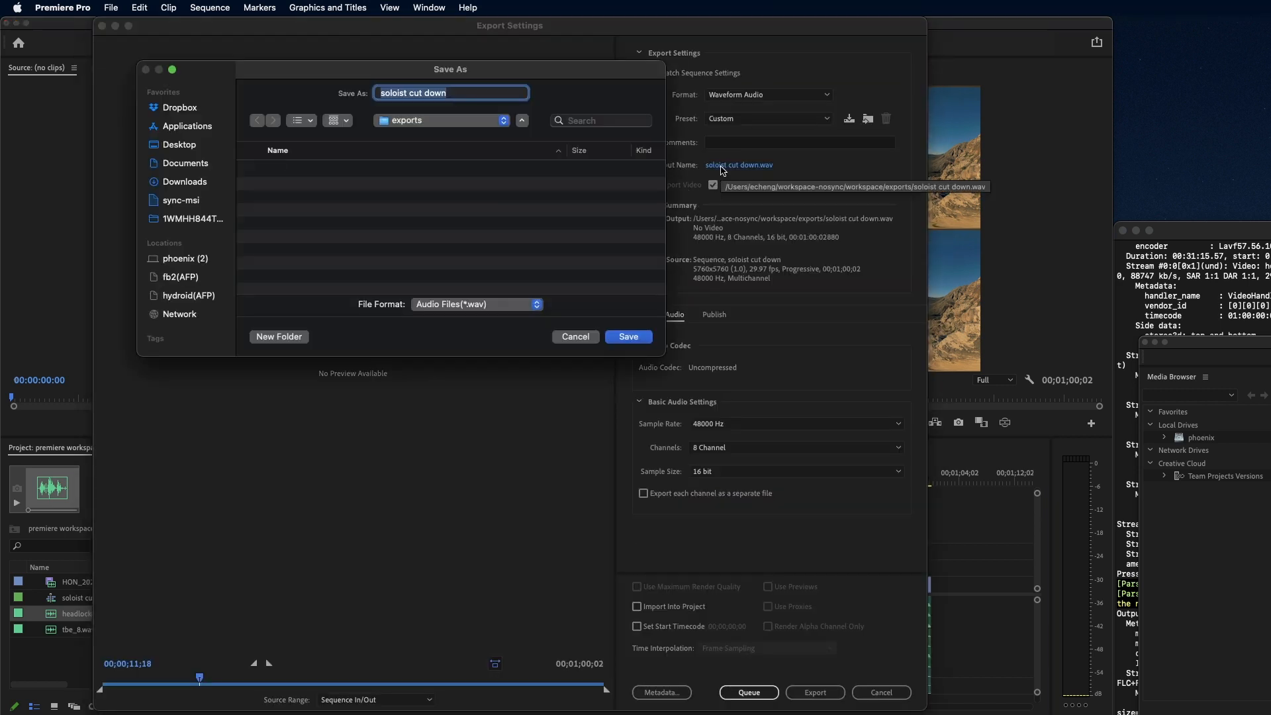
click(628, 336)
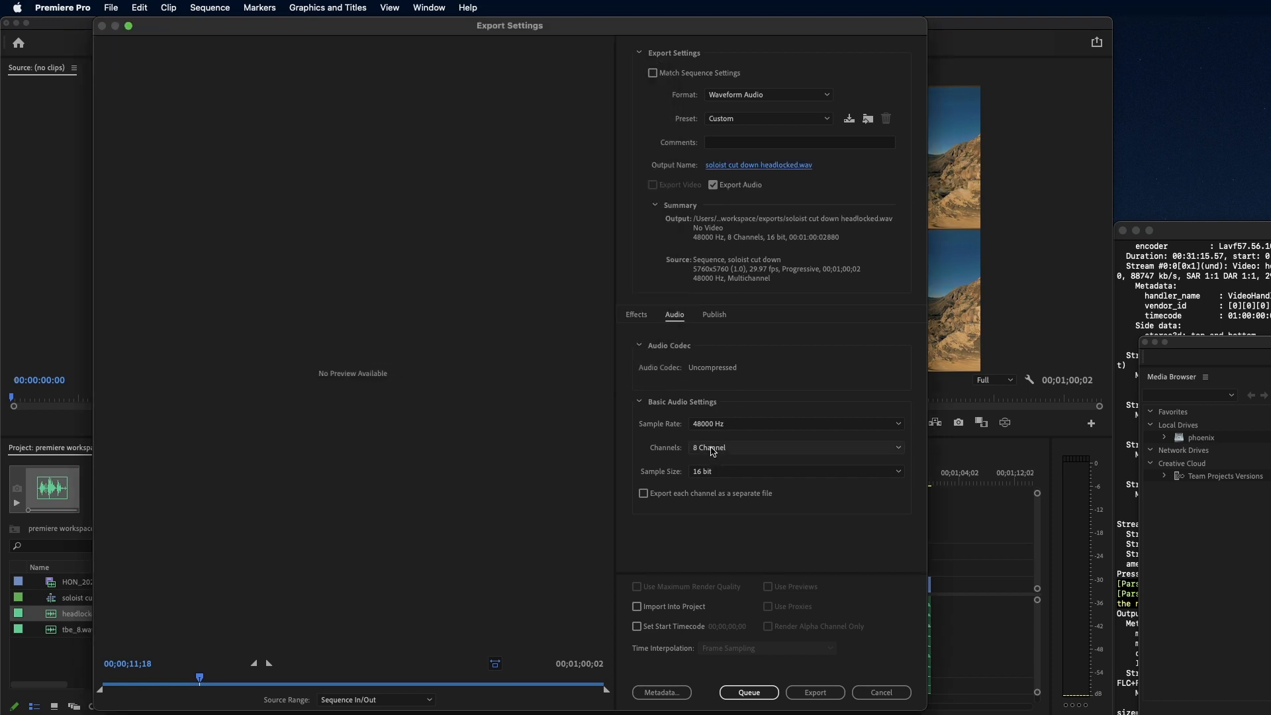
click(796, 448)
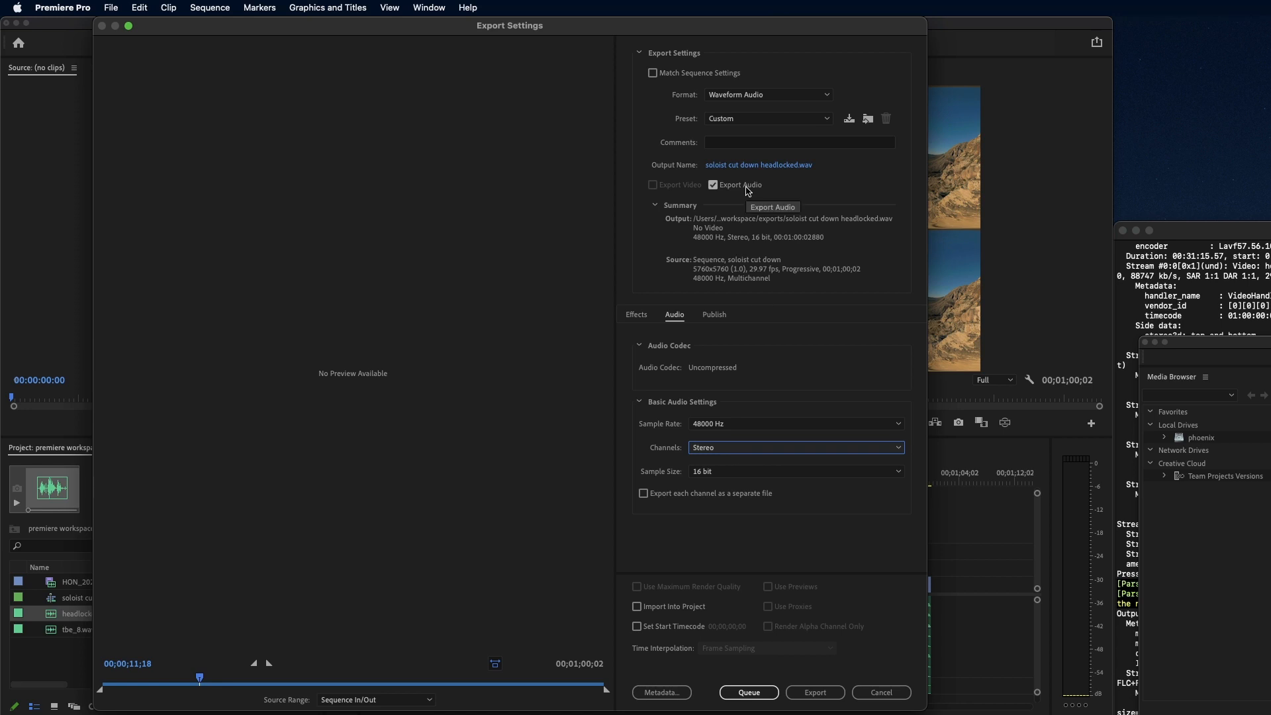
mouse_move(714, 471)
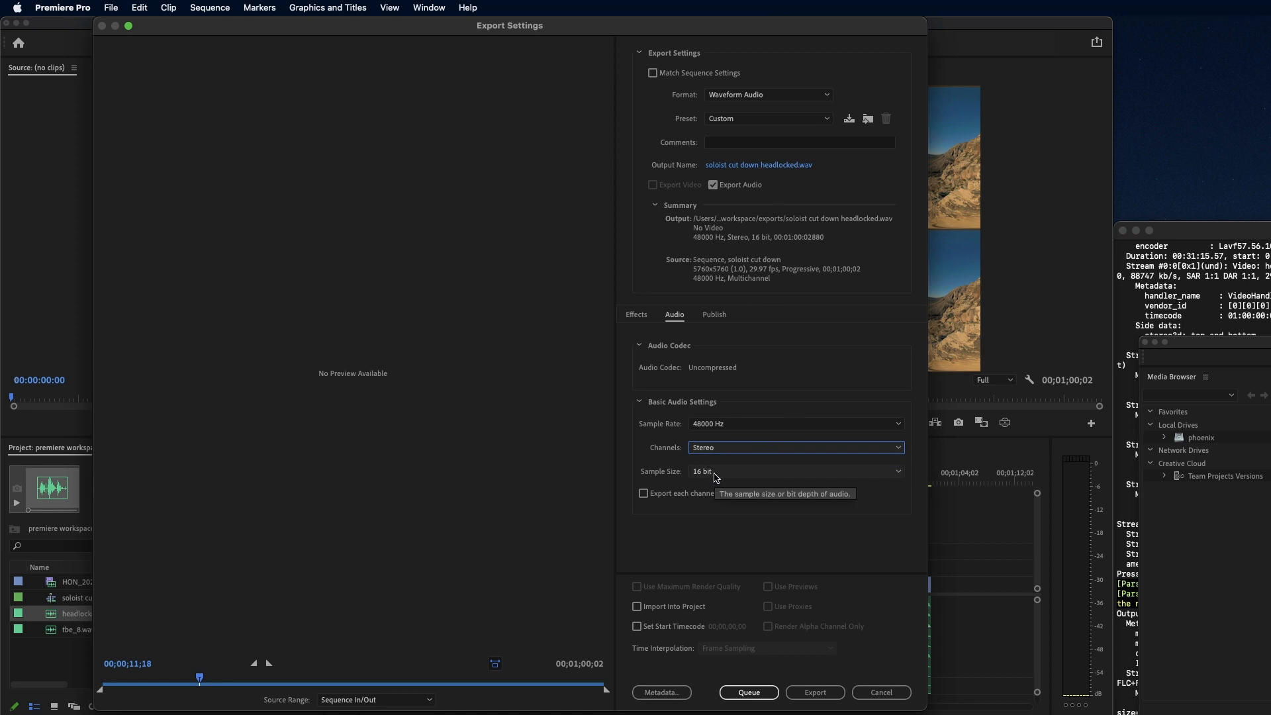
click(814, 692)
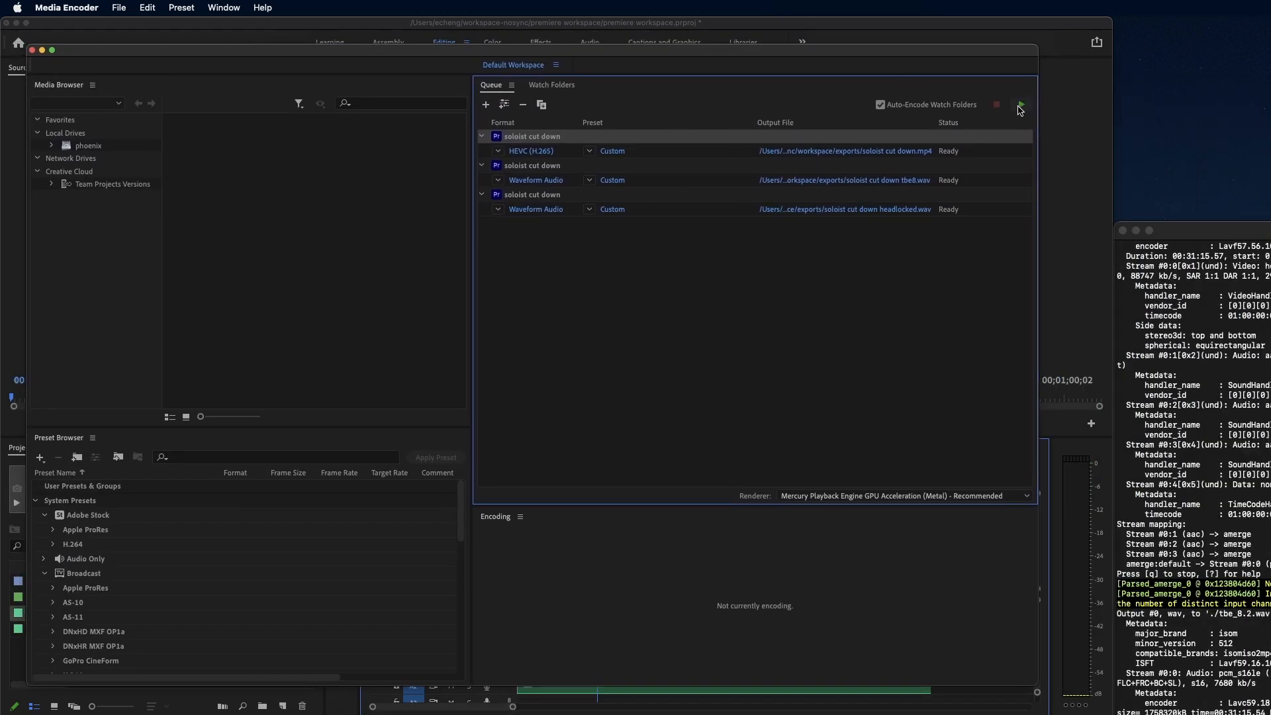
mouse_move(1022, 105)
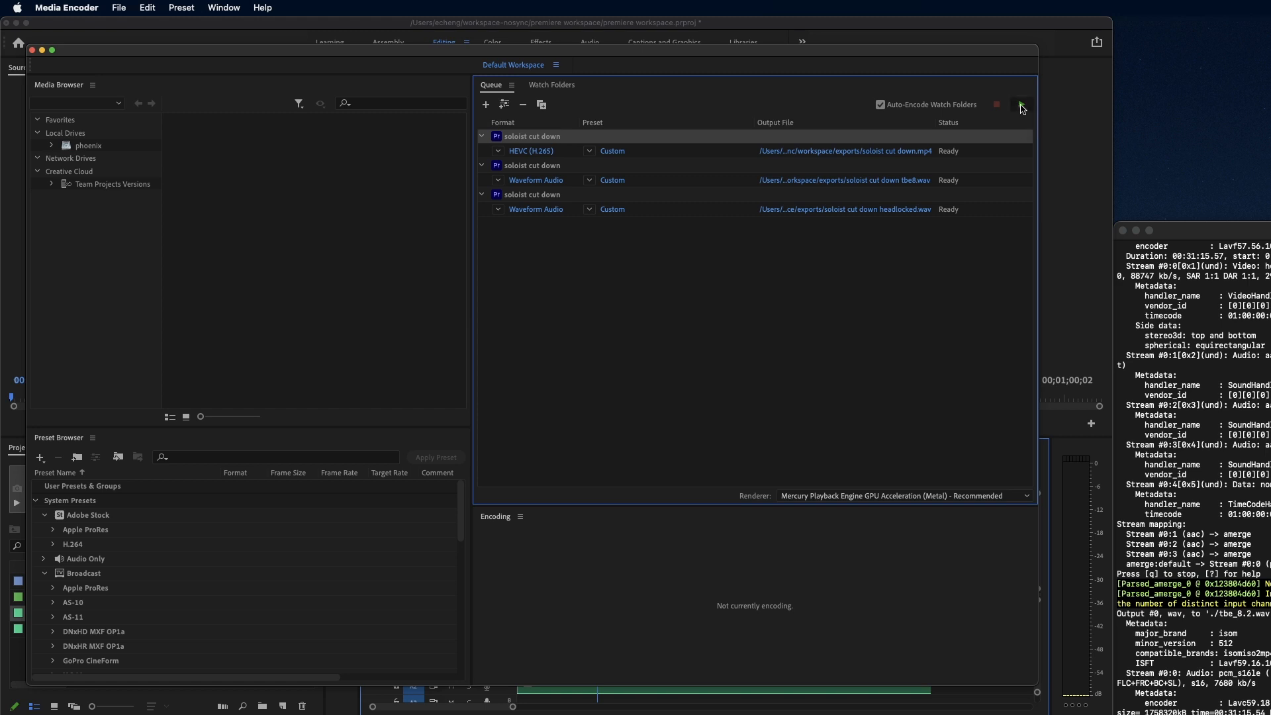
Step: Start the Media Encoder queue and scroll through the finished and failed jobs
click(1021, 105)
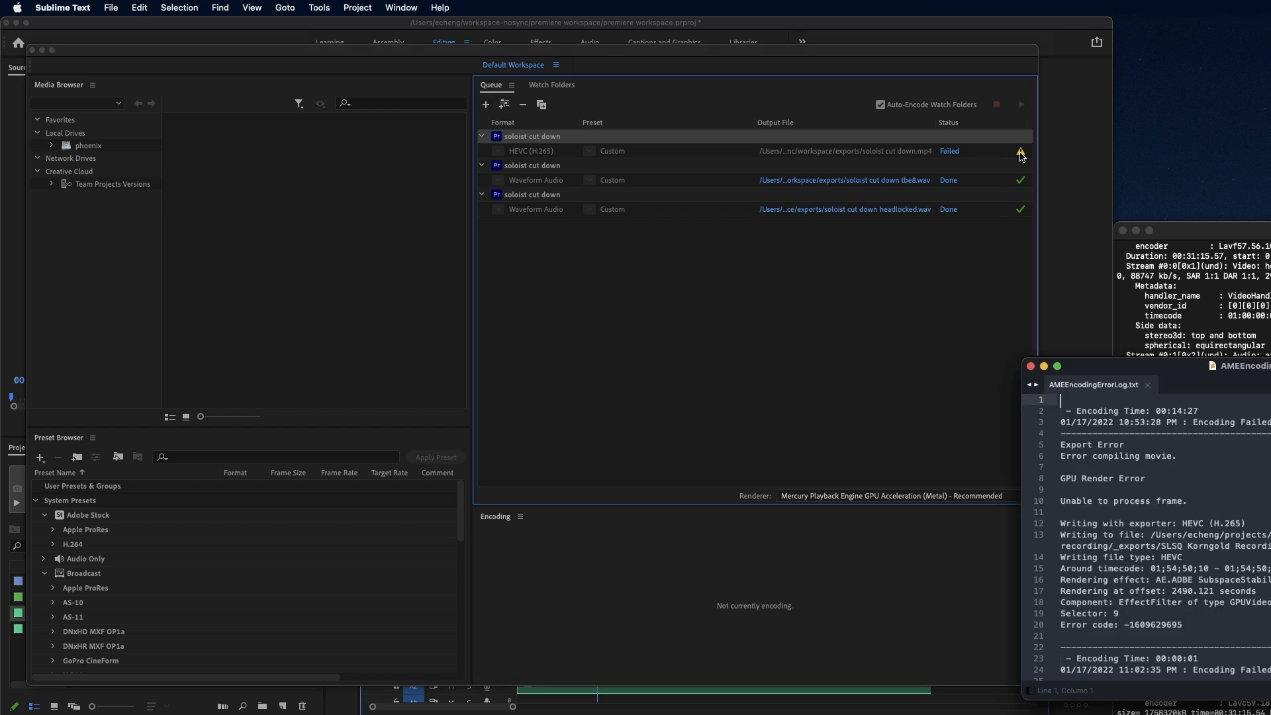
scroll(down, 3)
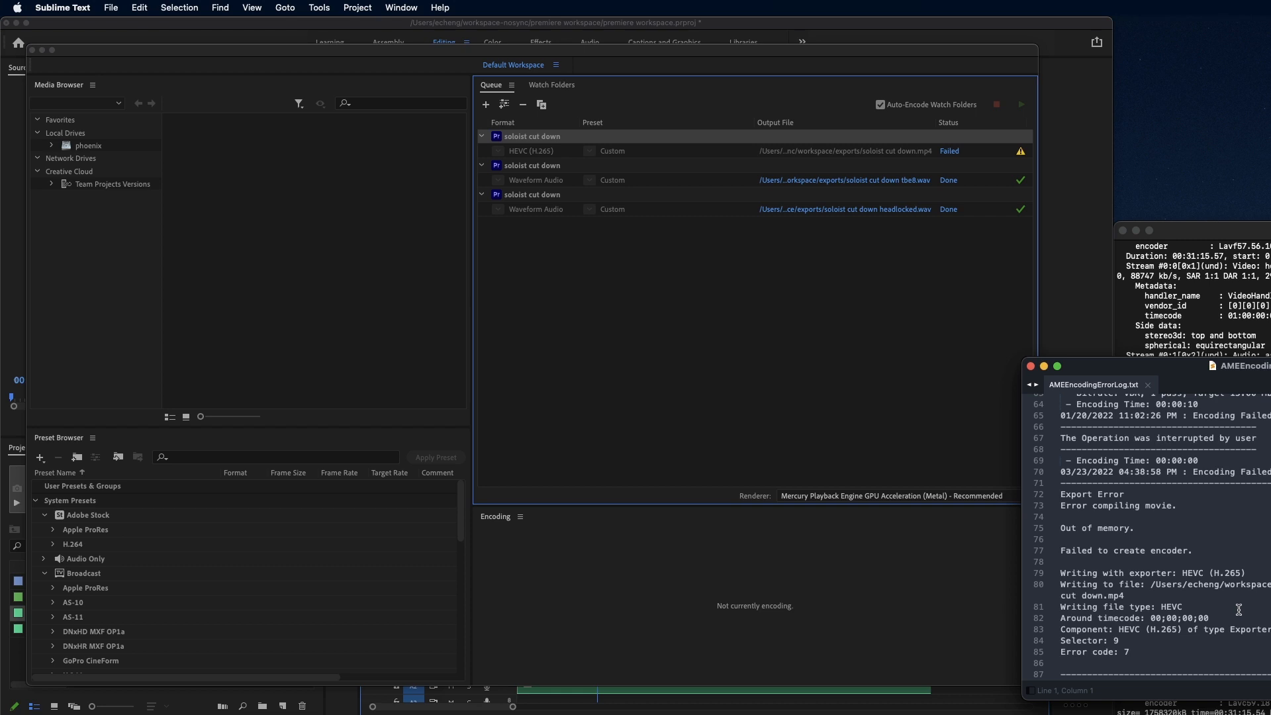
mouse_move(1190, 640)
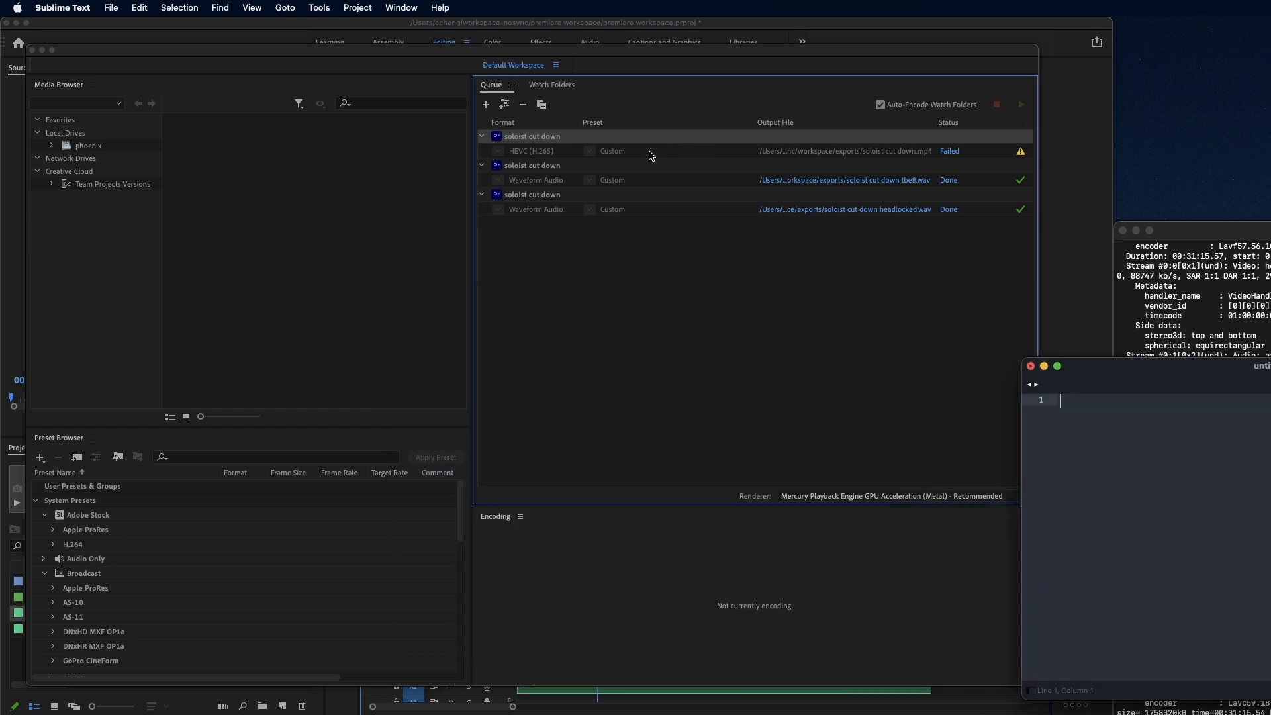
Step: Retarget the failed job to Apple ProRes 422 HQ, video only, saved in exports
click(531, 151)
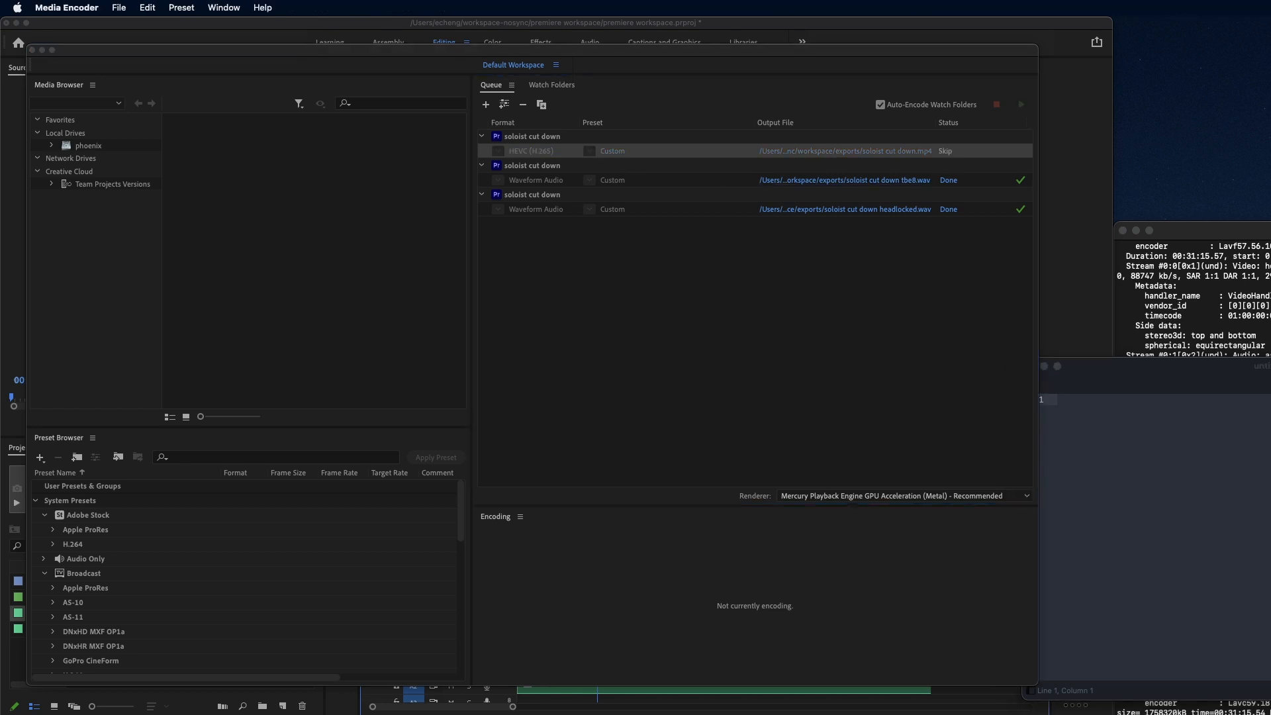
click(877, 75)
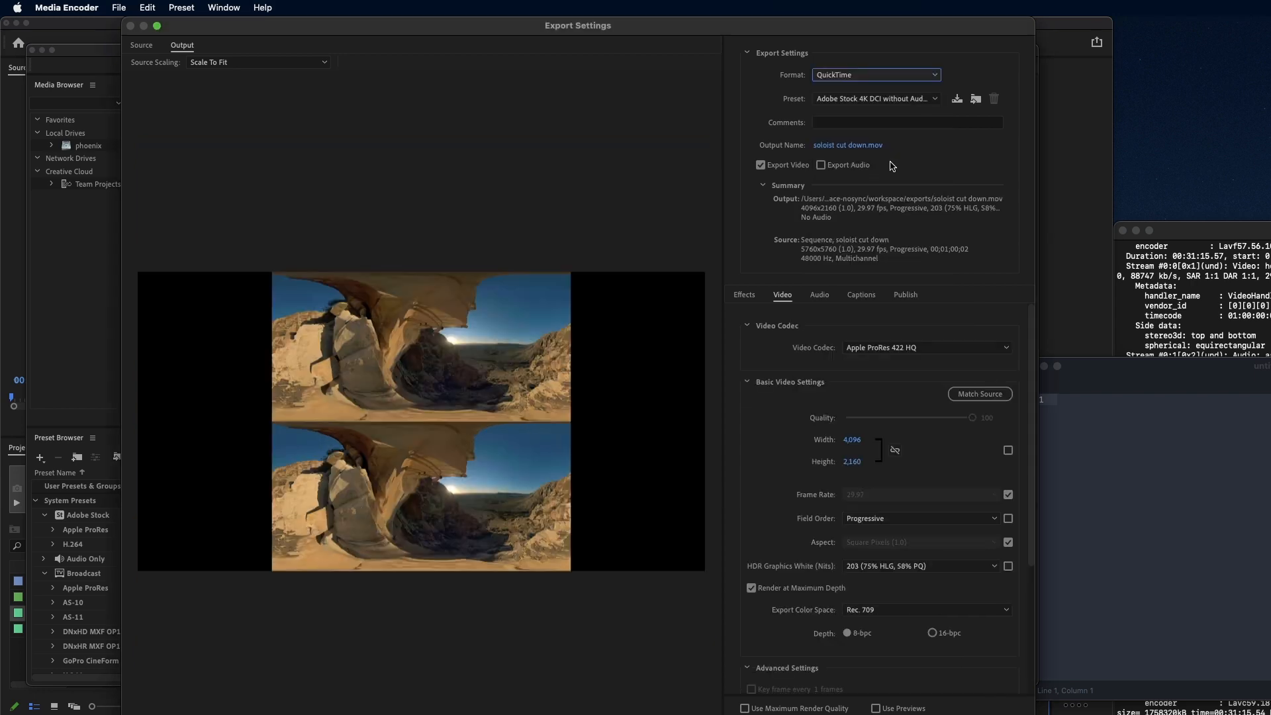
click(875, 98)
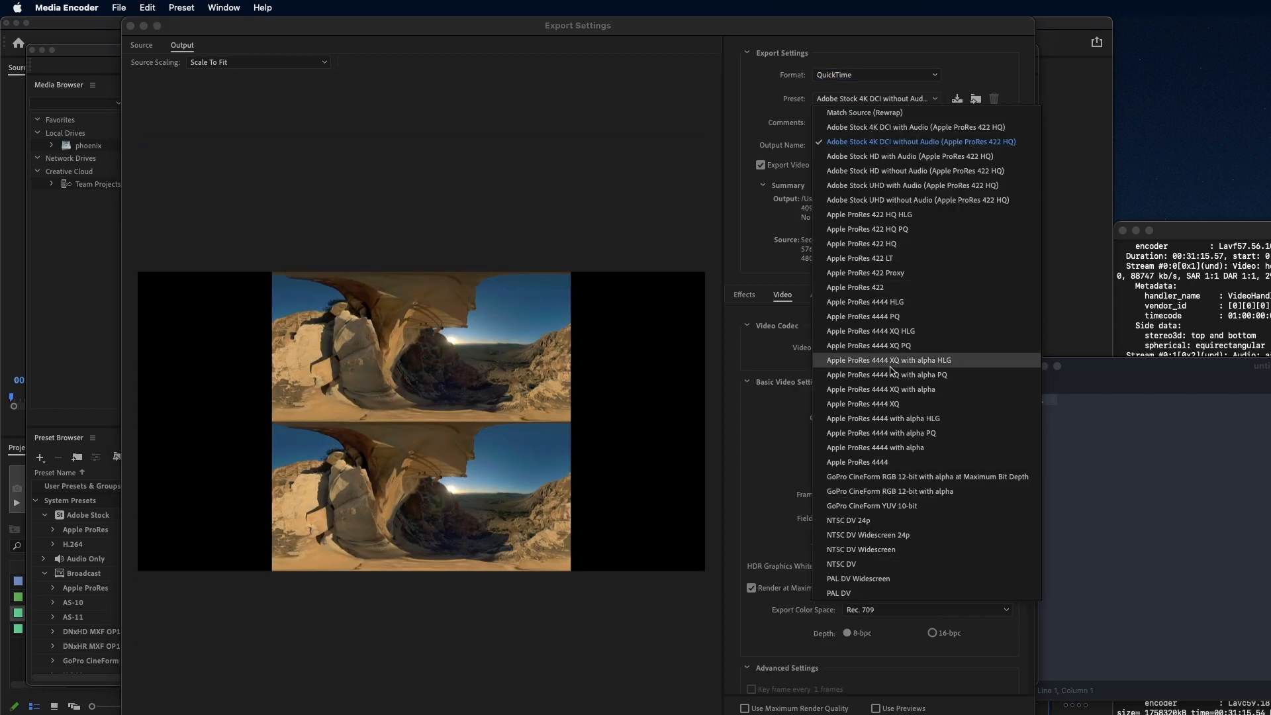
mouse_move(892, 245)
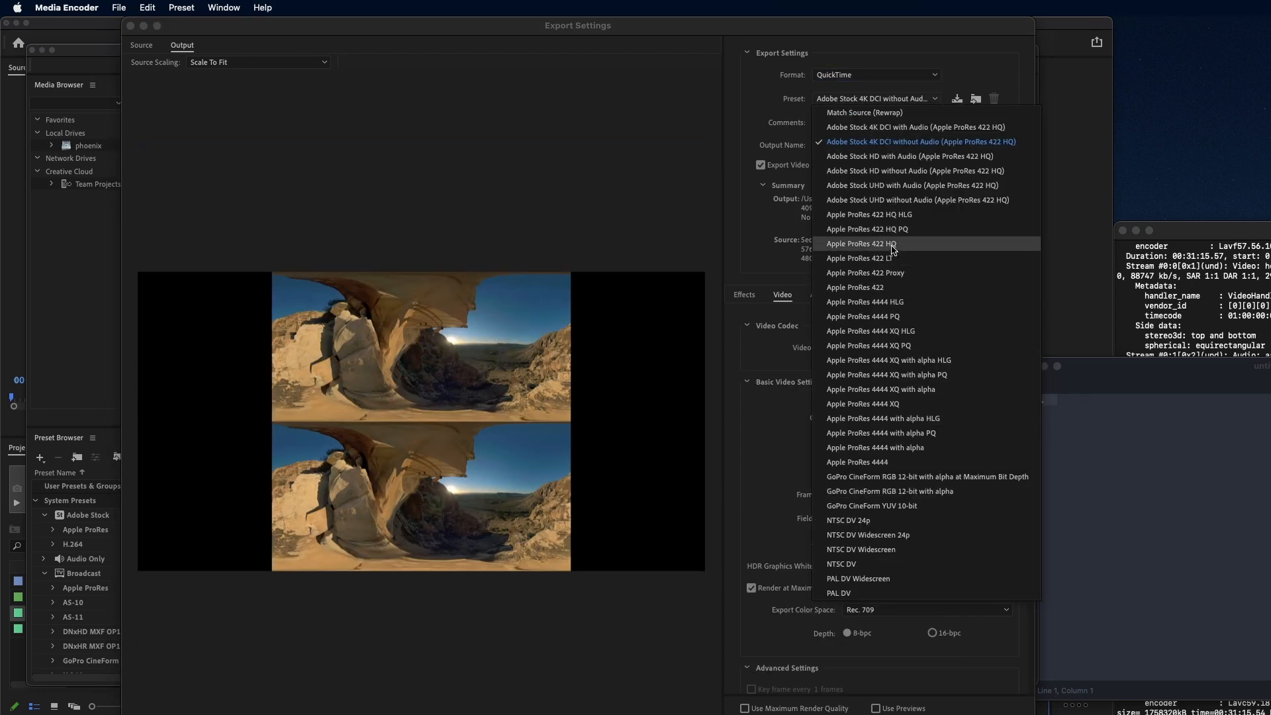
click(863, 243)
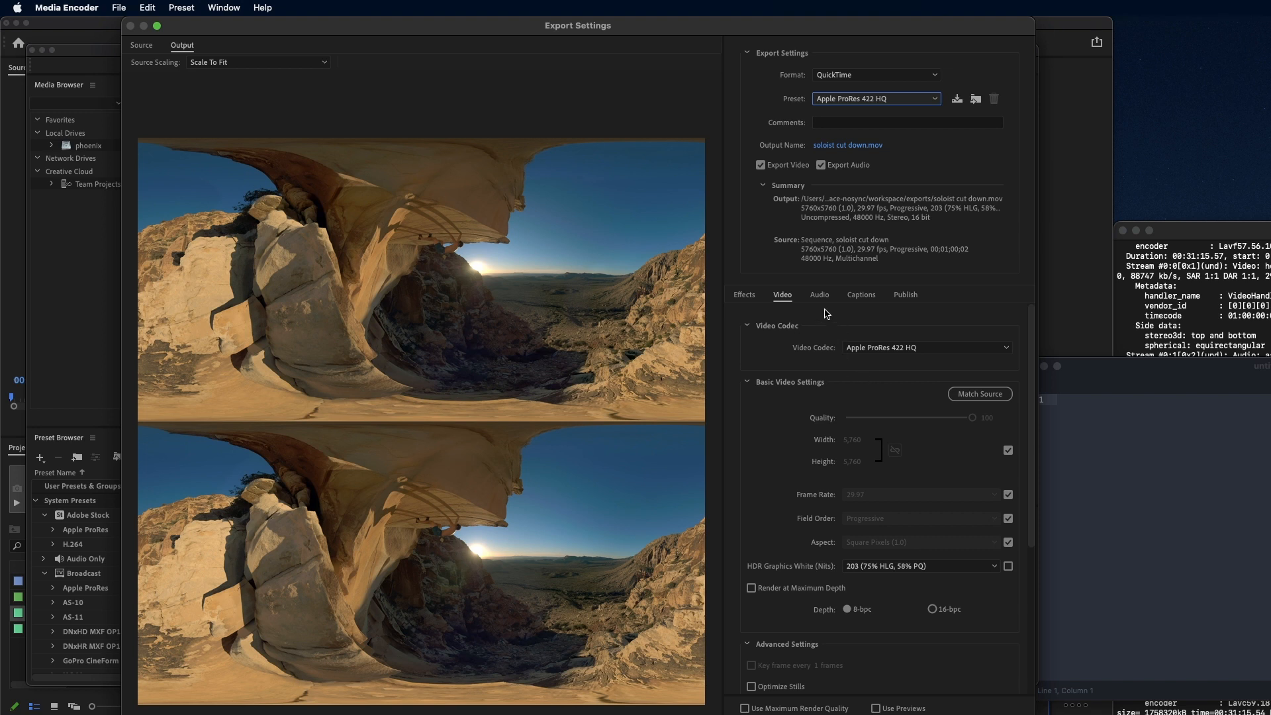
click(819, 166)
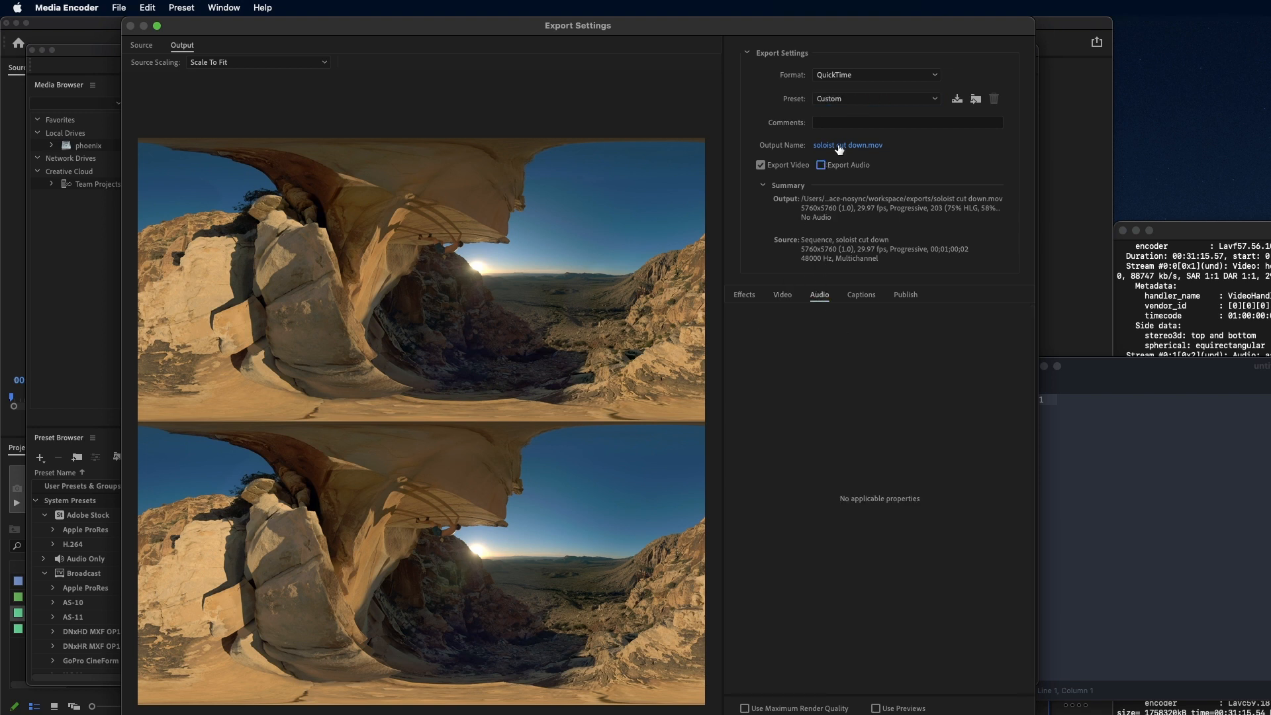
click(847, 145)
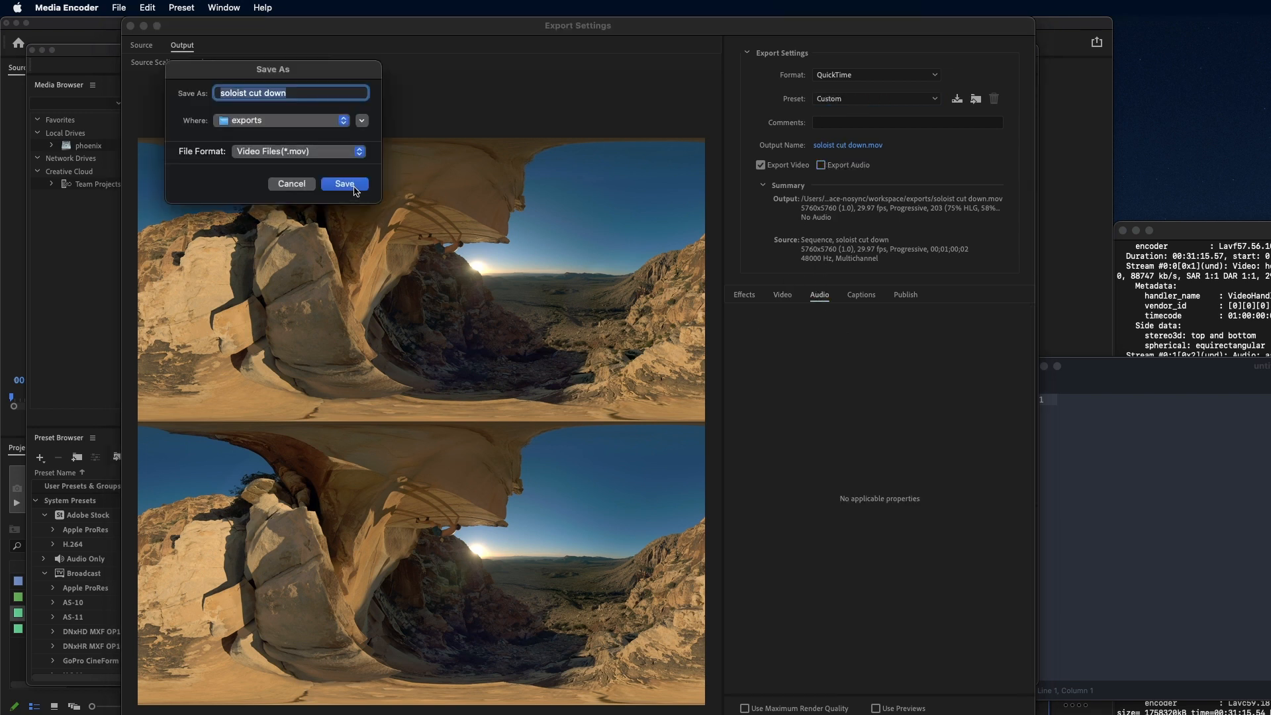
click(344, 184)
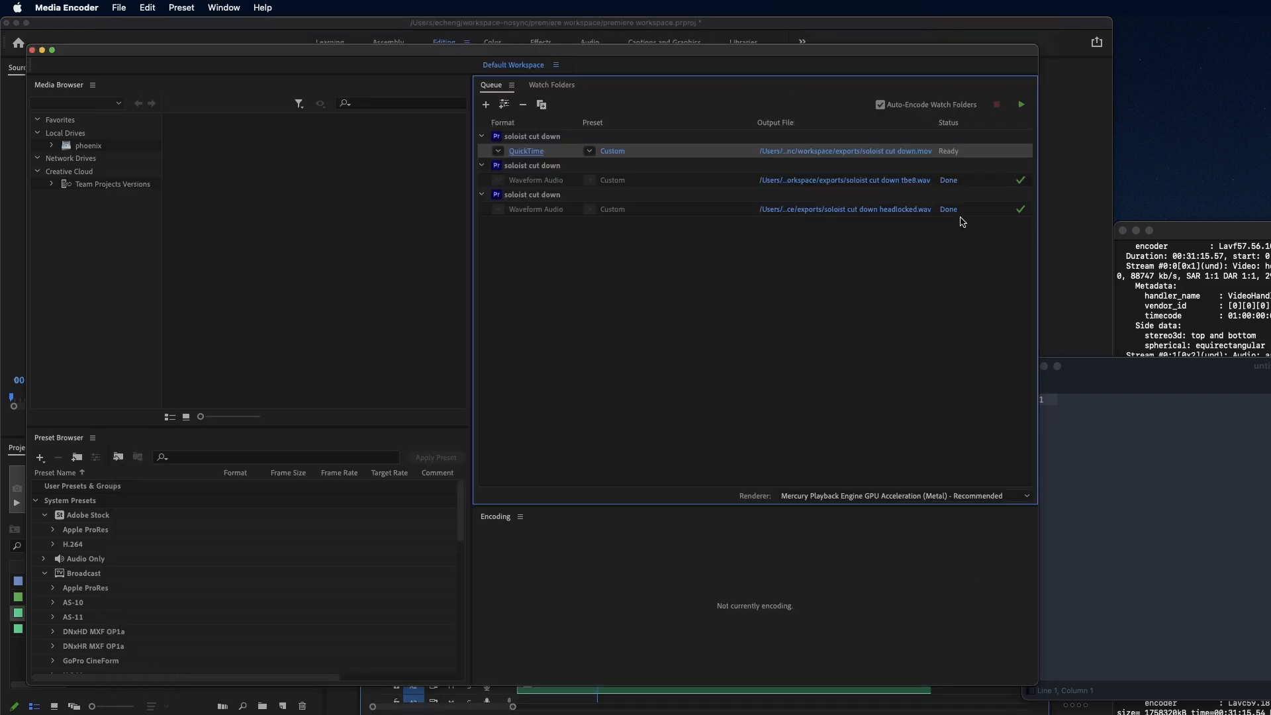
Step: Render the queue until soloist cut down.mov and both WAVs read Done
click(1021, 104)
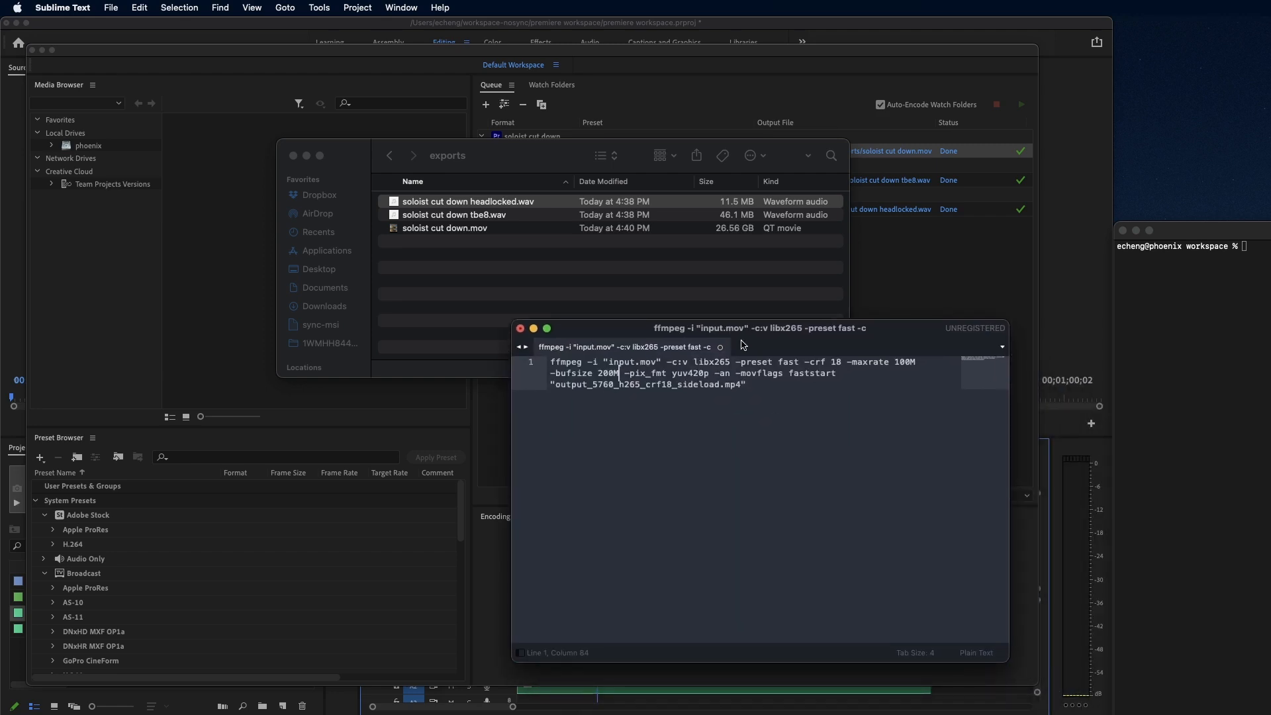
mouse_move(455, 101)
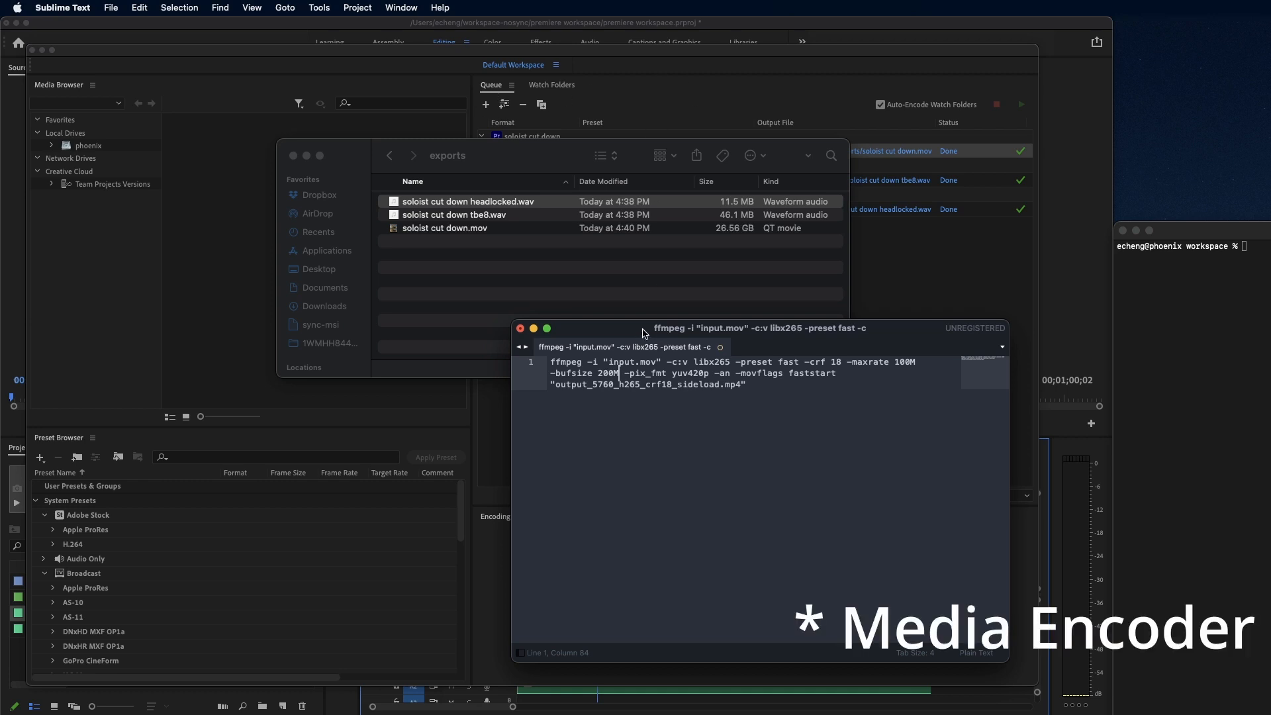
Step: Edit the ffmpeg line to read soloist cut down.mov and output soloist cut down h265
click(468, 202)
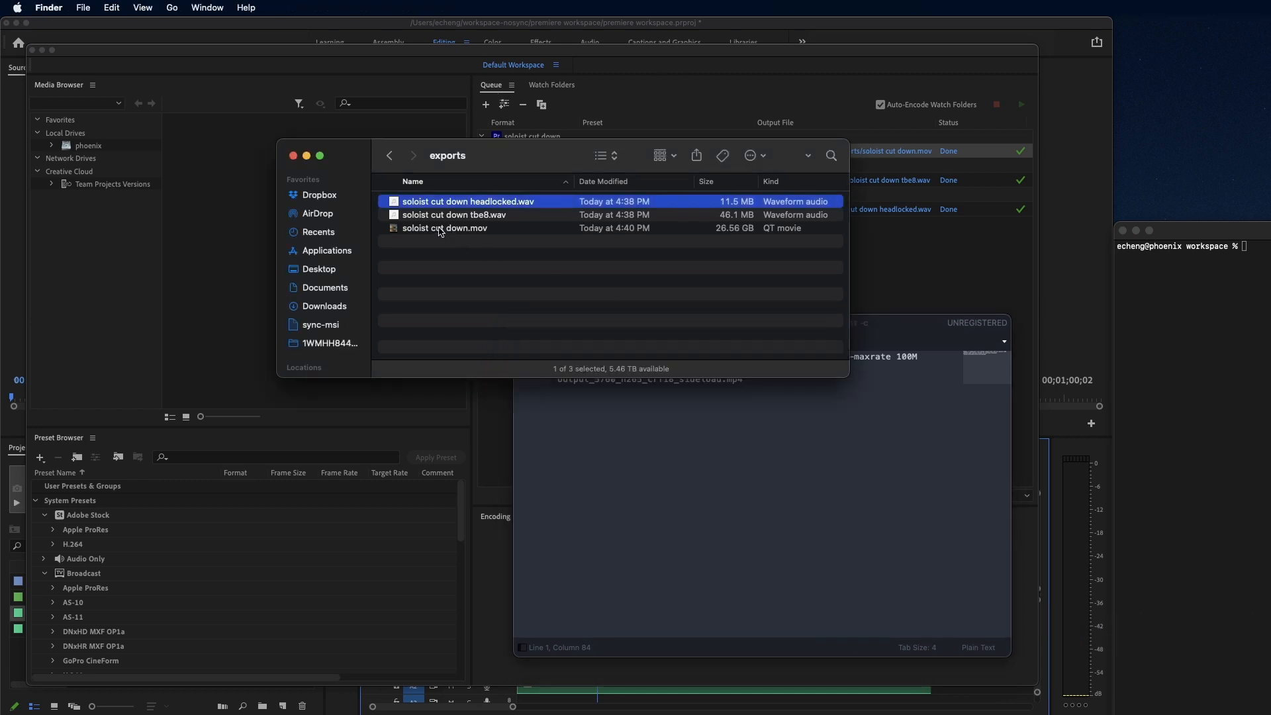
click(444, 227)
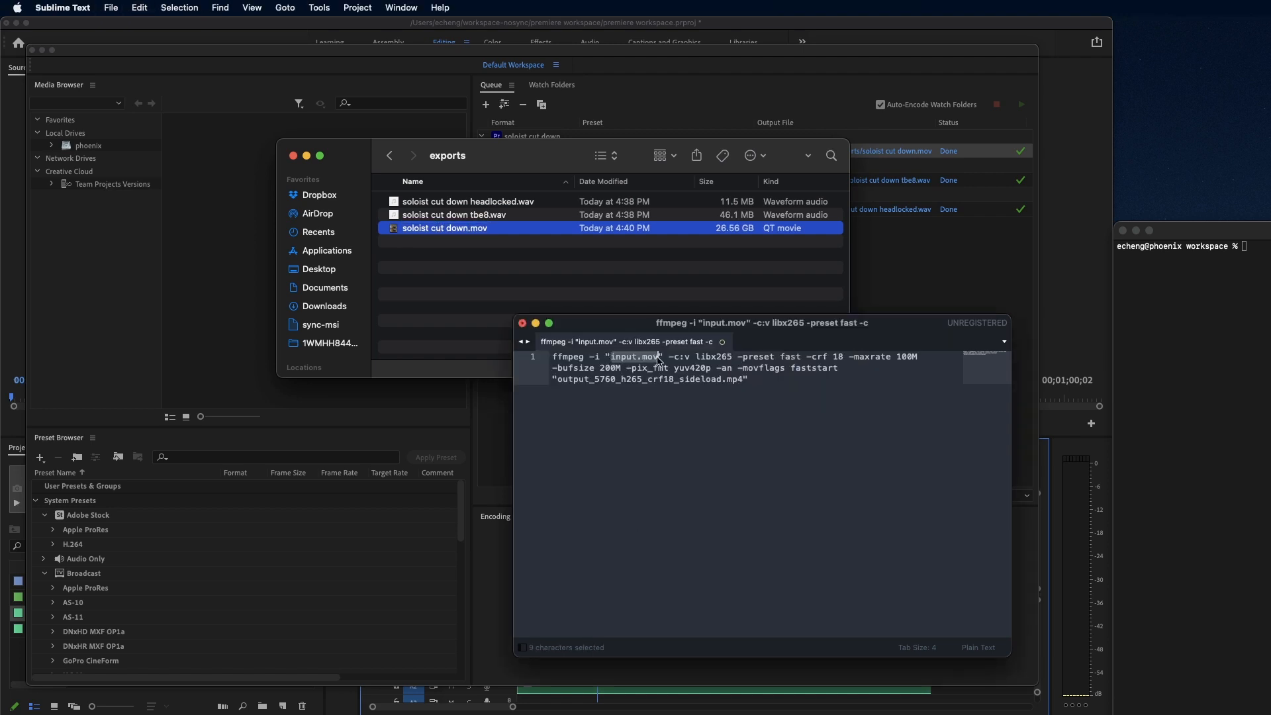
text(soloist cut down.mov)
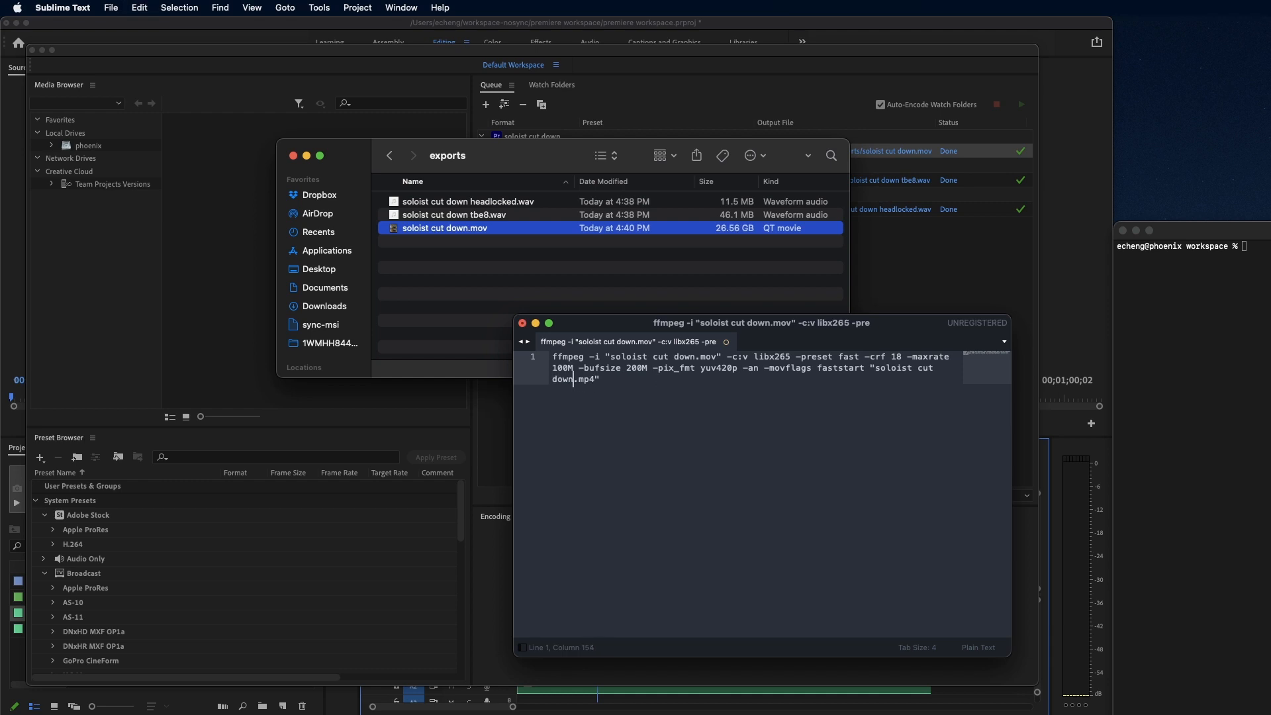
text(h265)
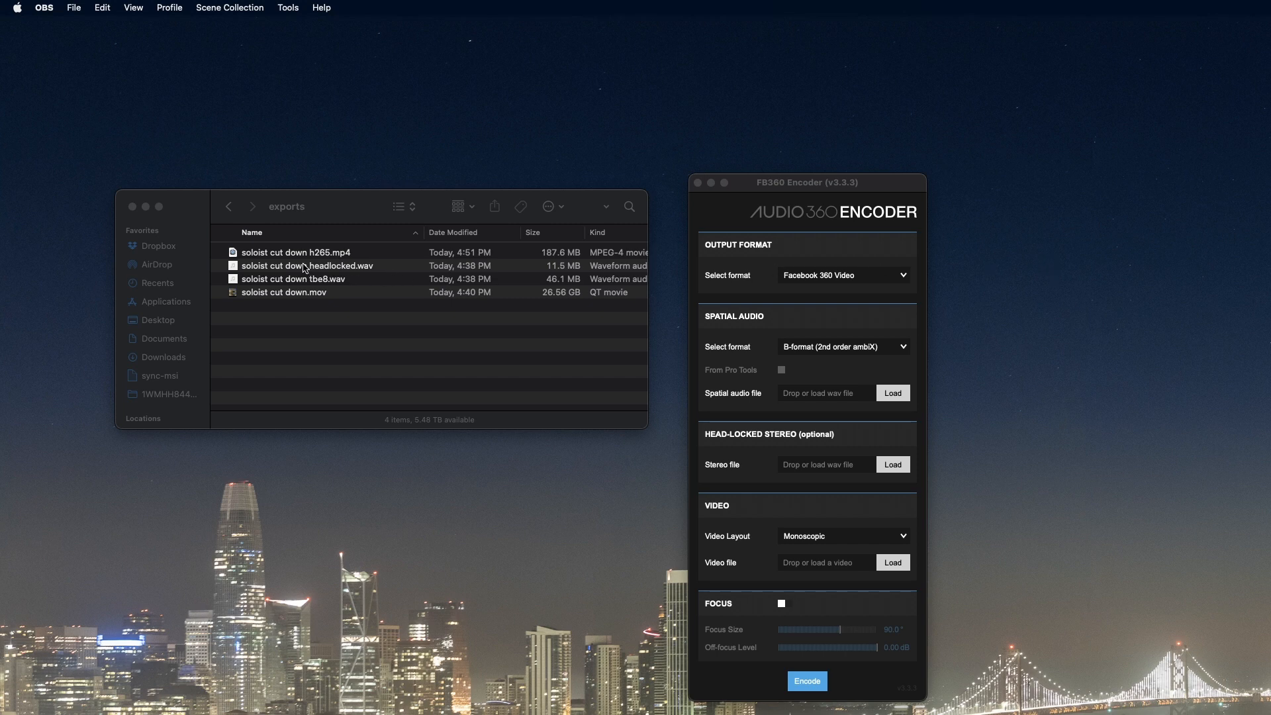
click(297, 252)
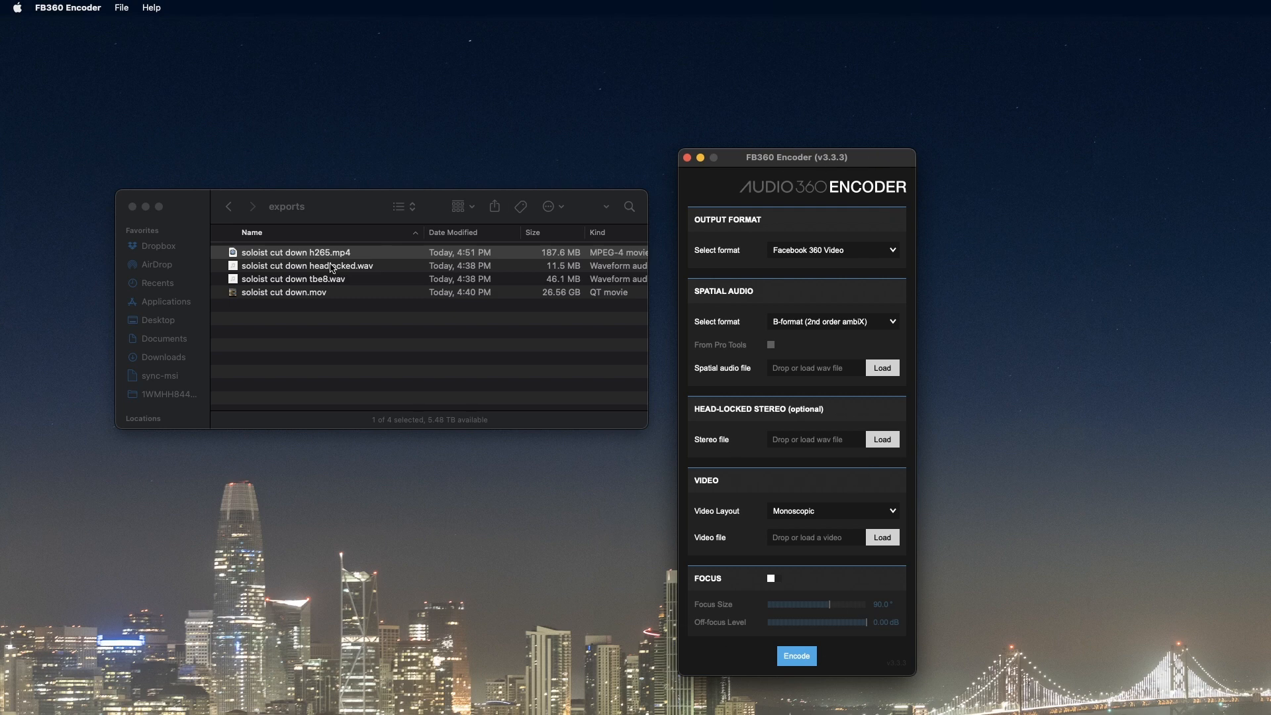
mouse_move(317, 286)
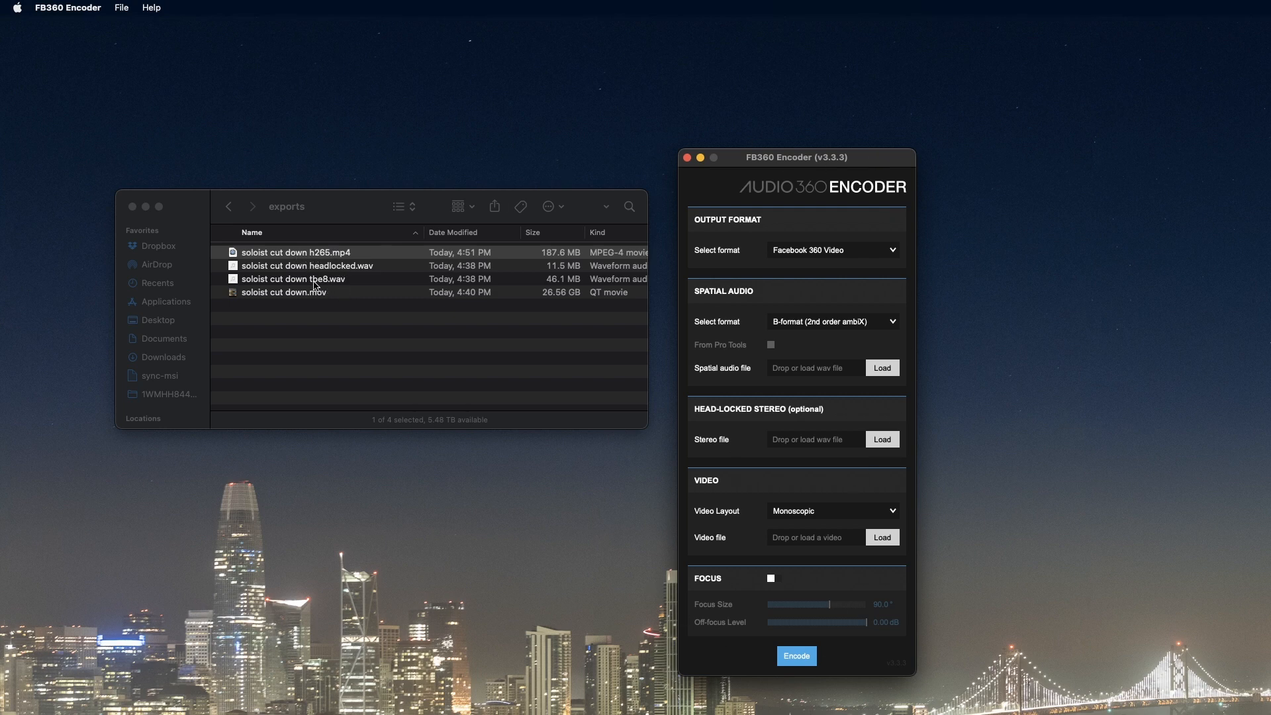
click(293, 278)
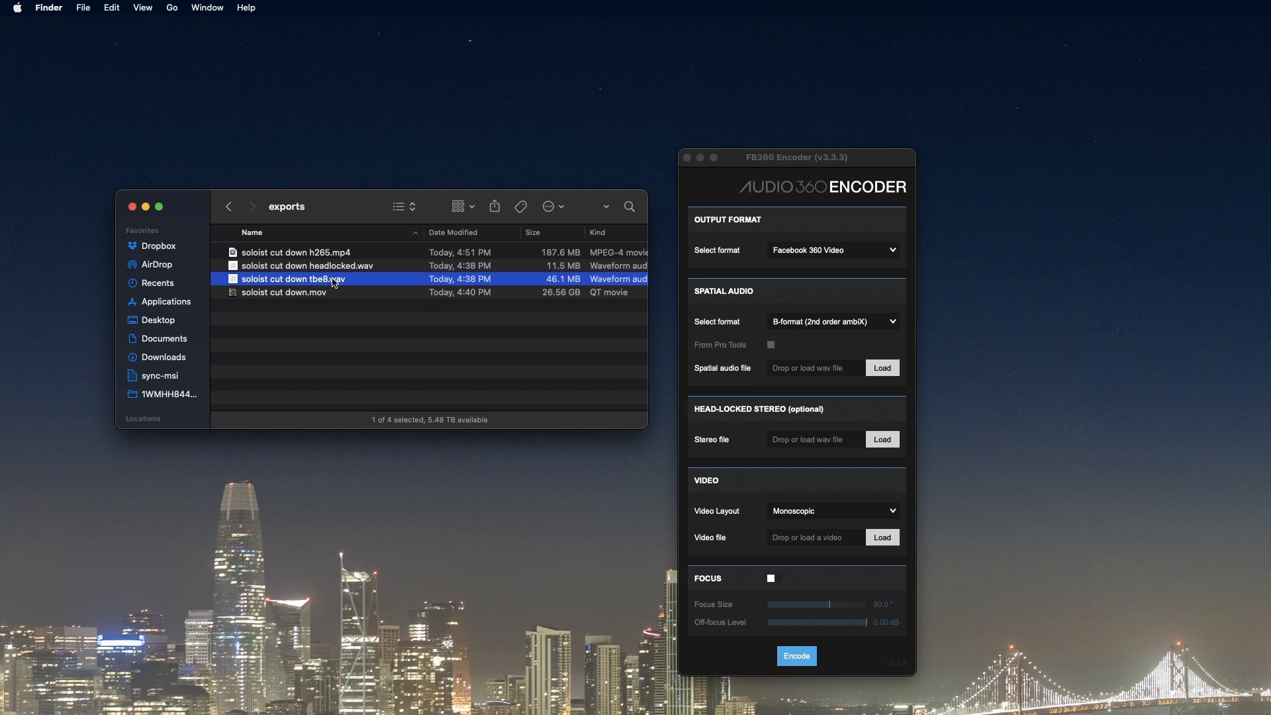
click(297, 253)
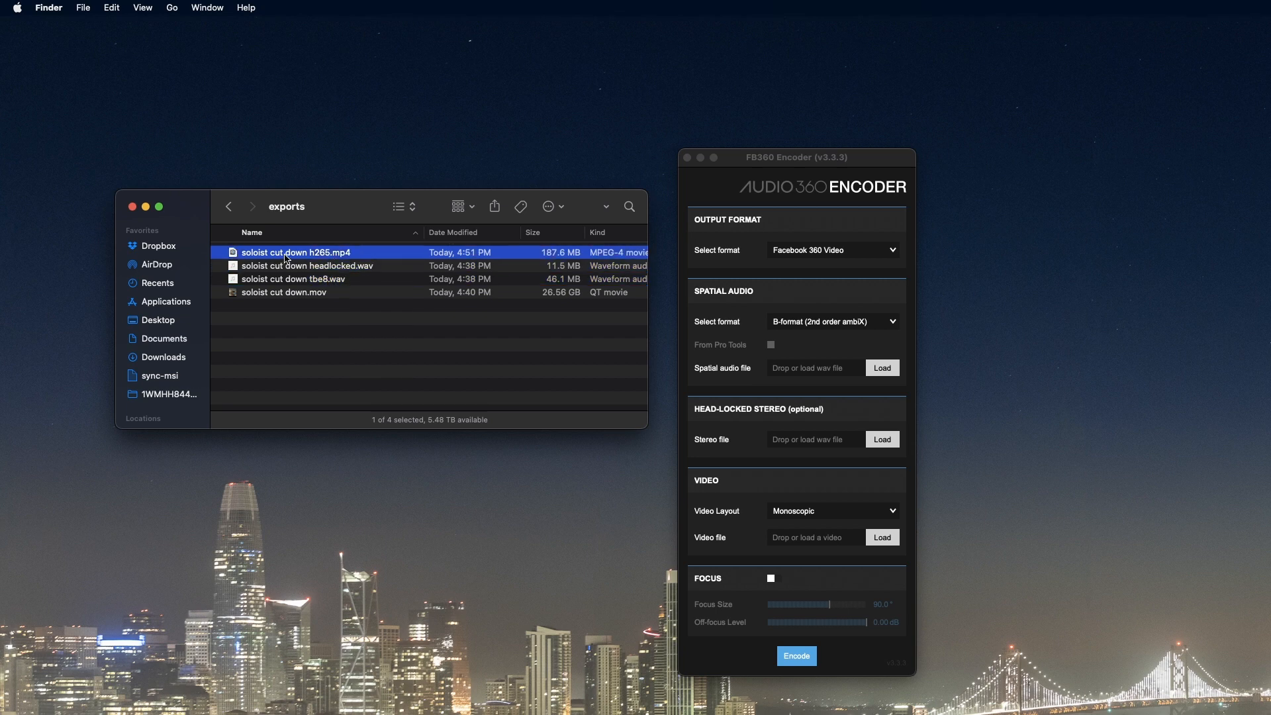
click(796, 158)
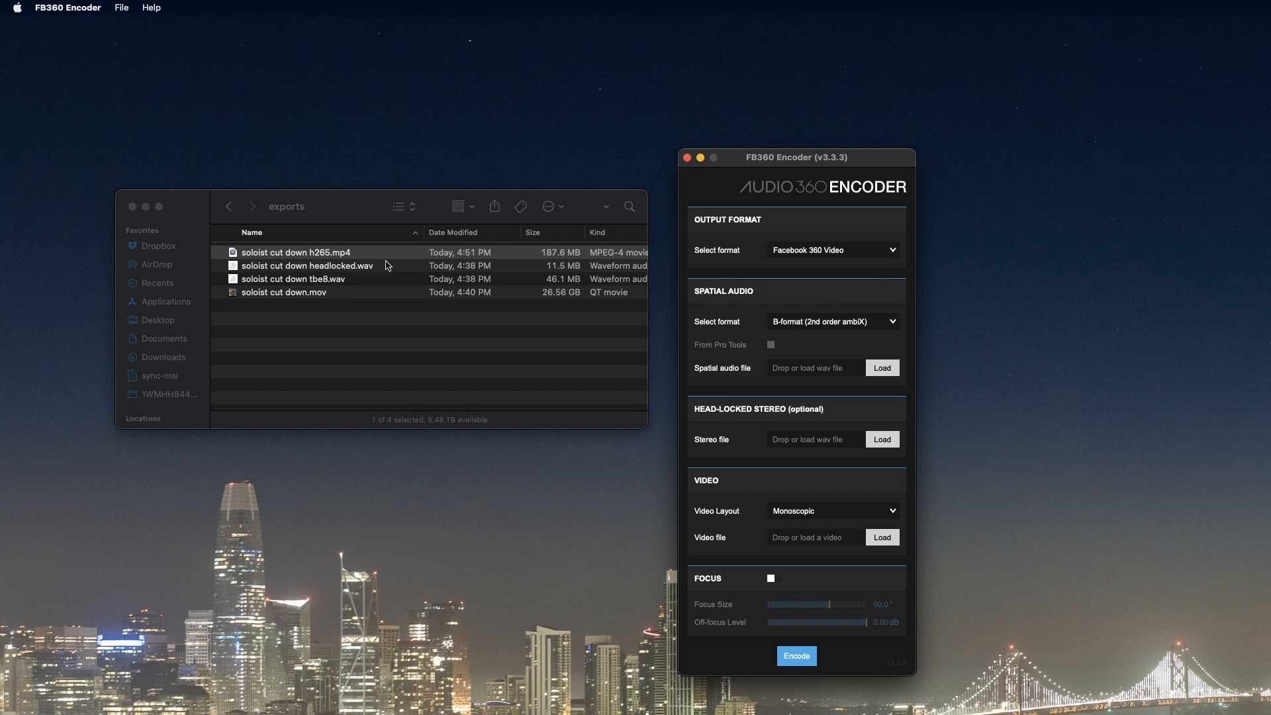
Step: Load tbe8.wav as spatial audio in Spatial Workstation 8 channel format
click(881, 367)
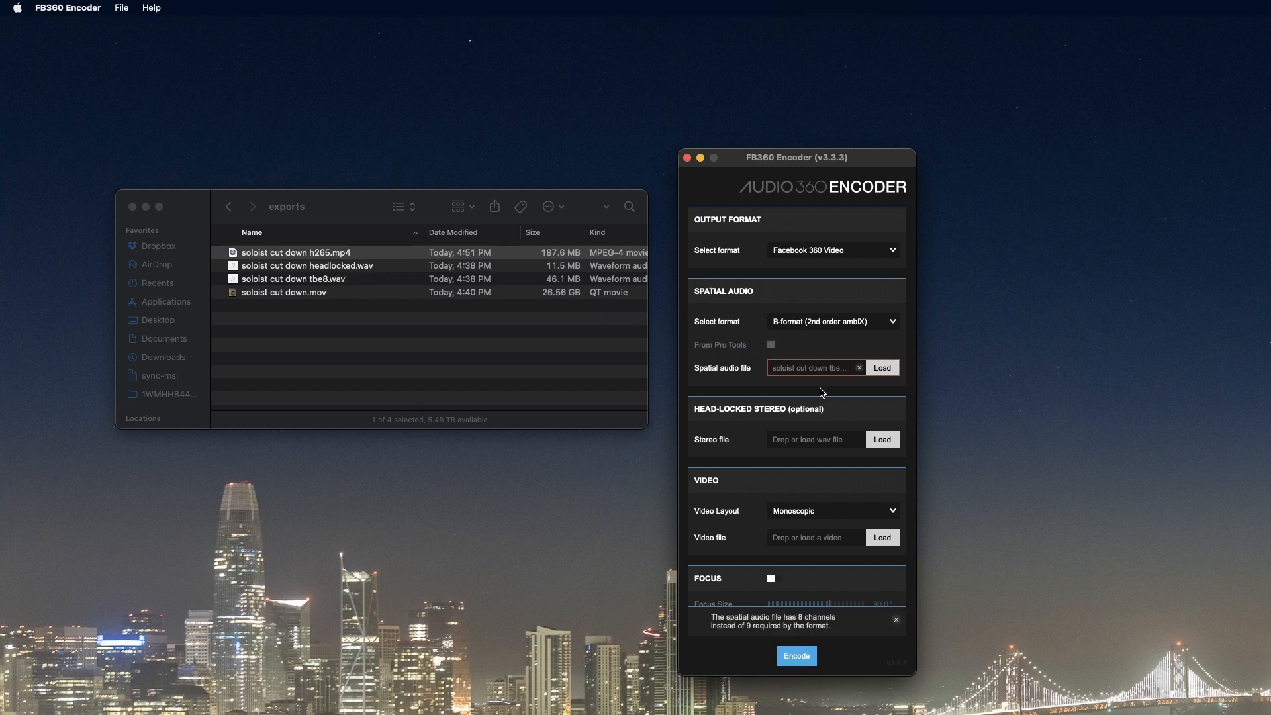
click(831, 321)
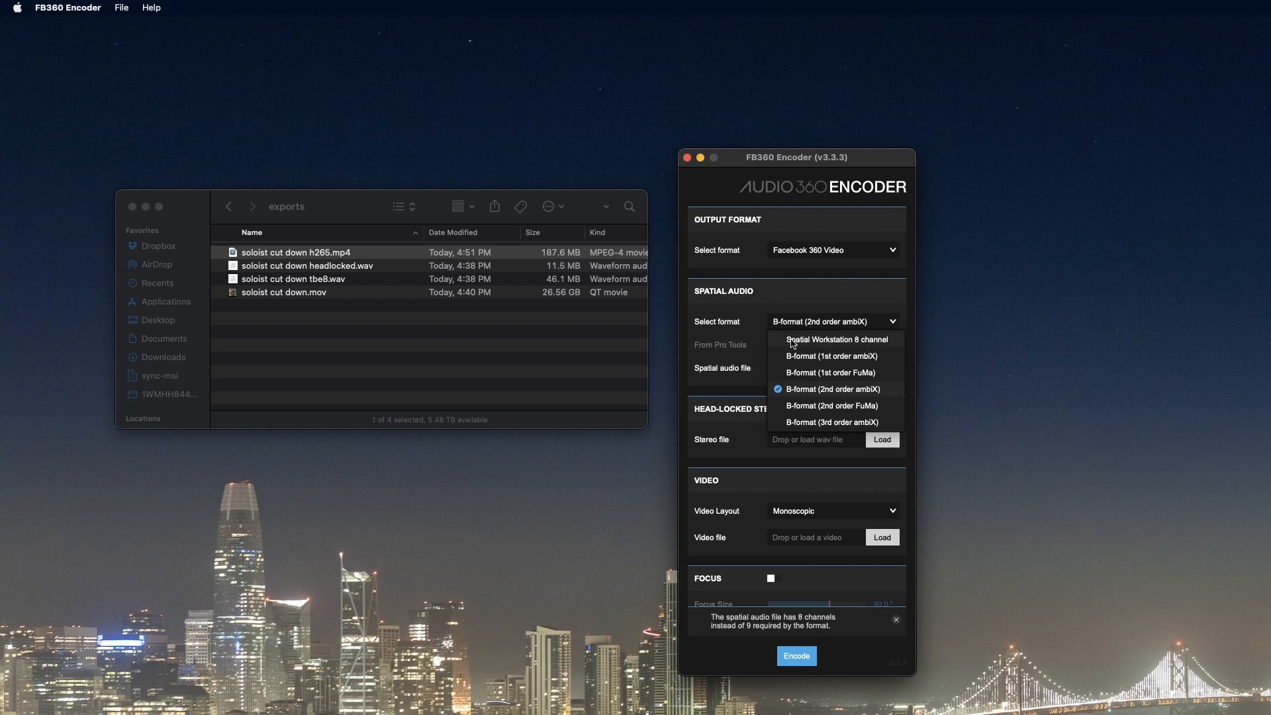
click(837, 340)
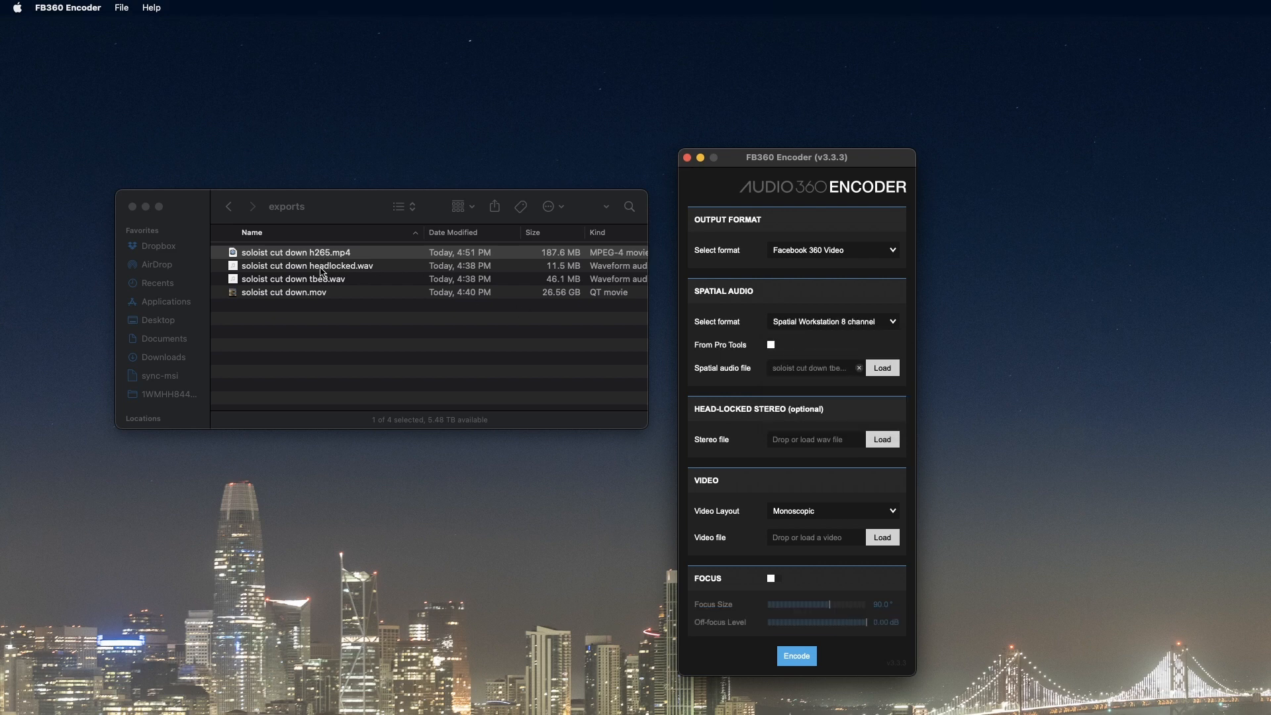
Step: Add the headlocked stereo file and set the video layout to Top-Bottom Stereoscopic
drag(307, 265, 815, 439)
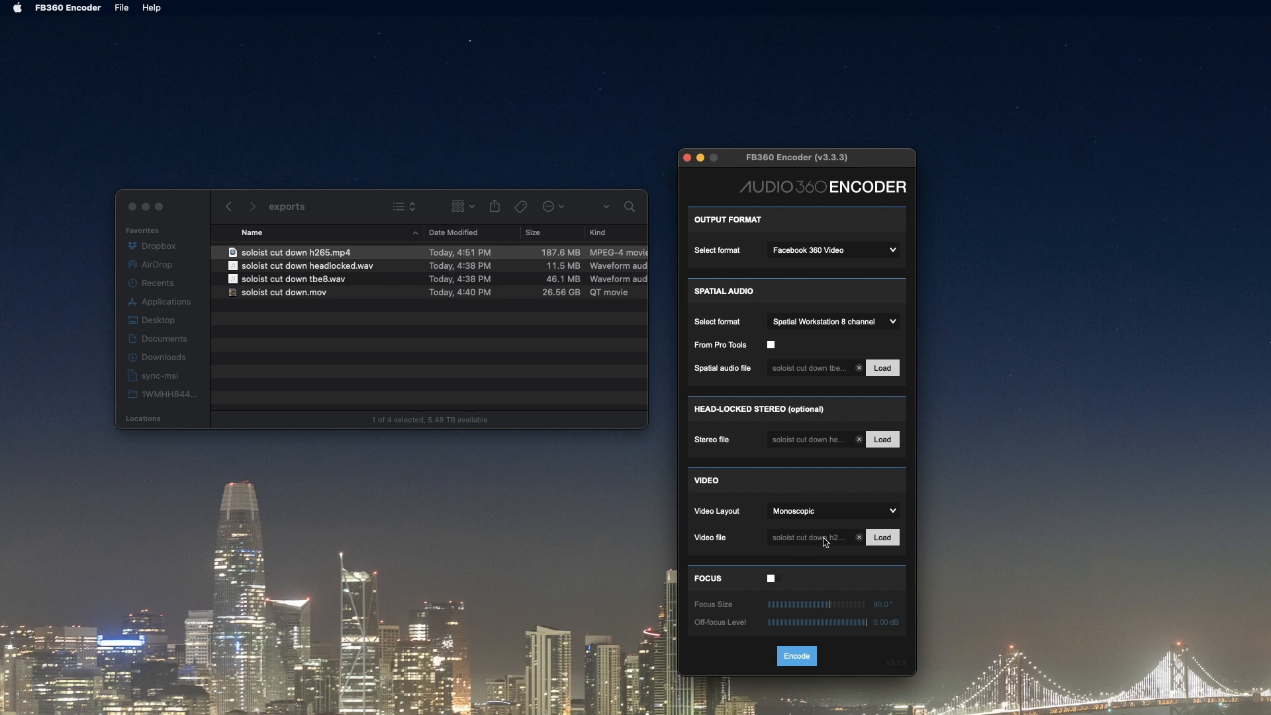
click(832, 511)
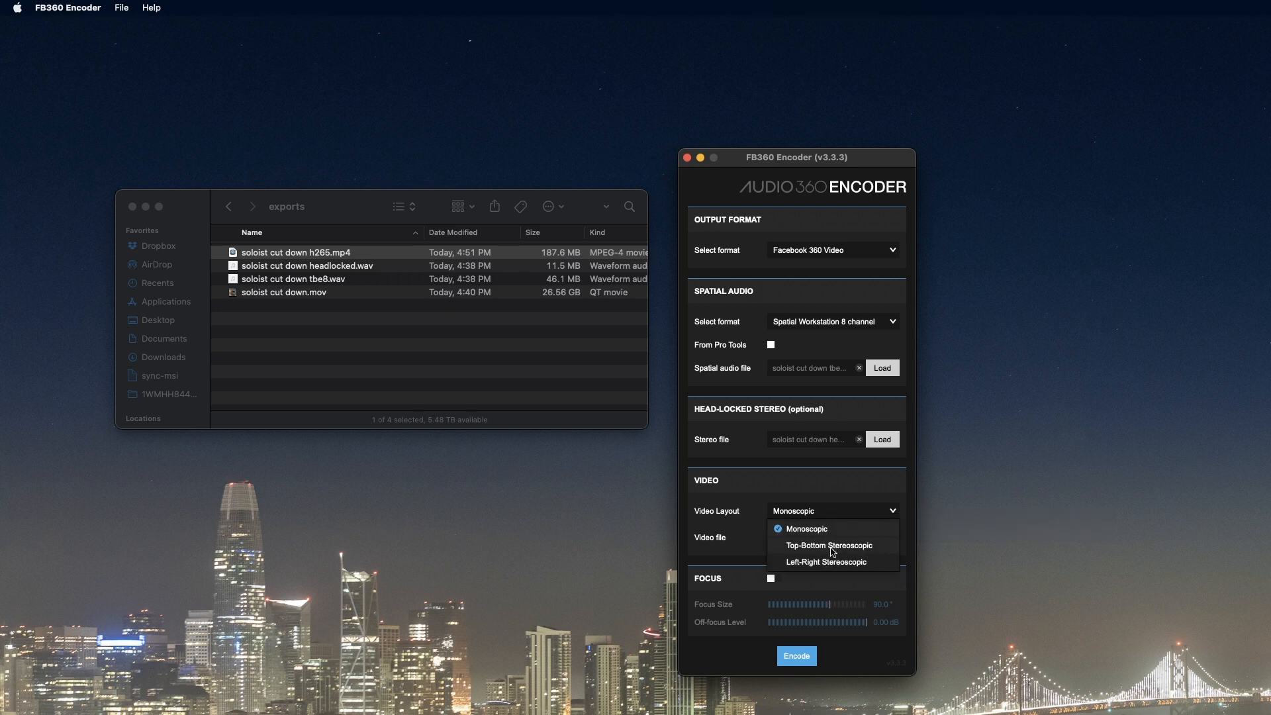
click(827, 545)
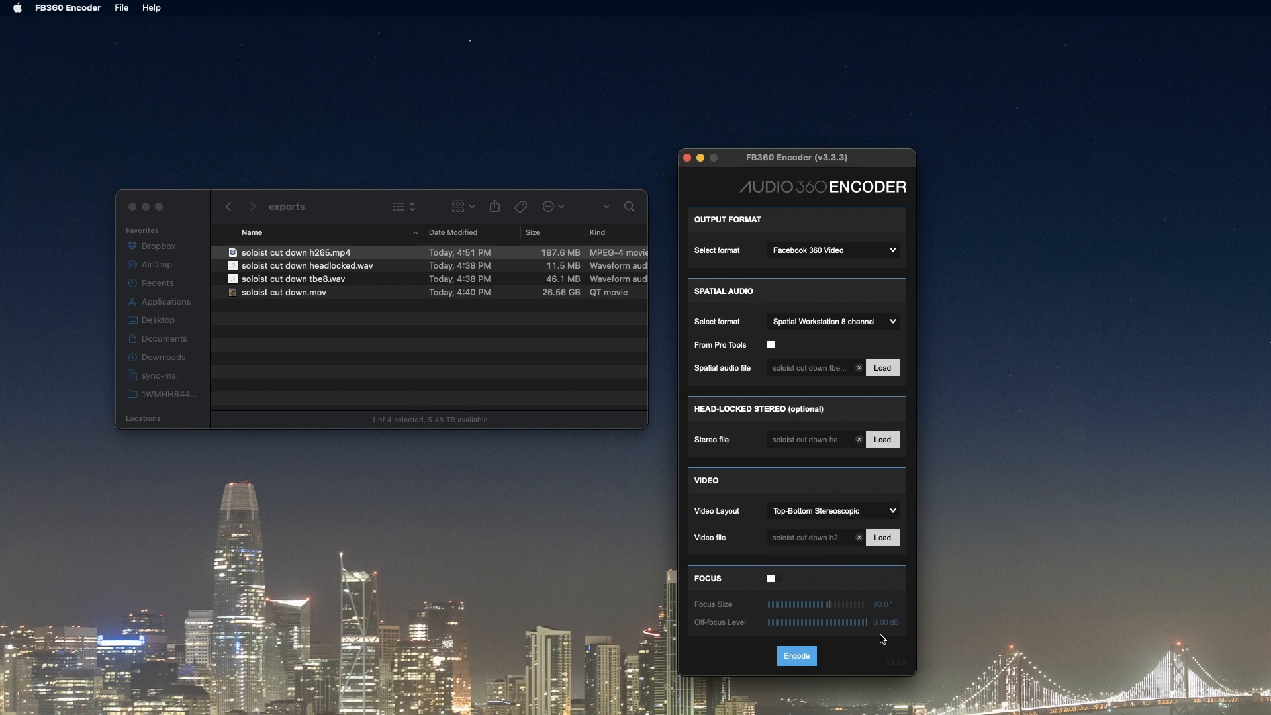
Step: Encode the muxed output as 'soloist cutdown muxed' on the Desktop
click(796, 656)
text(s)
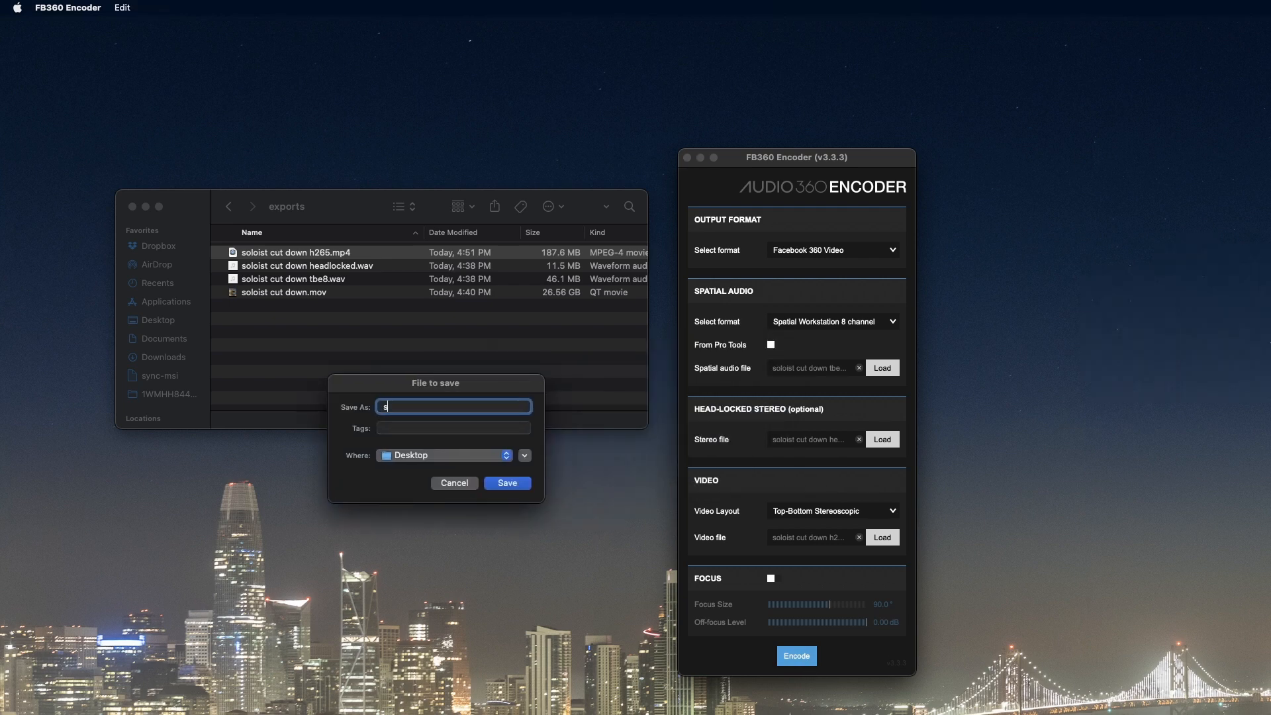
text(oloist cutdown muxed)
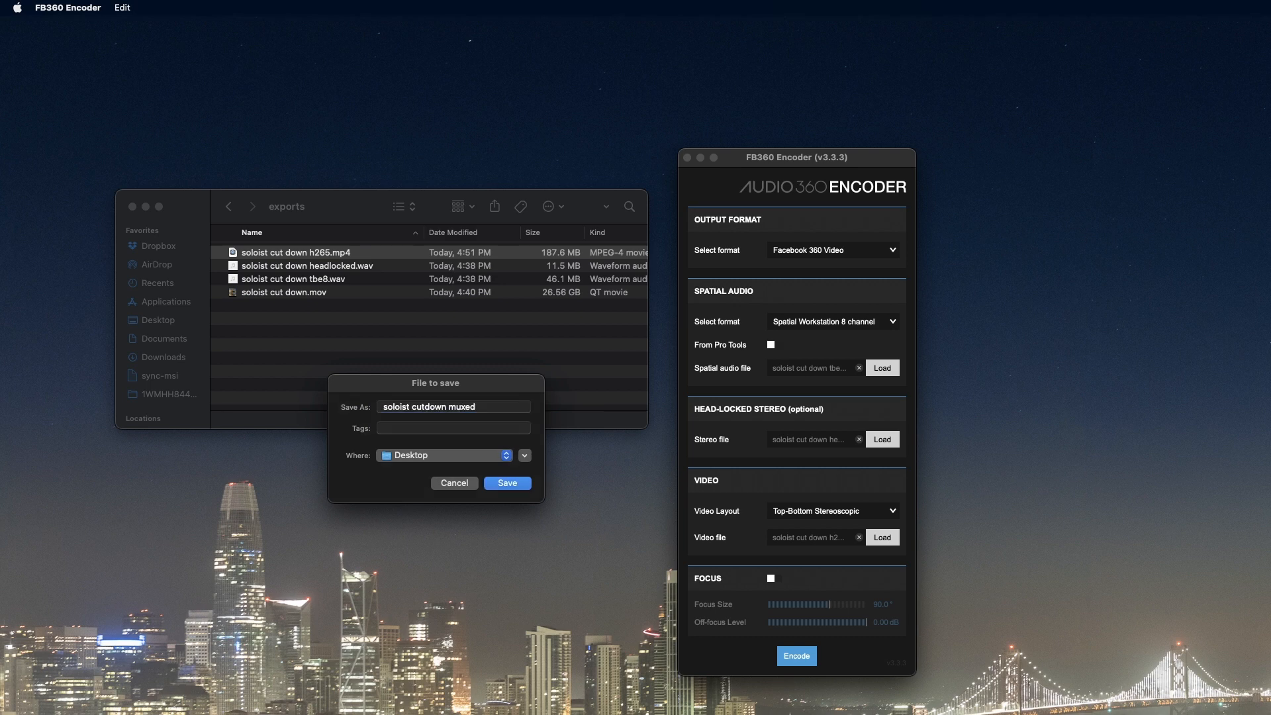
click(506, 483)
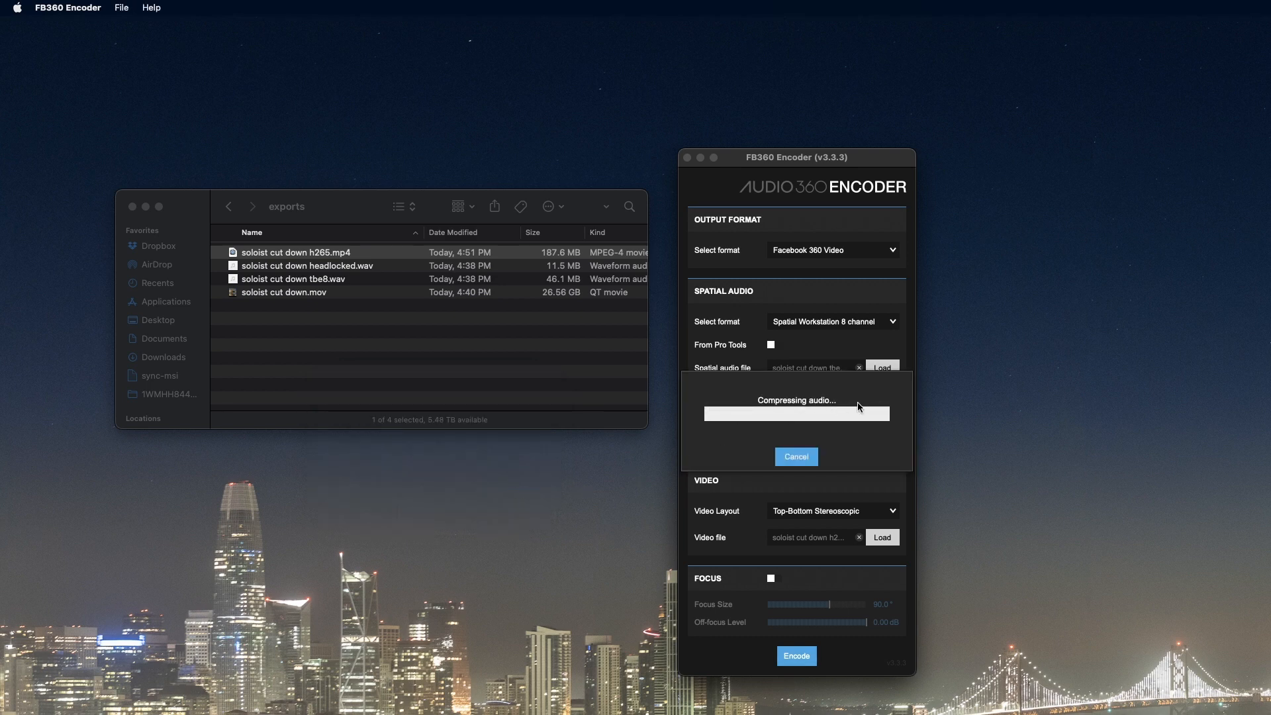
mouse_move(888, 403)
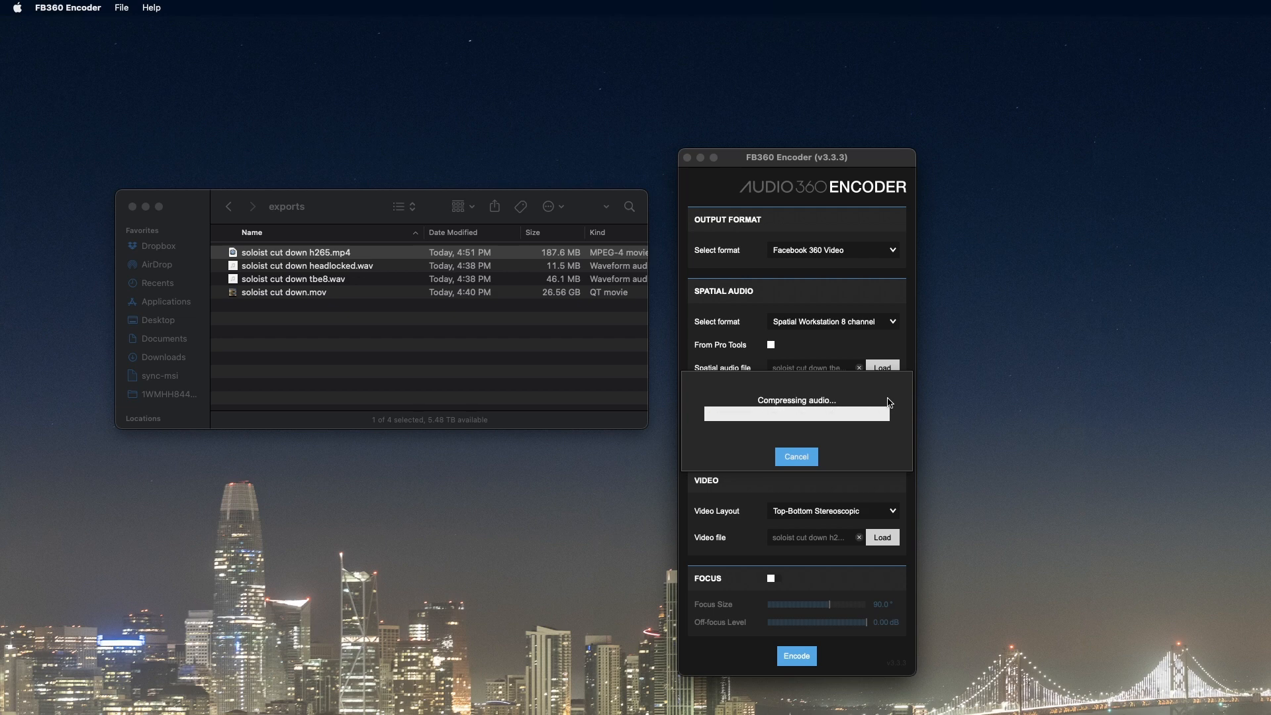